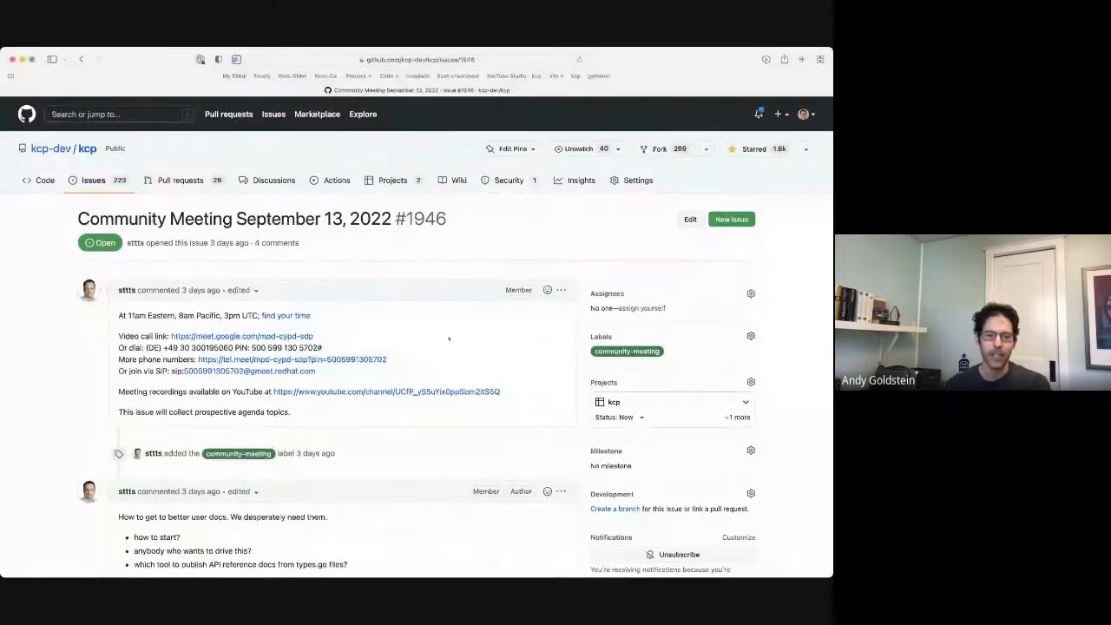
- Open cluster-api.sigs.k8s.io in a new tab to show The Cluster API Book introduction
click(408, 59)
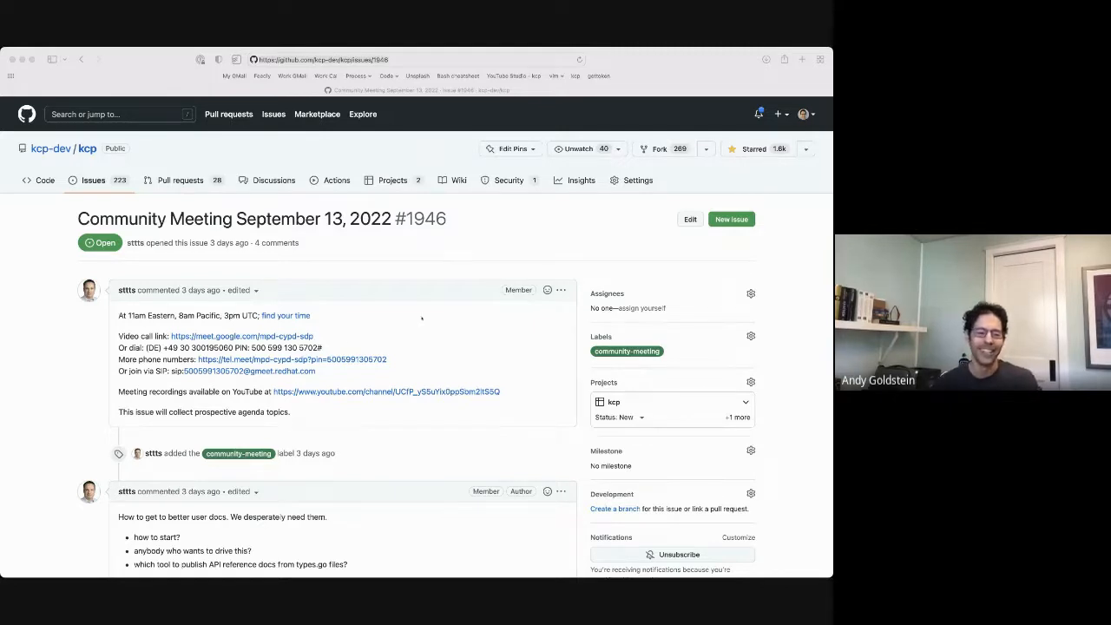
scroll(down, 3)
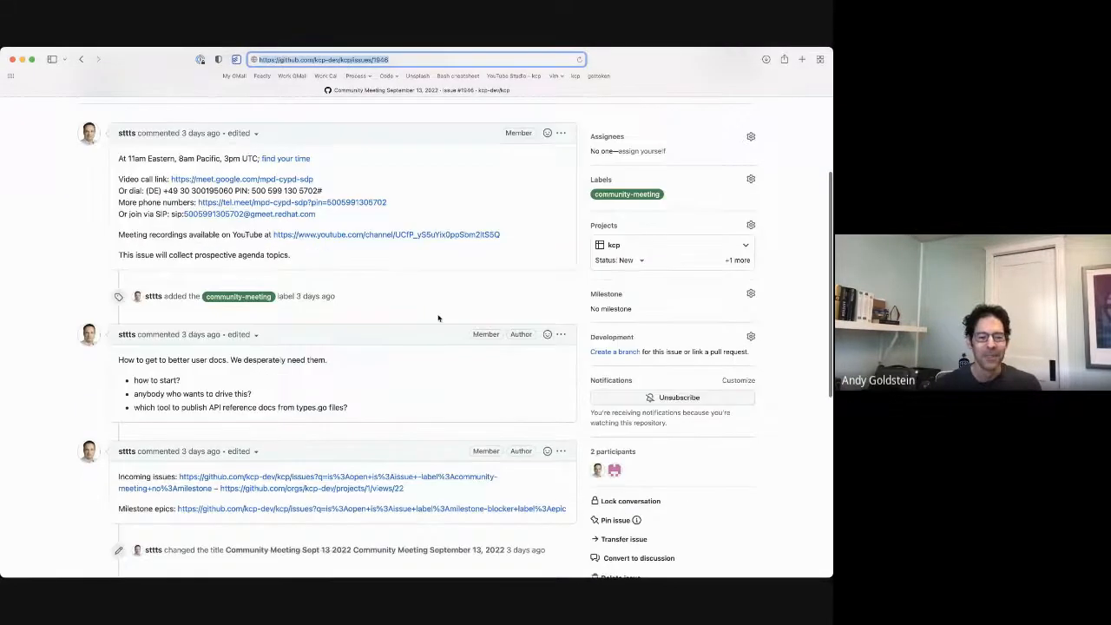
scroll(down, 3)
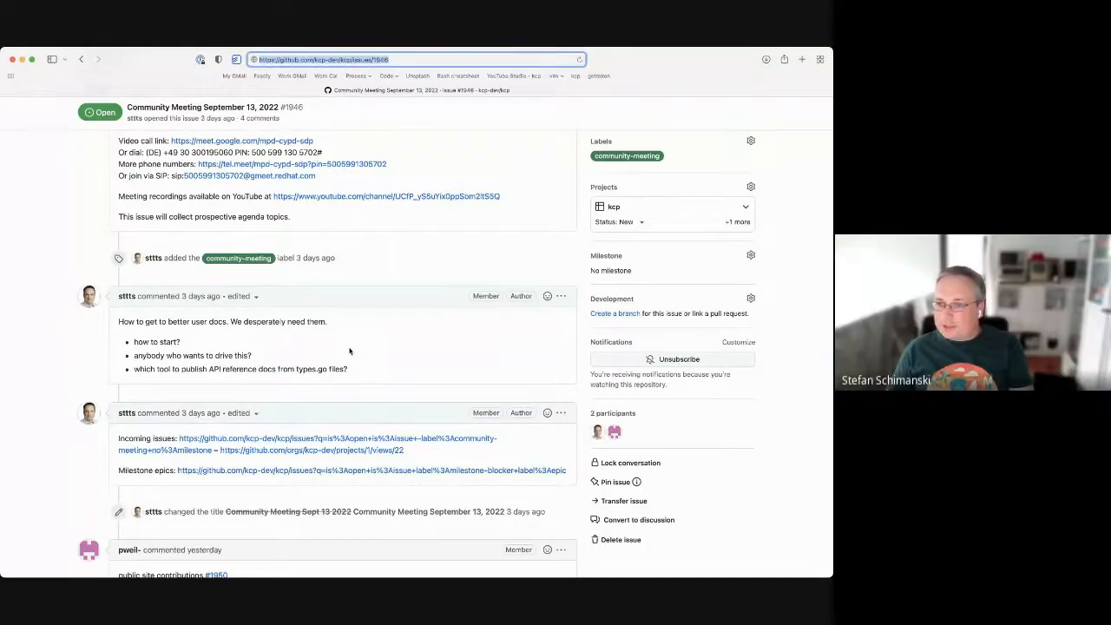
scroll(down, 3)
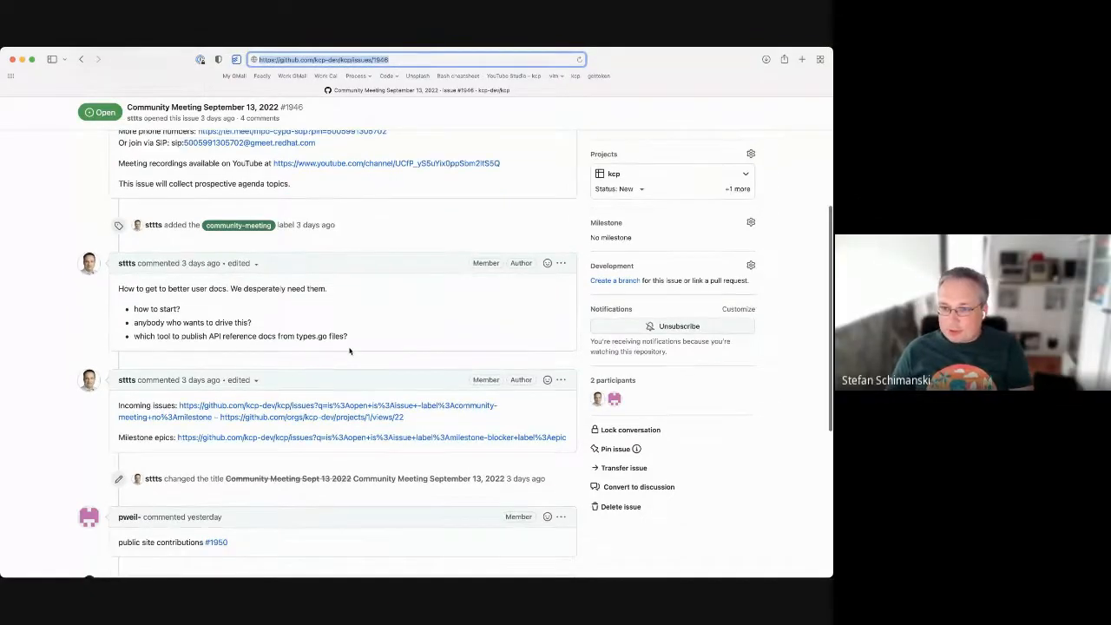
scroll(down, 3)
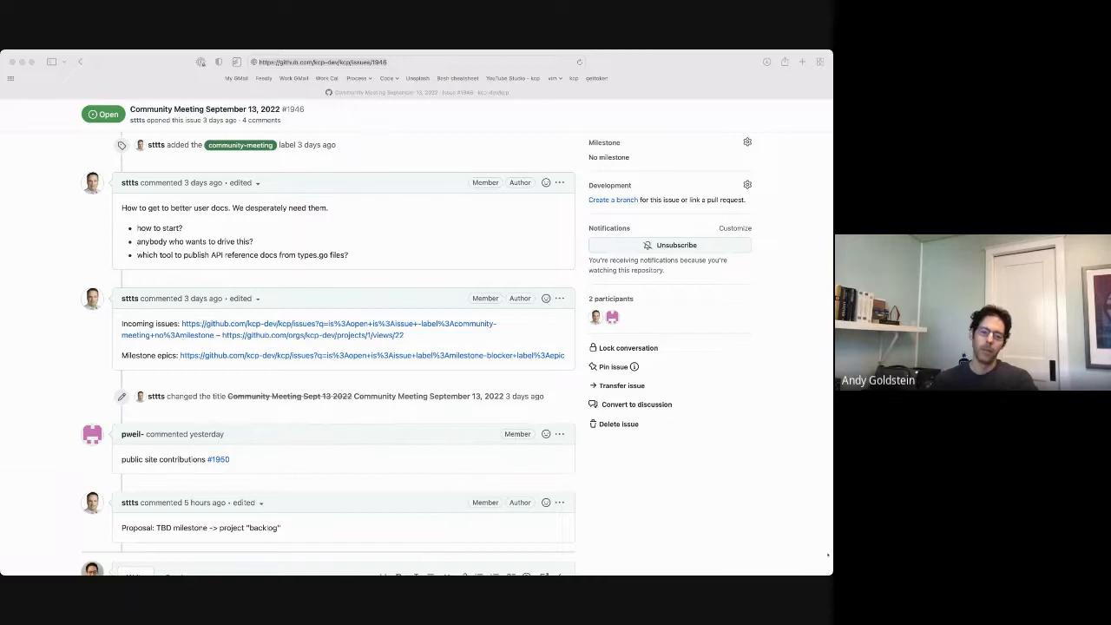
click(408, 62)
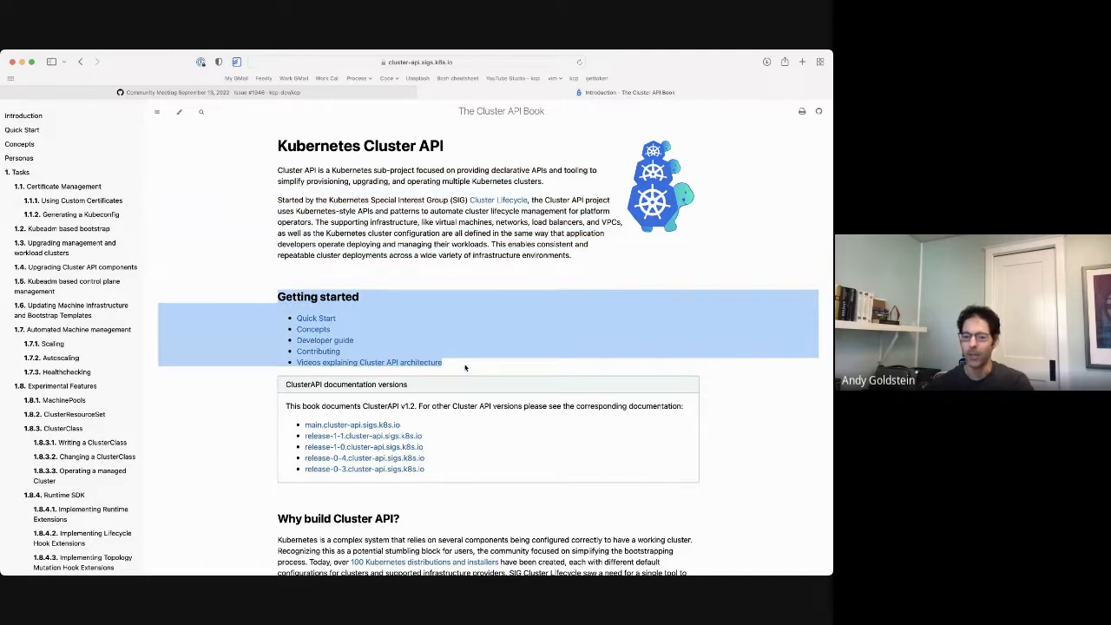
mouse_move(407, 324)
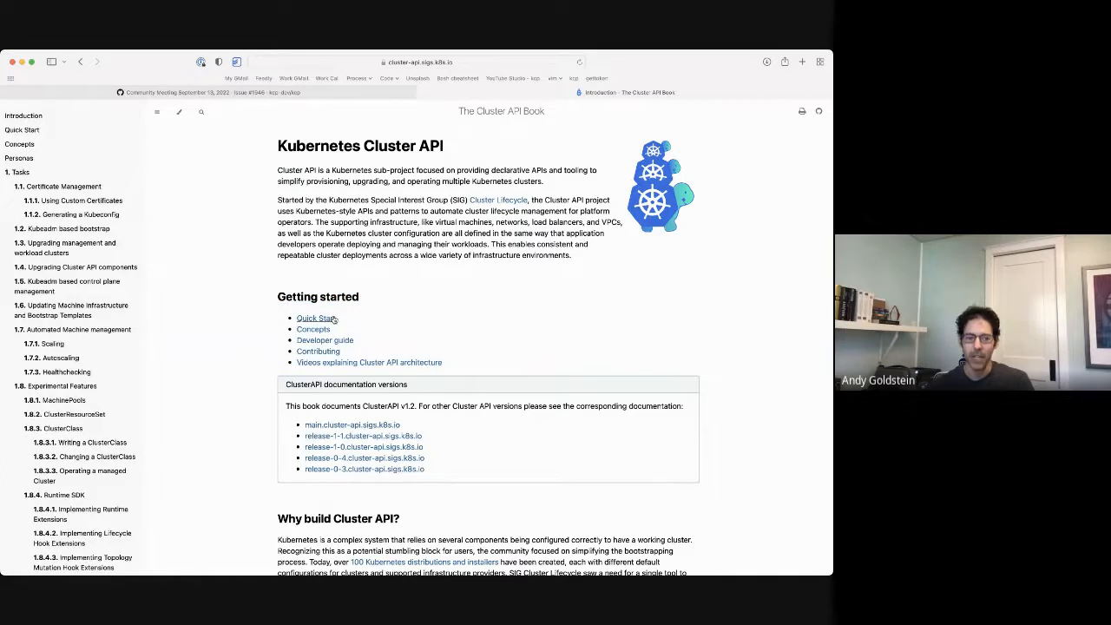
mouse_move(394, 220)
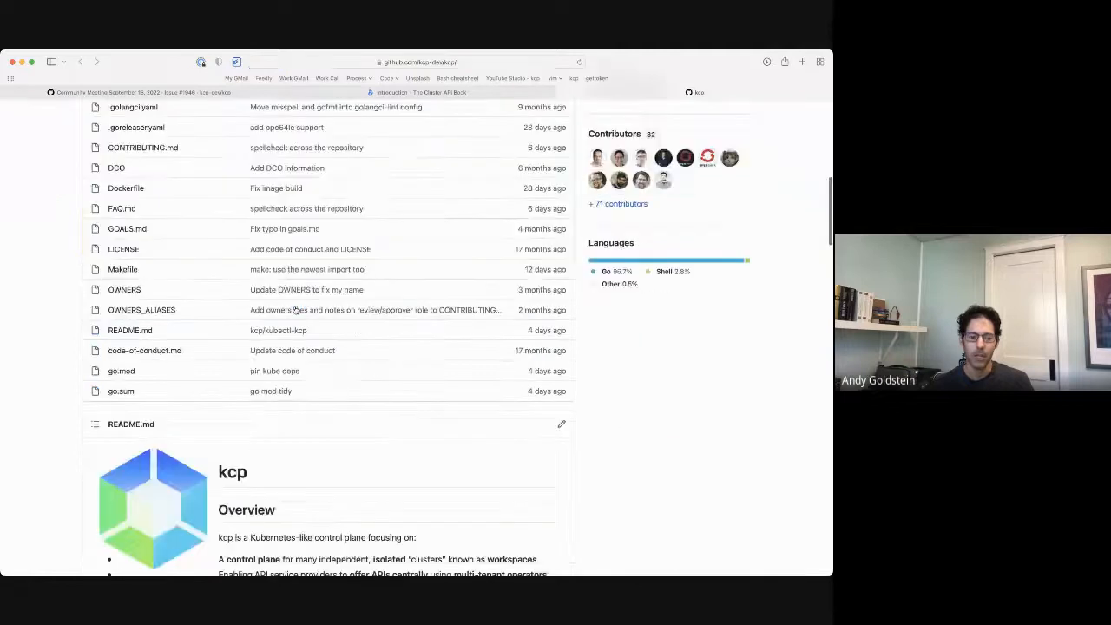
- Read the kcp-dev/kcp README through Next steps, then return to the Cluster API Book
scroll(down, 3)
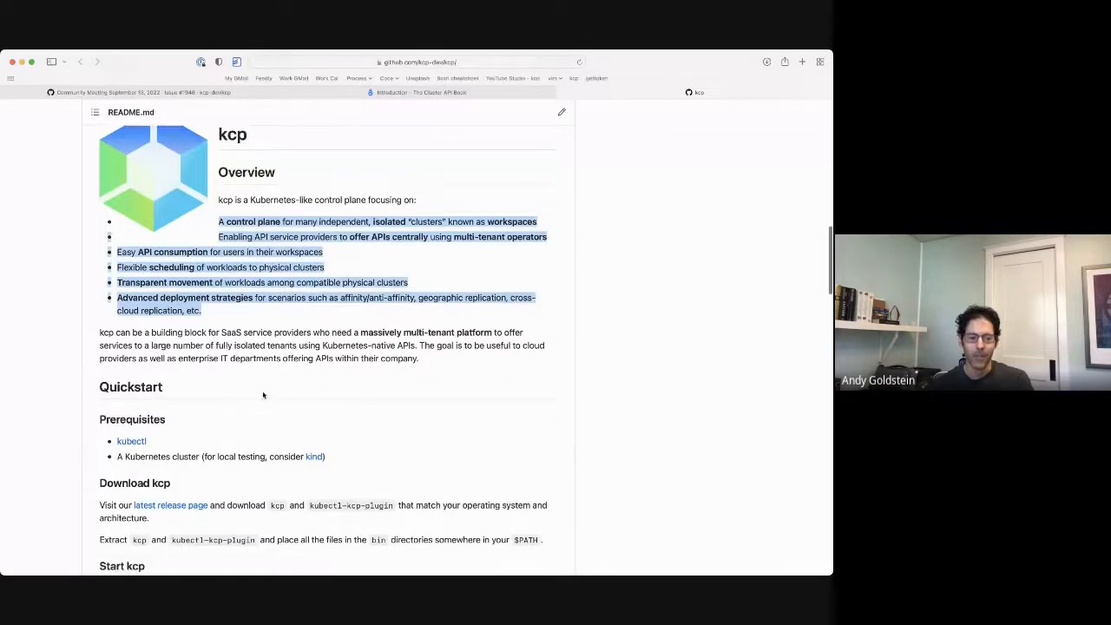
scroll(down, 3)
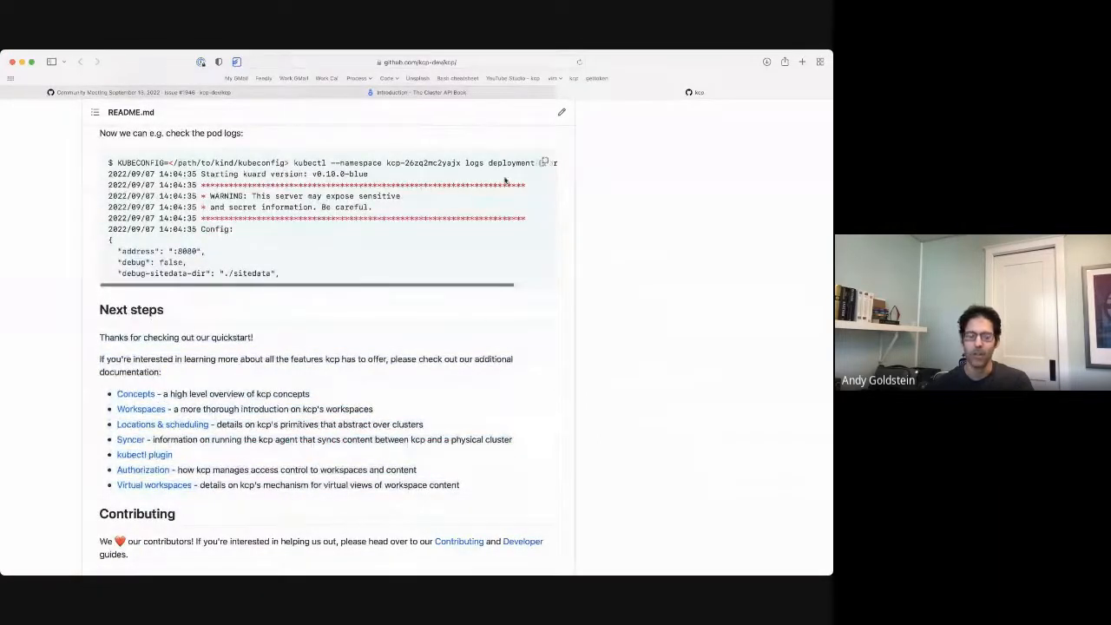
click(421, 92)
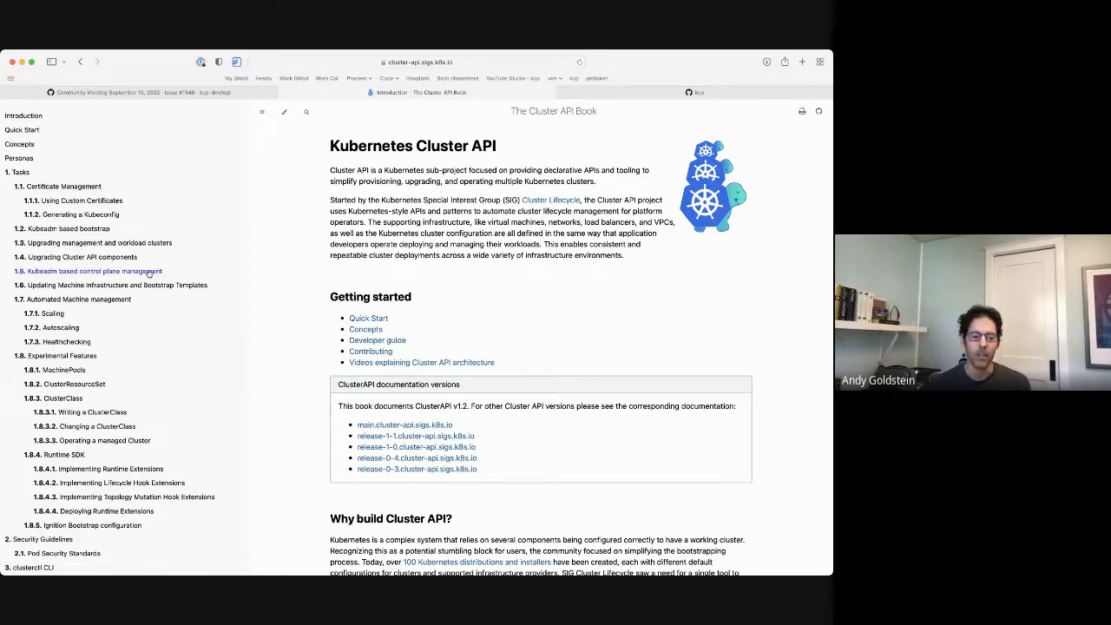
- Switch back to kcp issue #1946, Community Meeting September 13, 2022
scroll(down, 3)
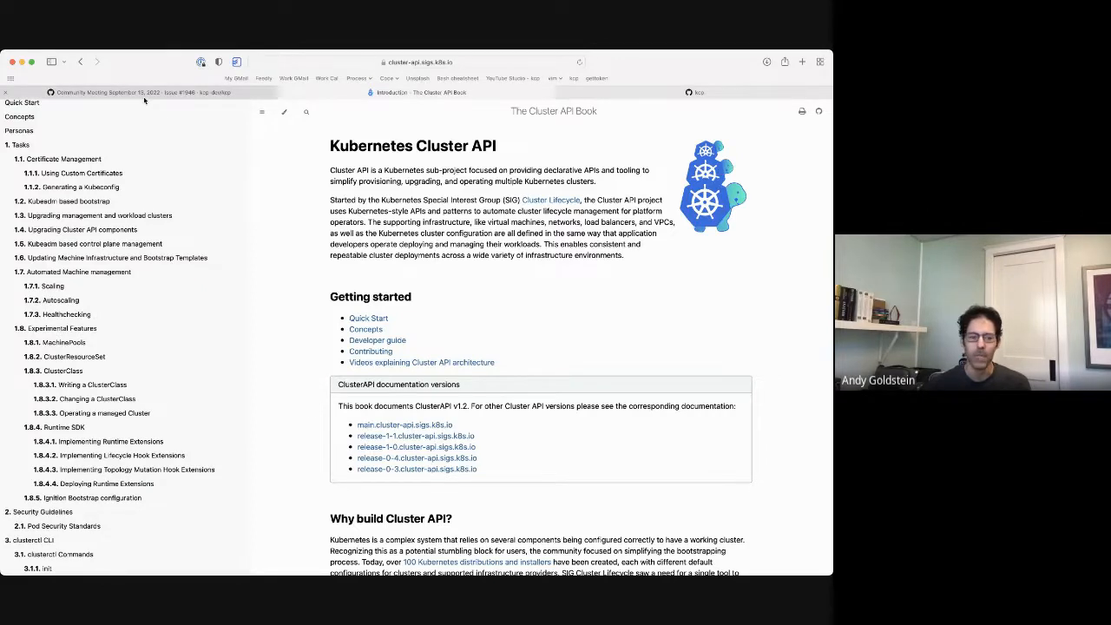
click(130, 92)
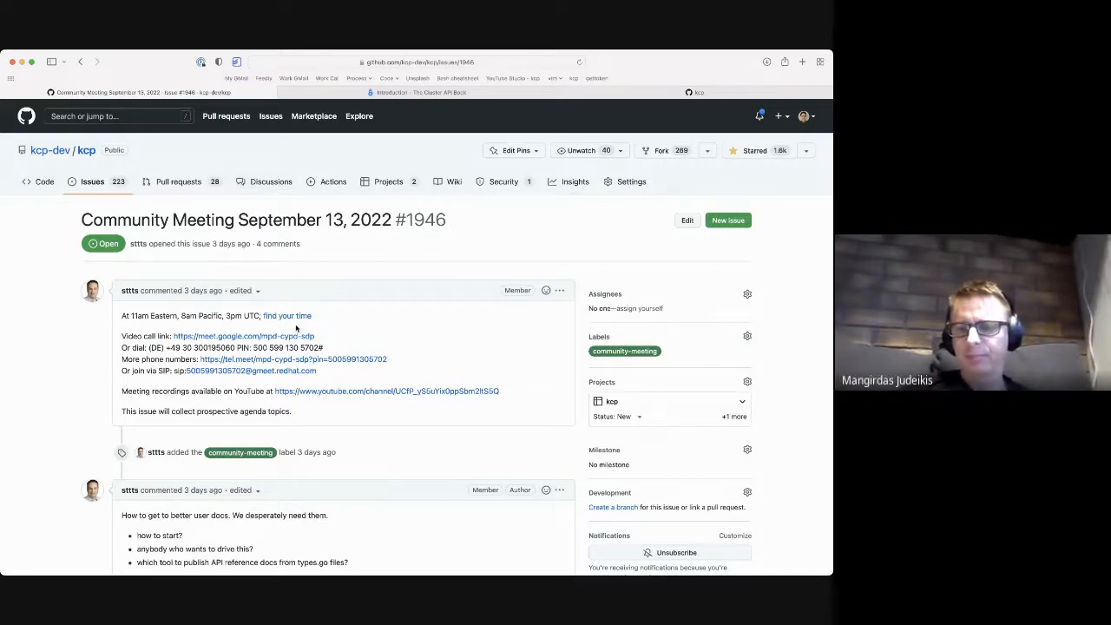
scroll(down, 3)
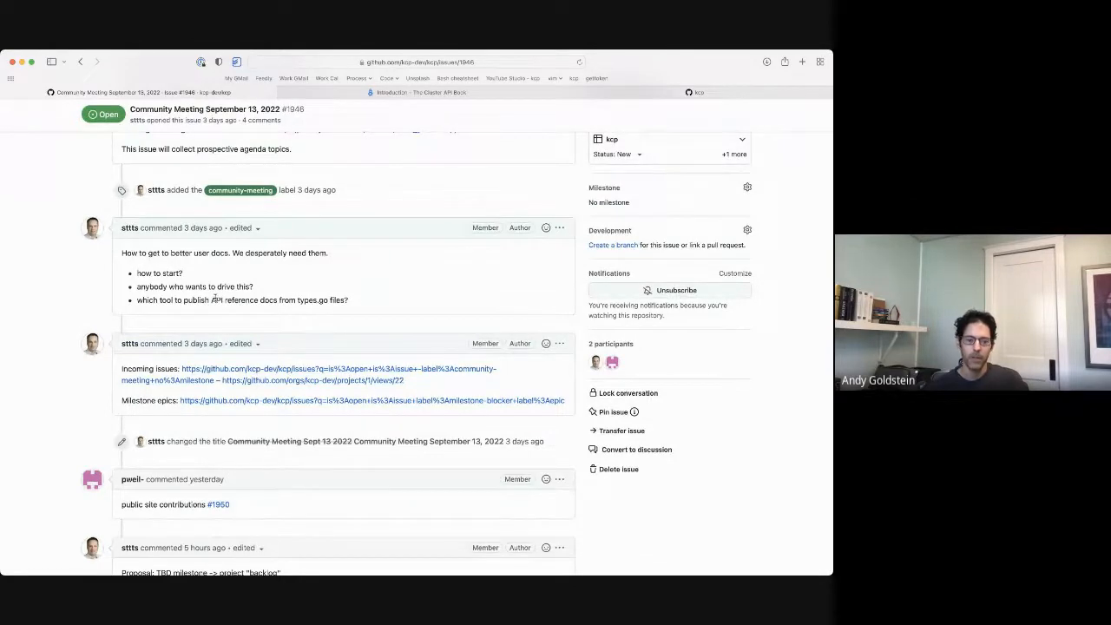
drag(211, 299, 312, 300)
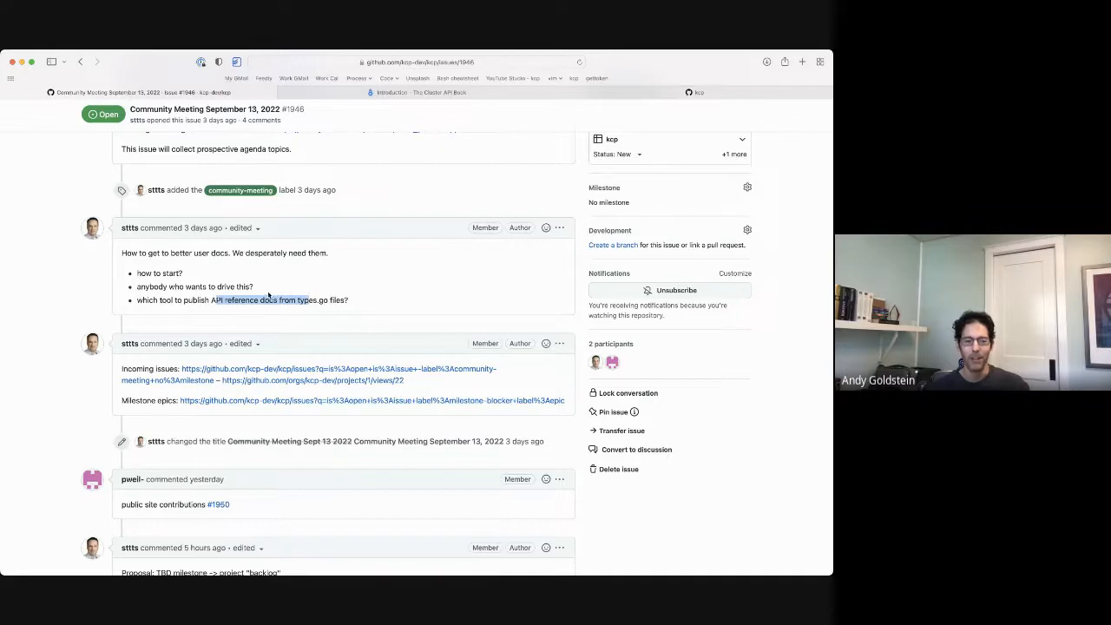
mouse_move(257, 287)
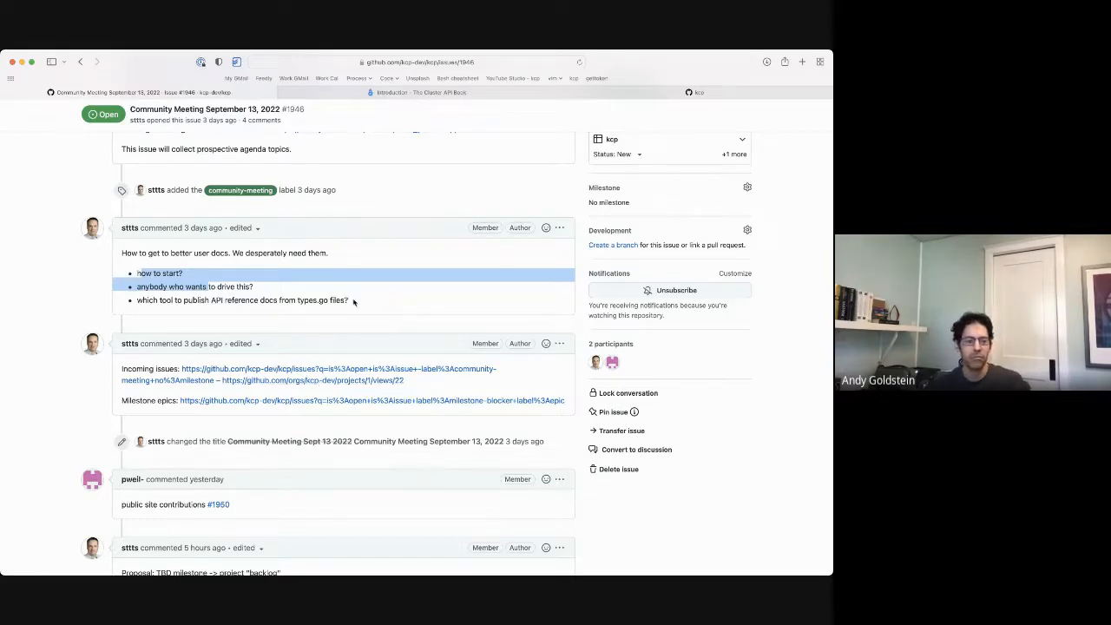
mouse_move(405, 278)
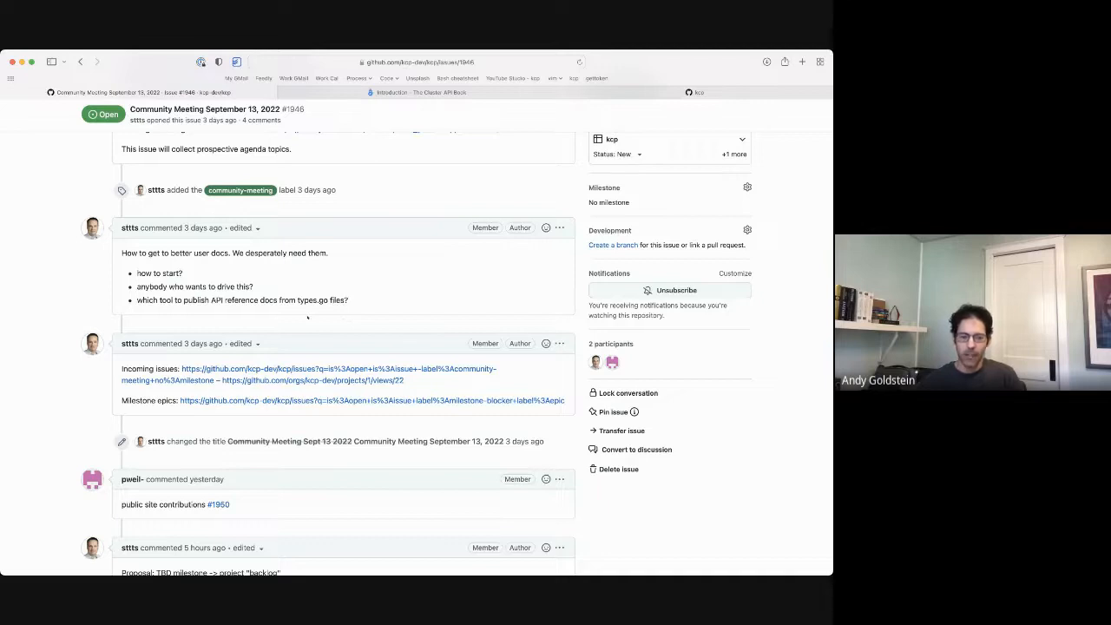
drag(136, 273, 349, 299)
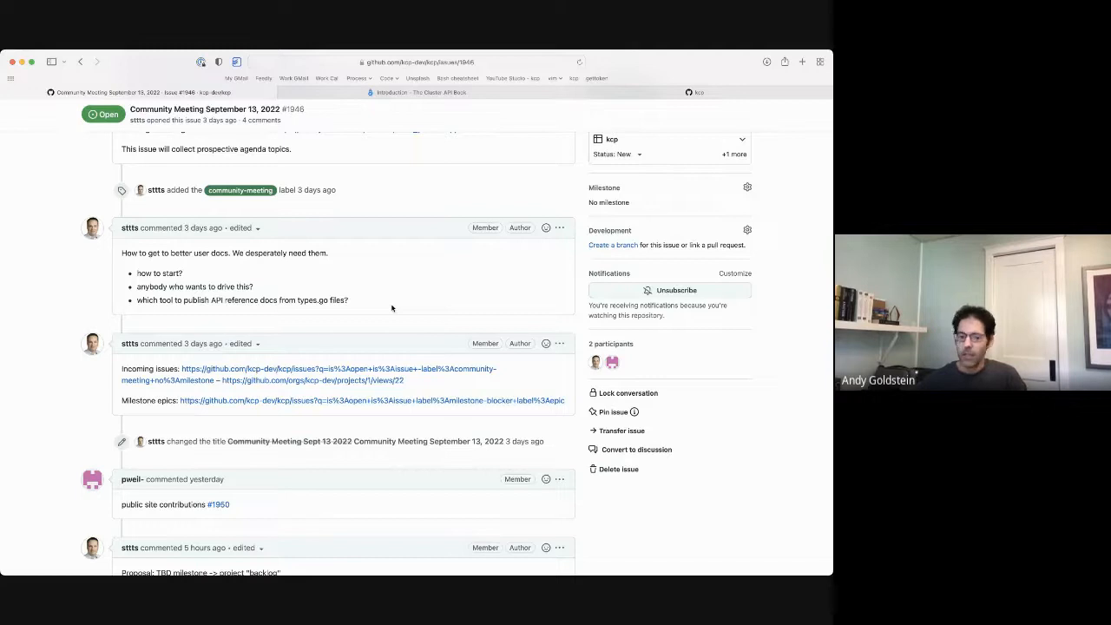
scroll(down, 3)
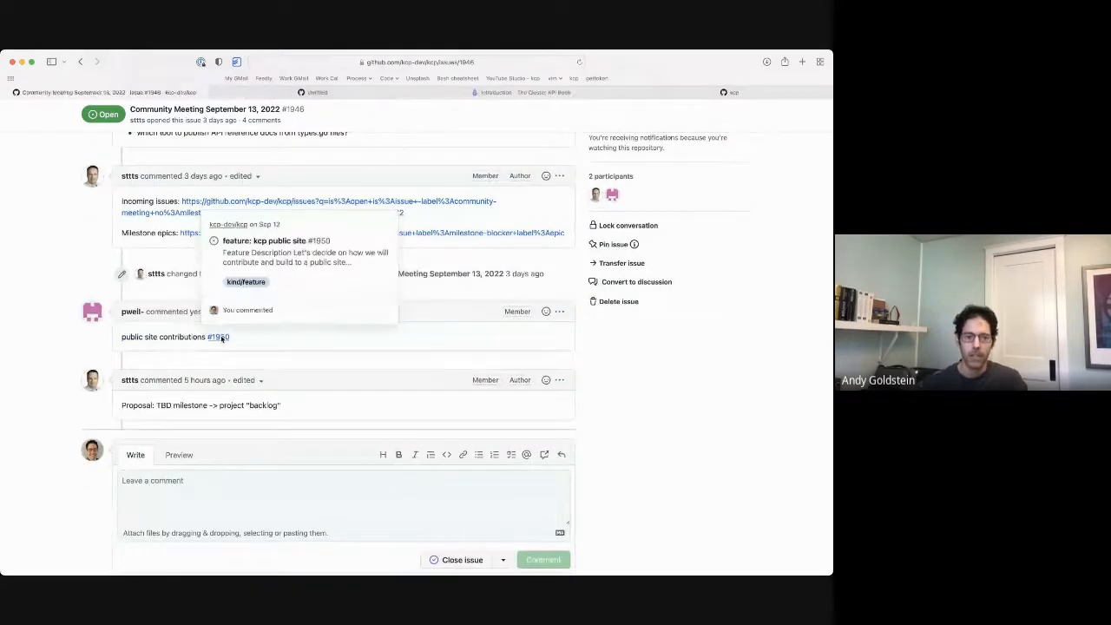
click(218, 337)
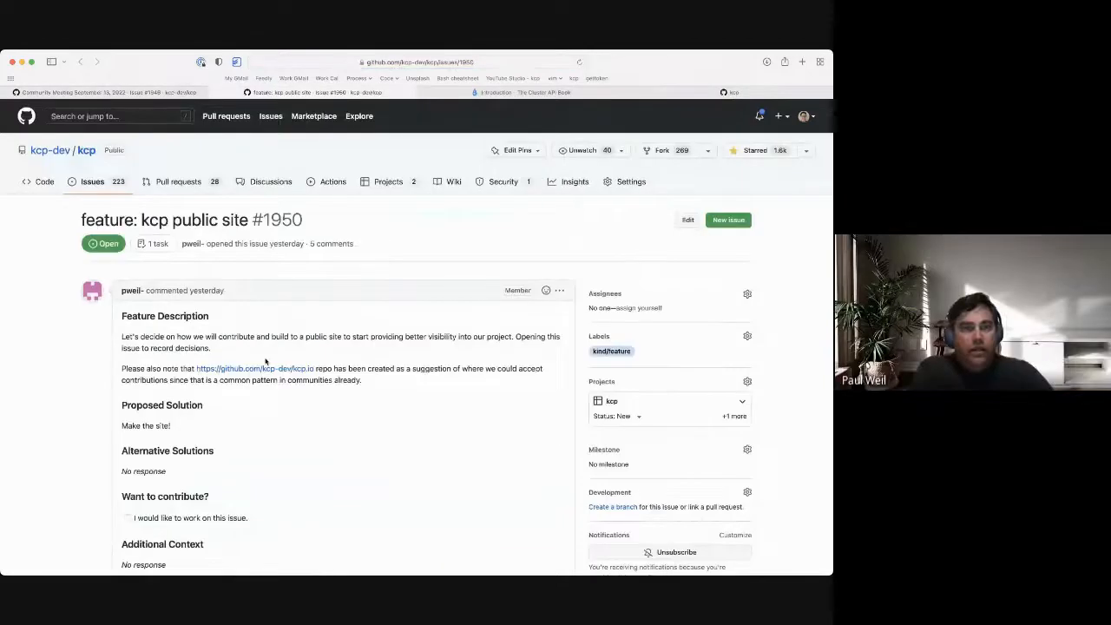
scroll(down, 3)
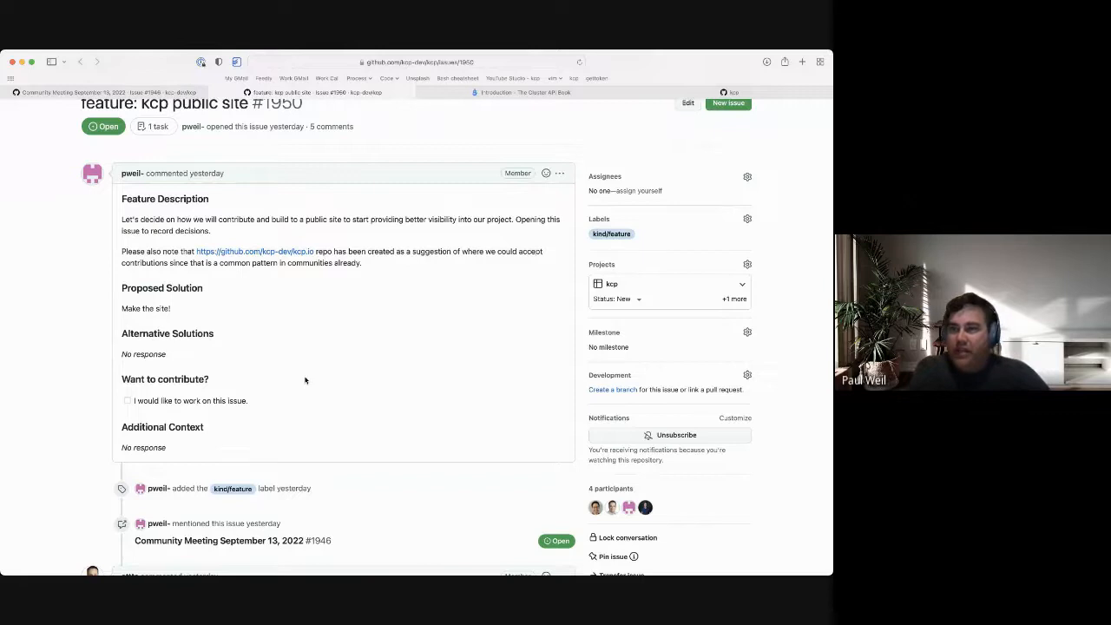
scroll(down, 3)
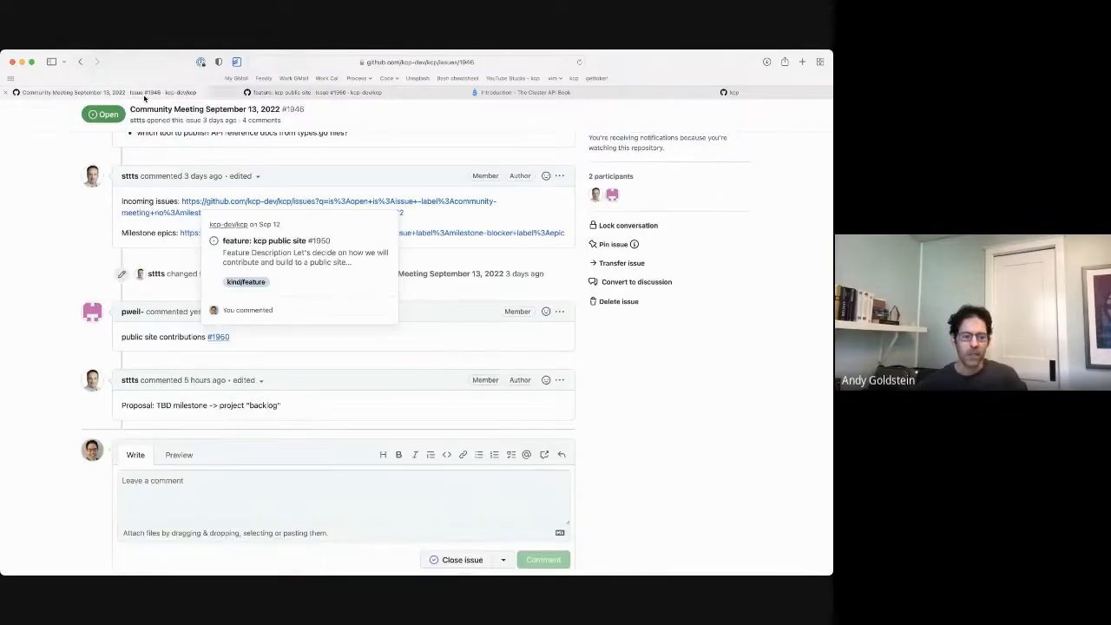
scroll(down, 3)
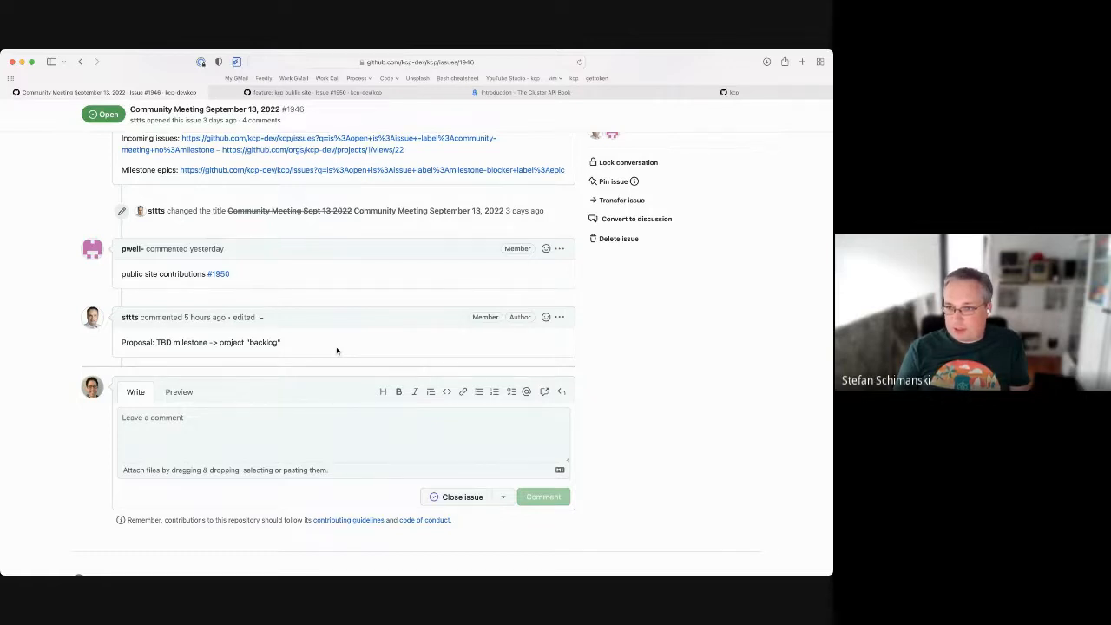
scroll(down, 3)
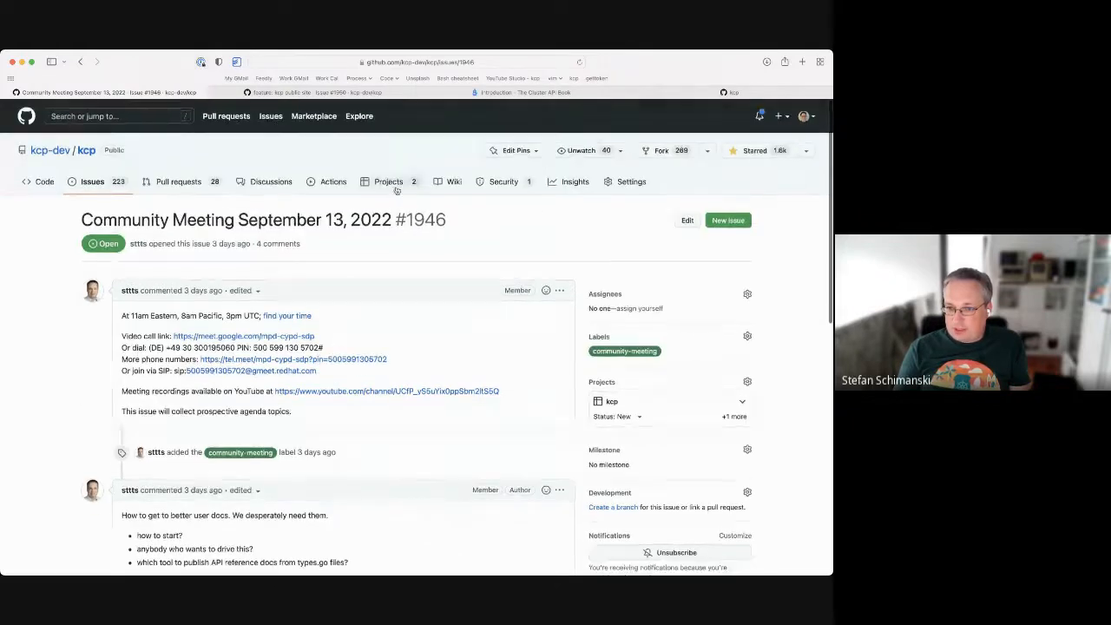
- Open the kcp project from the repository's Projects list, showing sixteen no-milestone issues
click(388, 181)
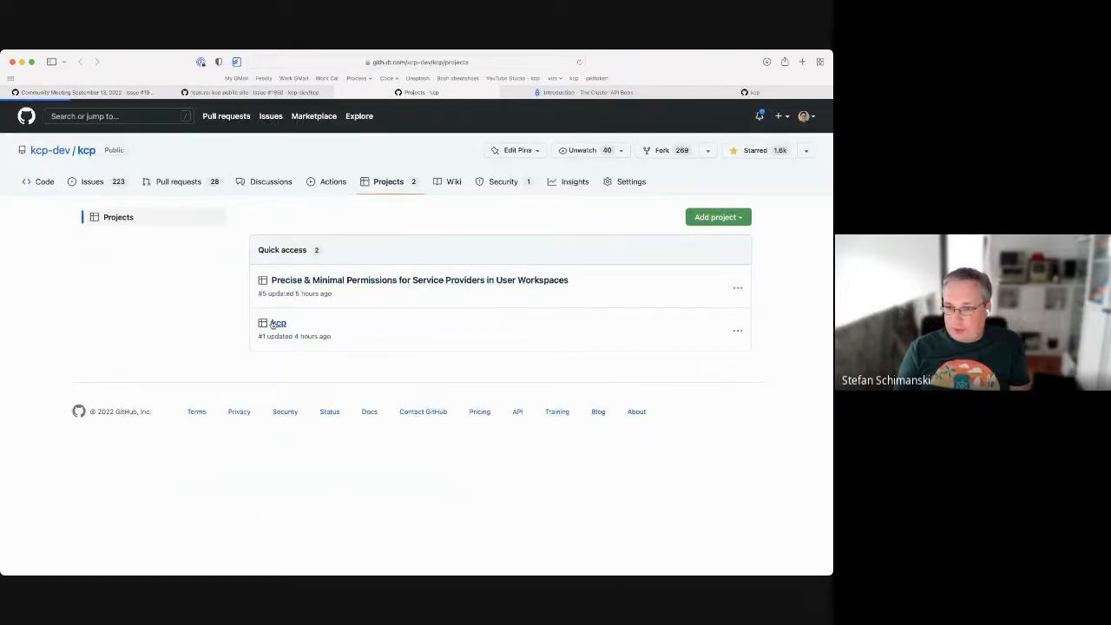
click(278, 323)
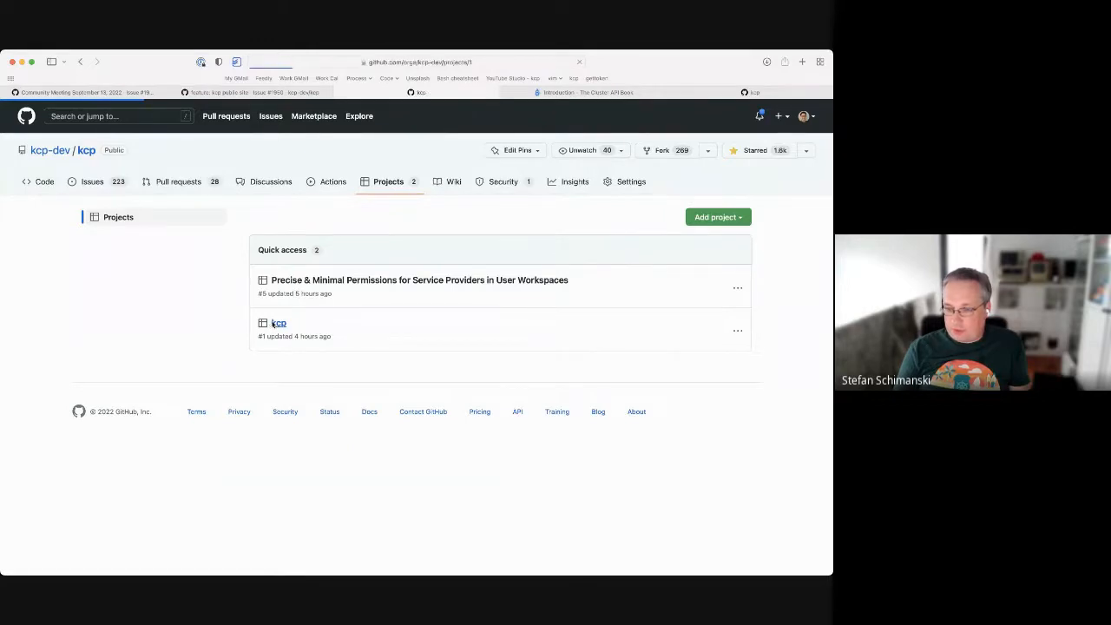
click(278, 321)
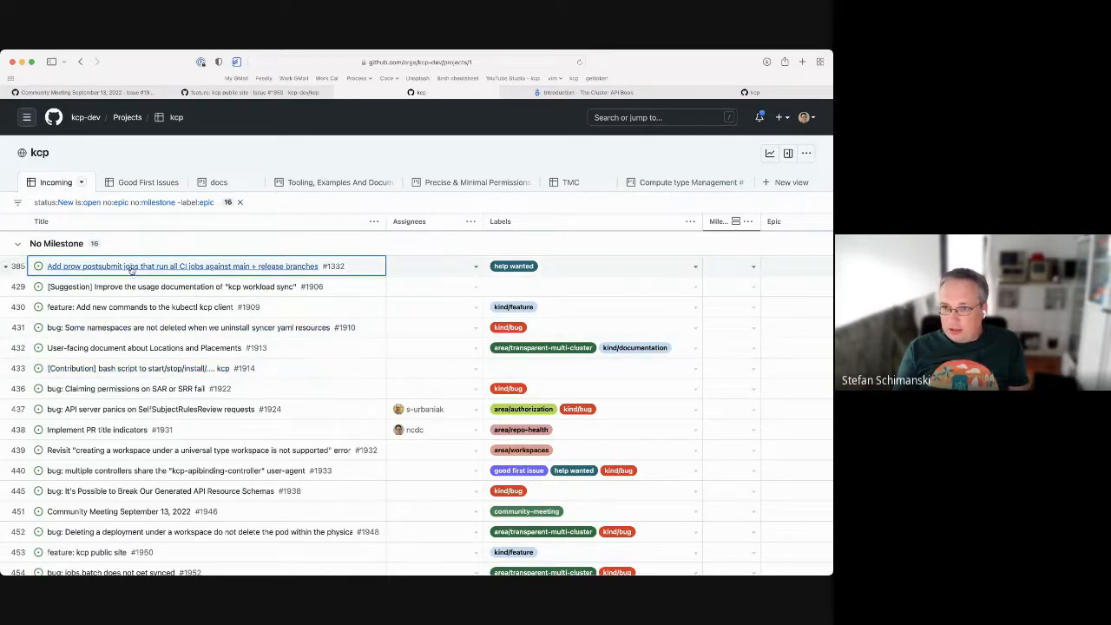
- Open issue #1332 about prow postsubmit jobs from the Incoming table
click(180, 265)
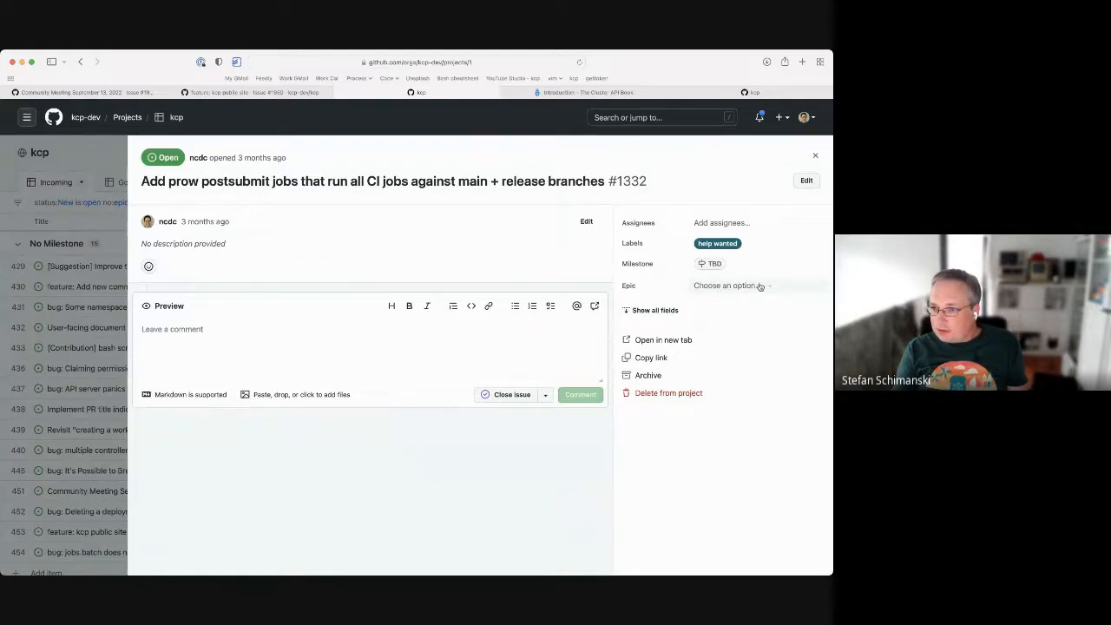
mouse_move(691, 457)
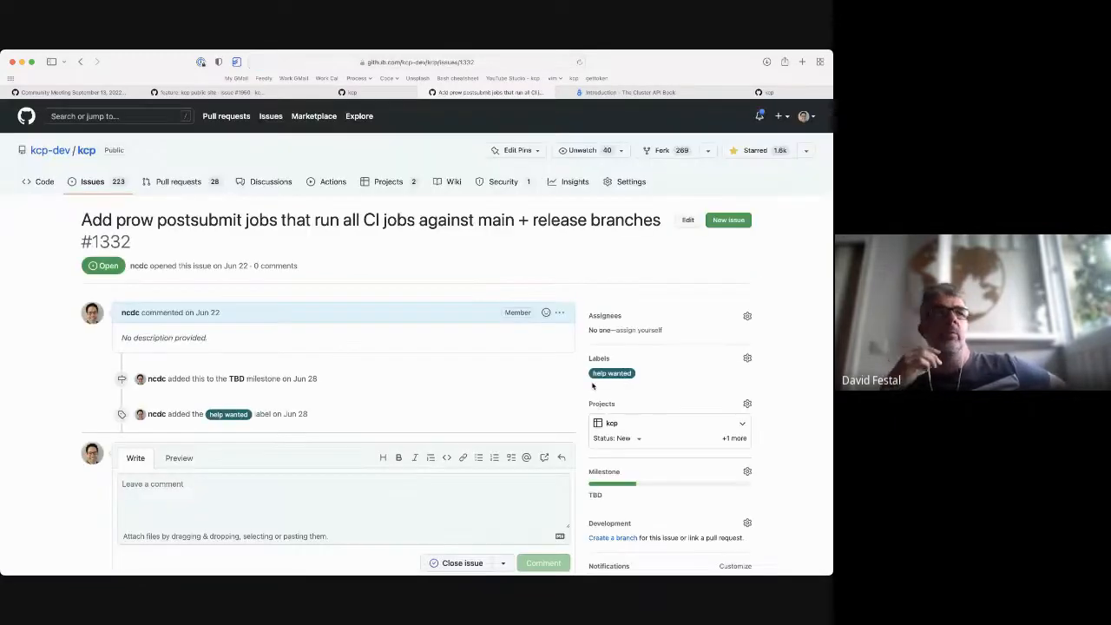
- Review issue #1332's full page and its TBD milestone, then return to the project view
scroll(down, 3)
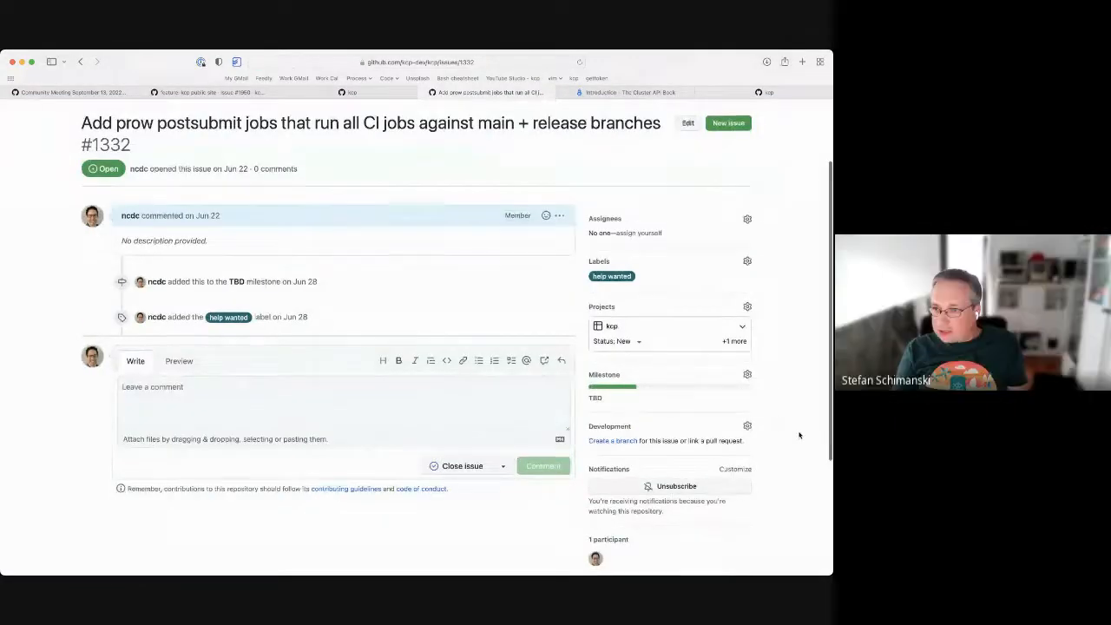
scroll(down, 3)
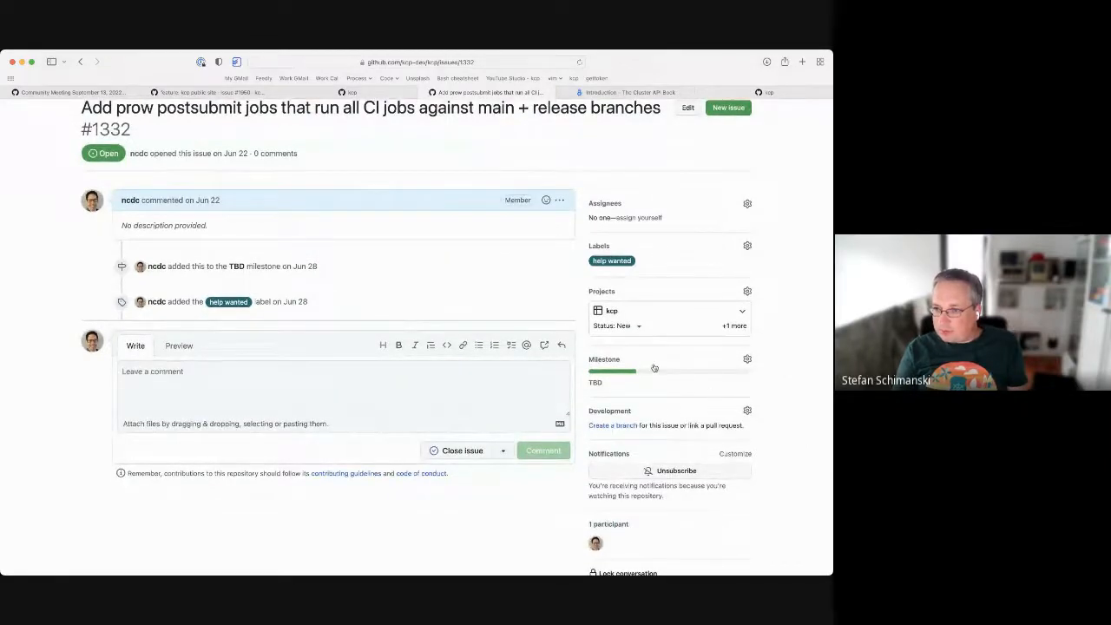
click(618, 325)
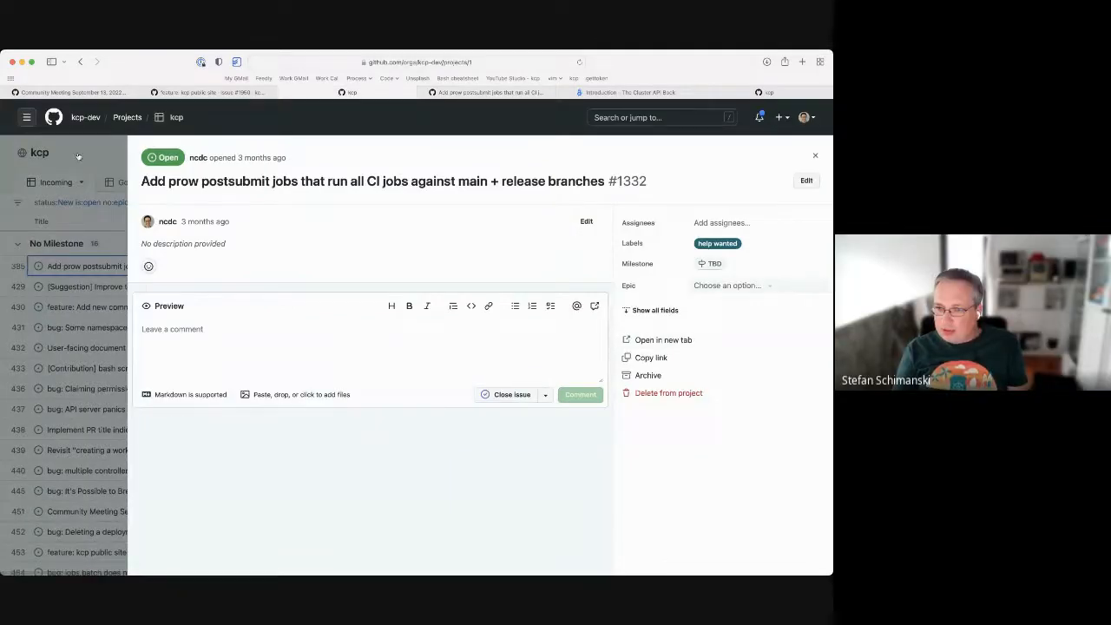
- Close the #1332 details panel to get back to the Incoming list
click(815, 155)
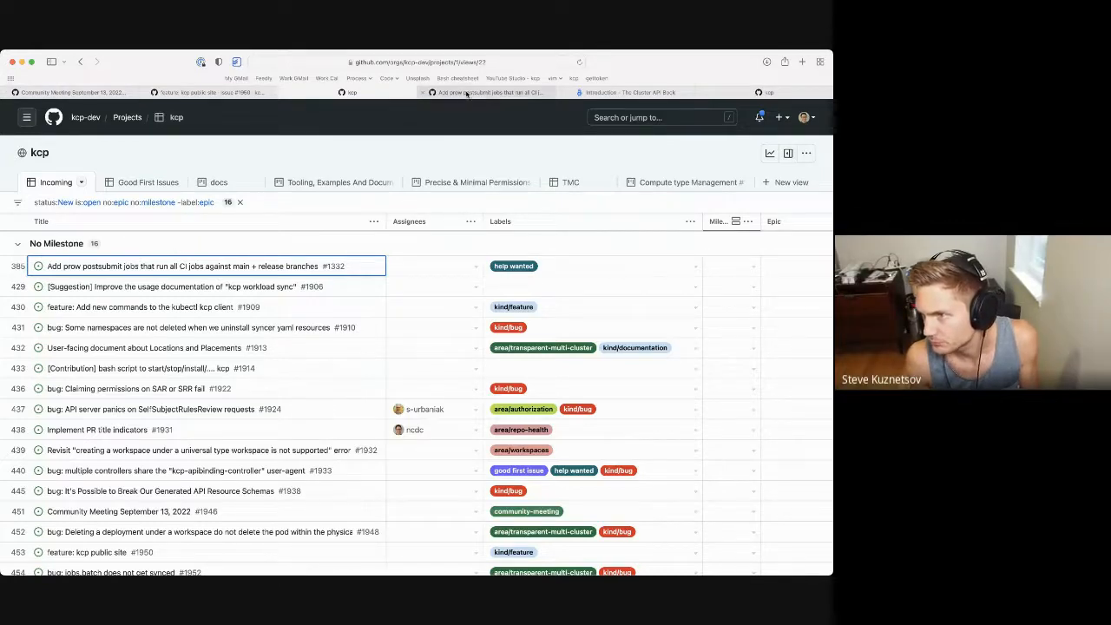
click(189, 265)
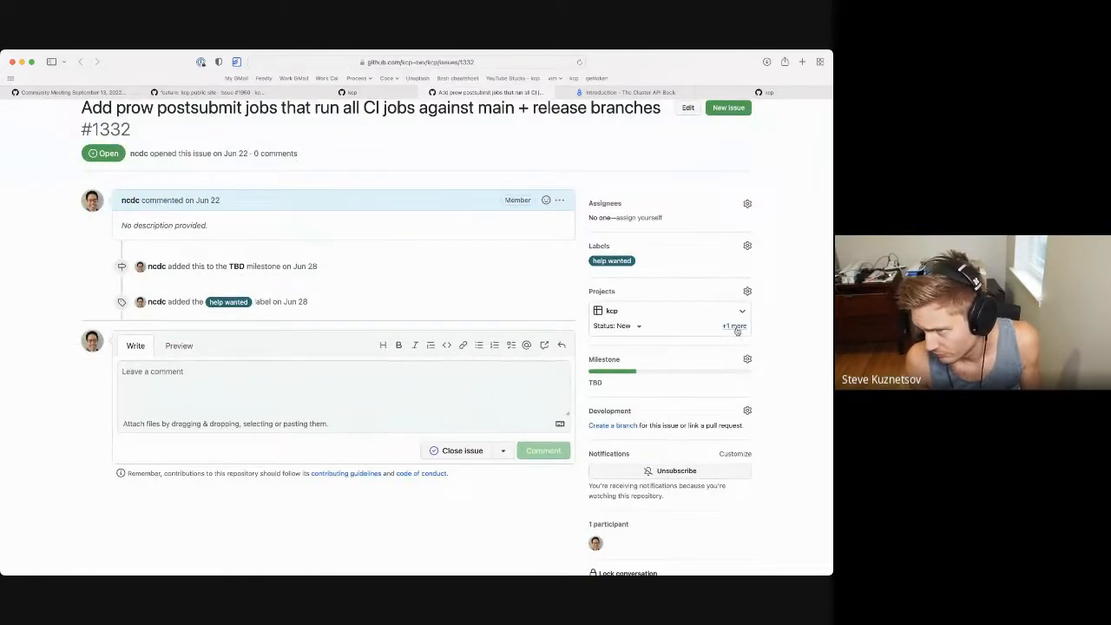
click(742, 310)
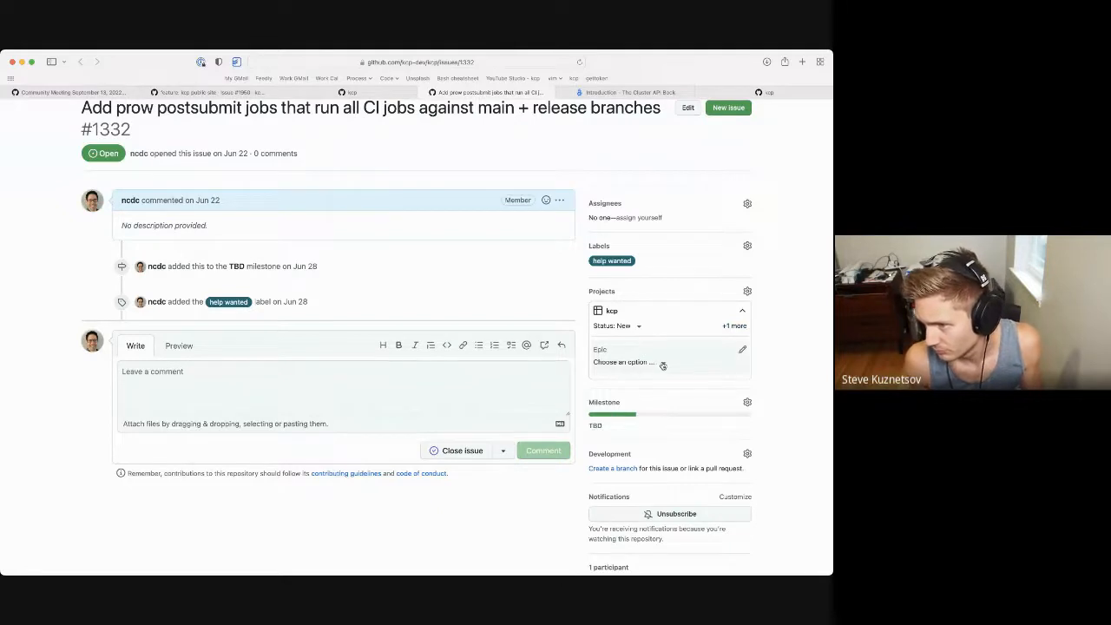
click(625, 362)
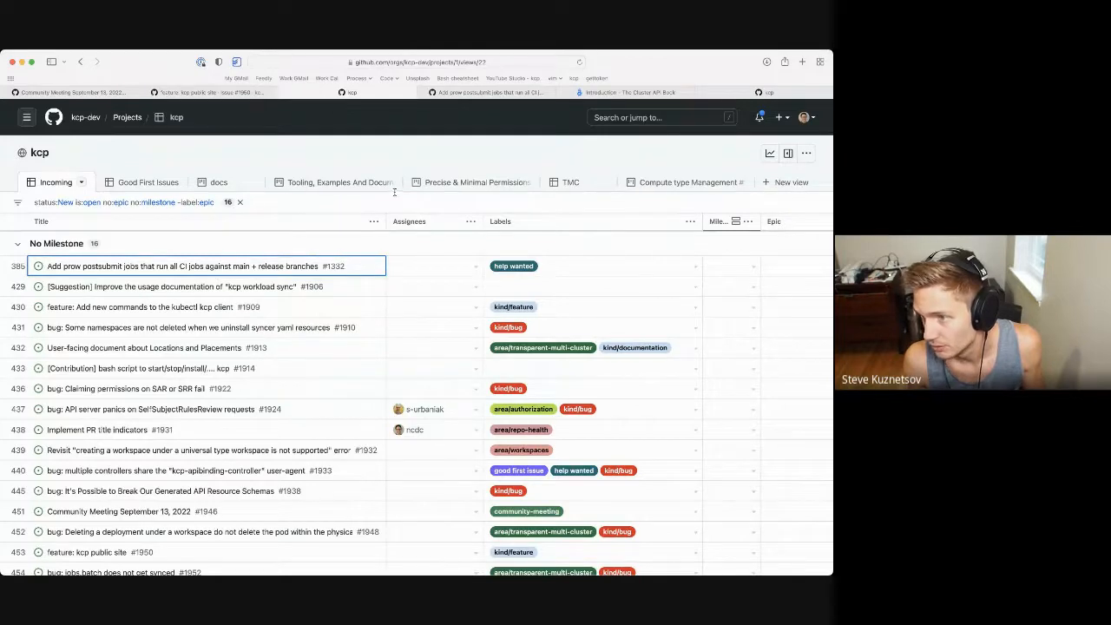
- View the Precise & Minimal Permissions epic board across its Backlog, Next and In Progress columns
click(476, 182)
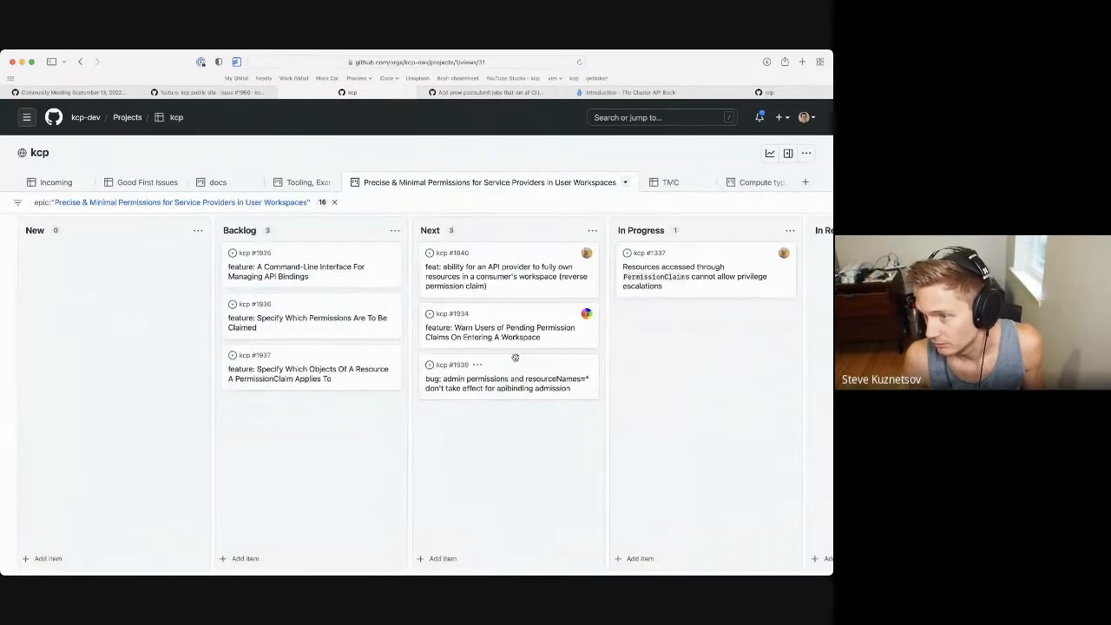
scroll(right, 3)
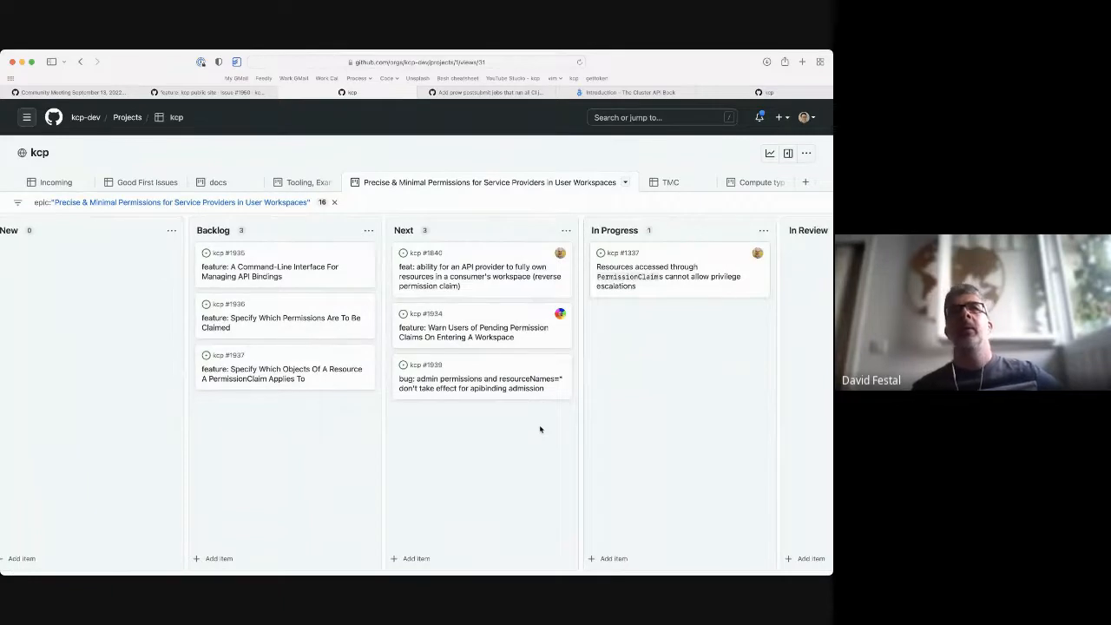
mouse_move(535, 414)
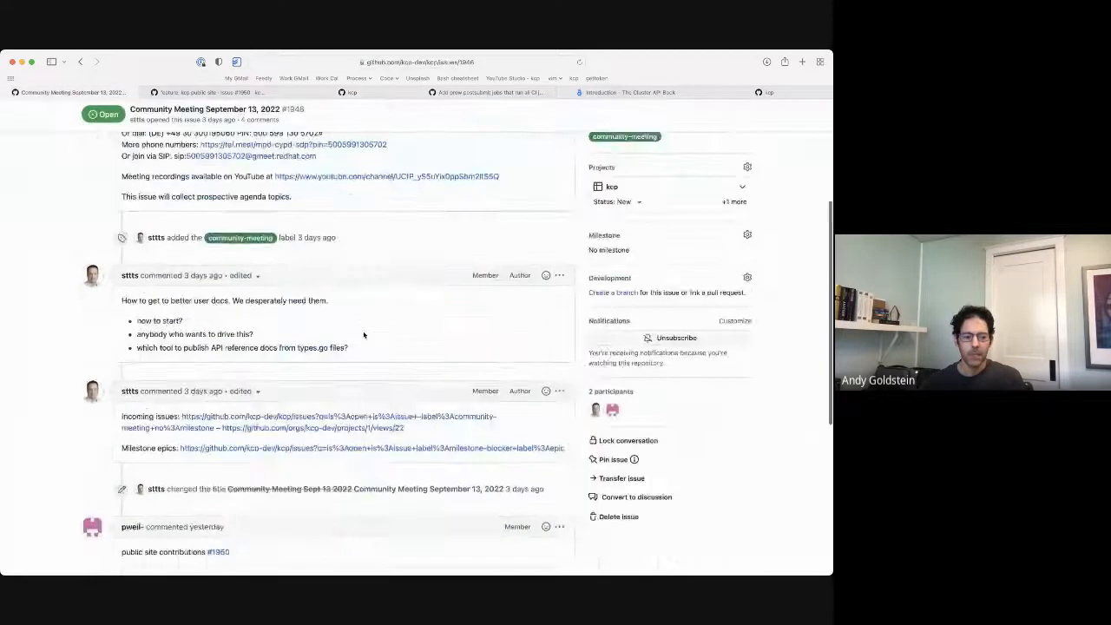
- Scroll the Community Meeting issue comments down to the Incoming issues link
scroll(down, 3)
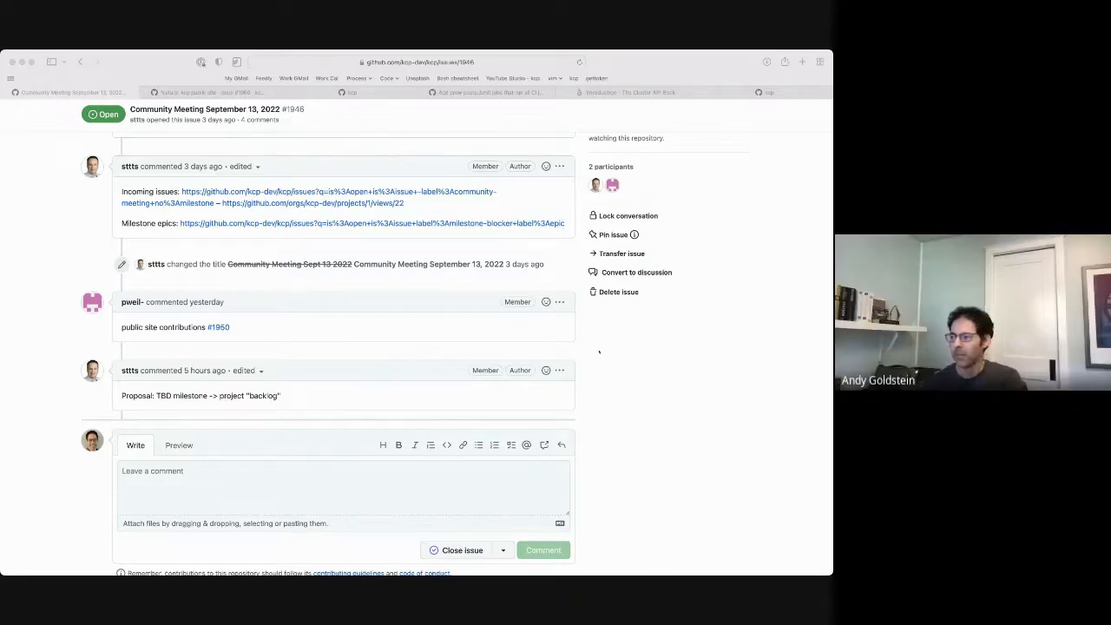
scroll(down, 3)
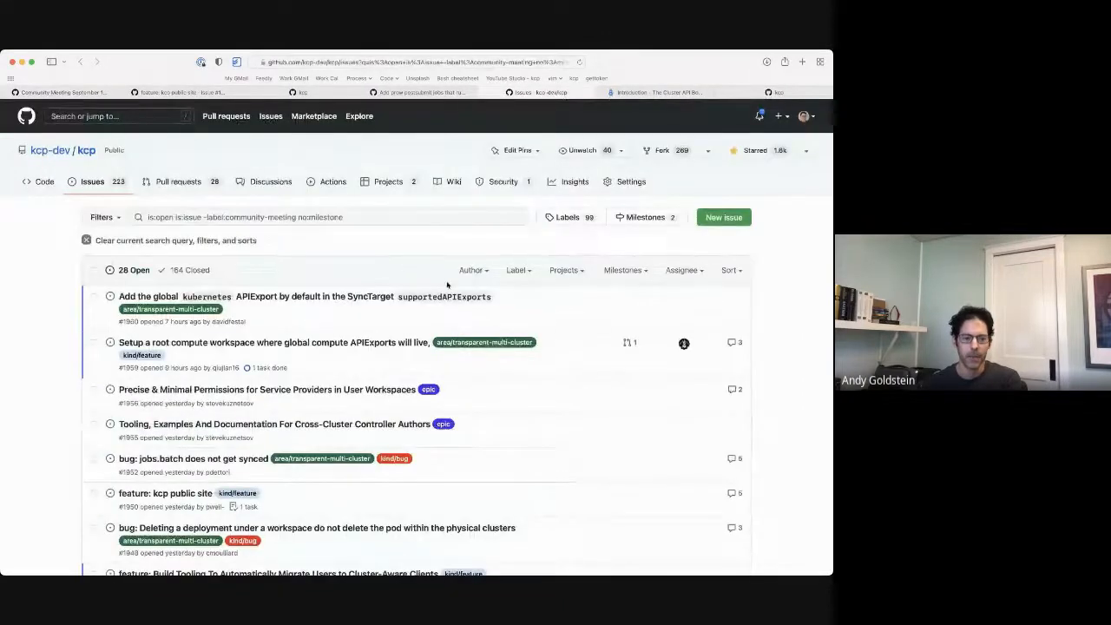
- Filter the kcp repository's issue list to the epic label
scroll(down, 3)
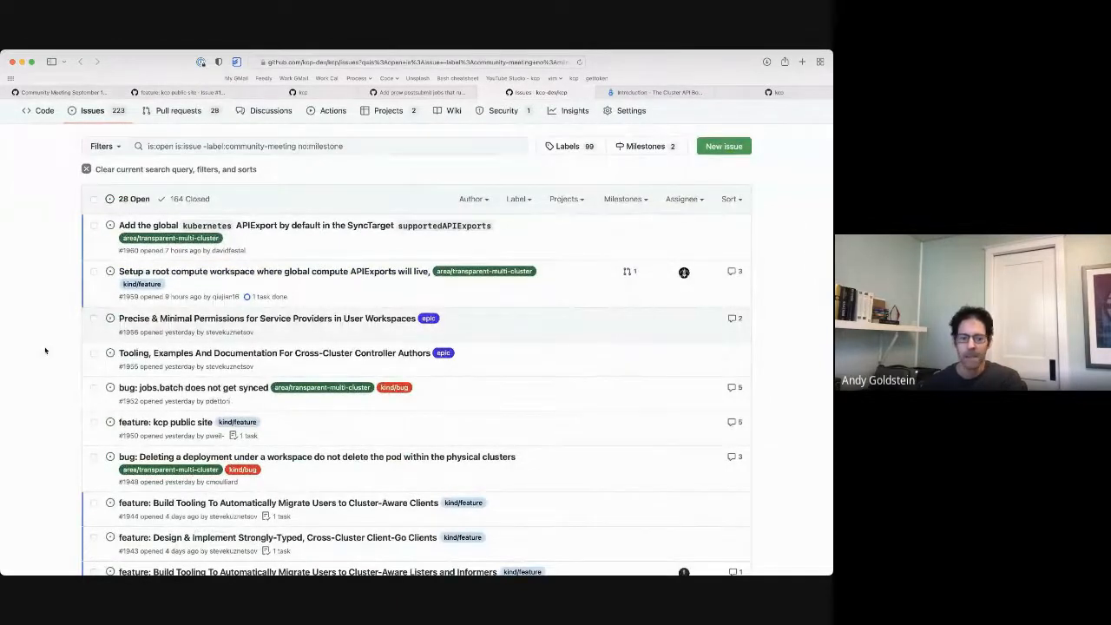
scroll(down, 3)
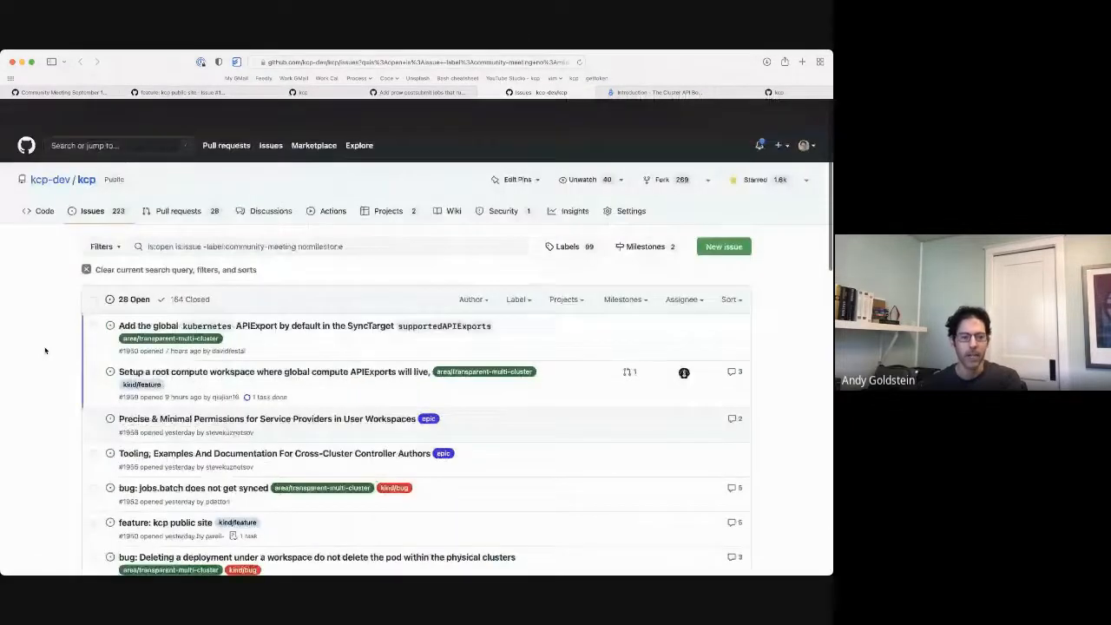
scroll(down, 3)
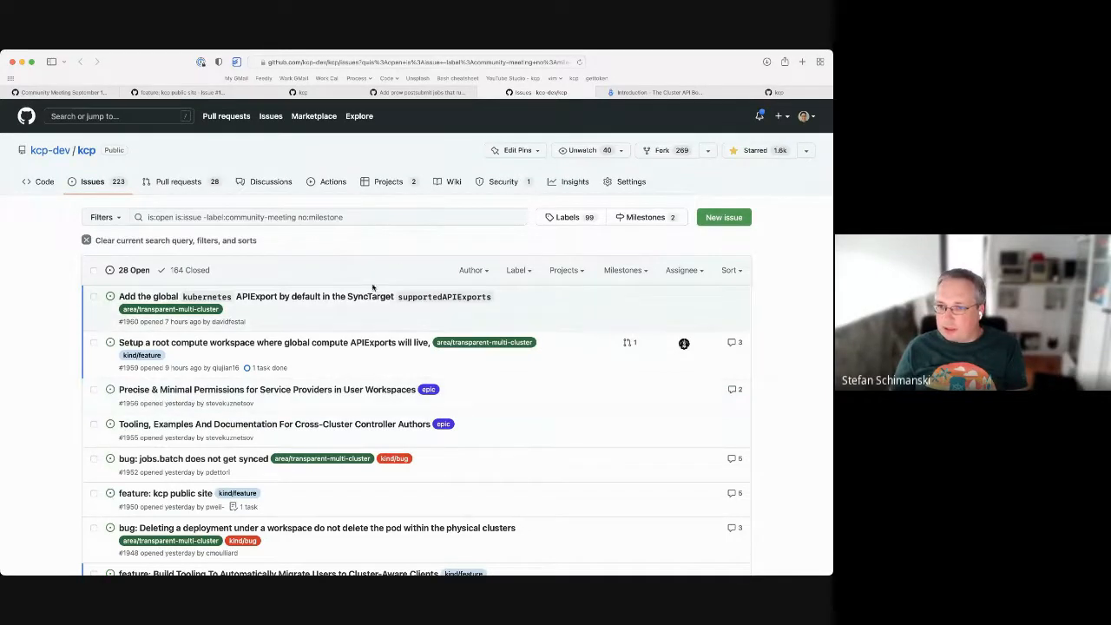
click(516, 270)
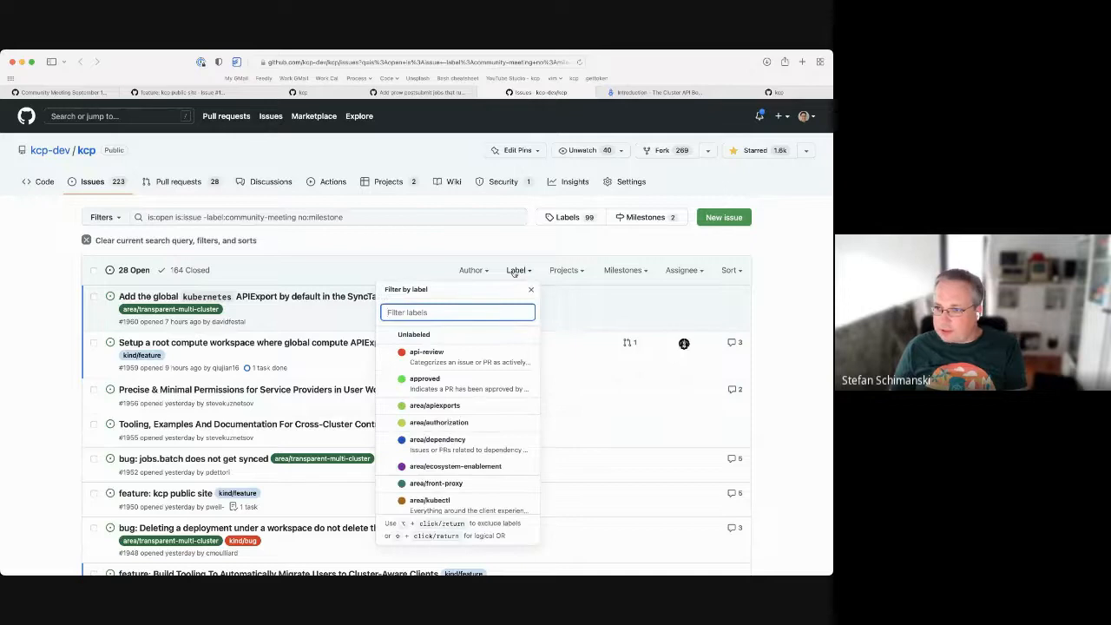
text(epic)
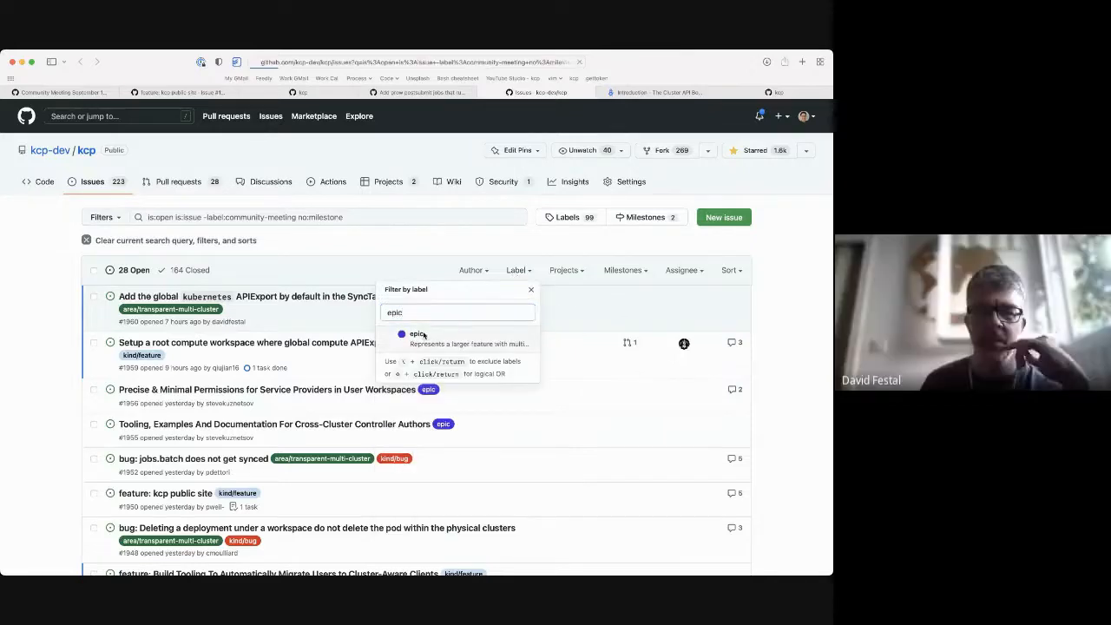
click(419, 335)
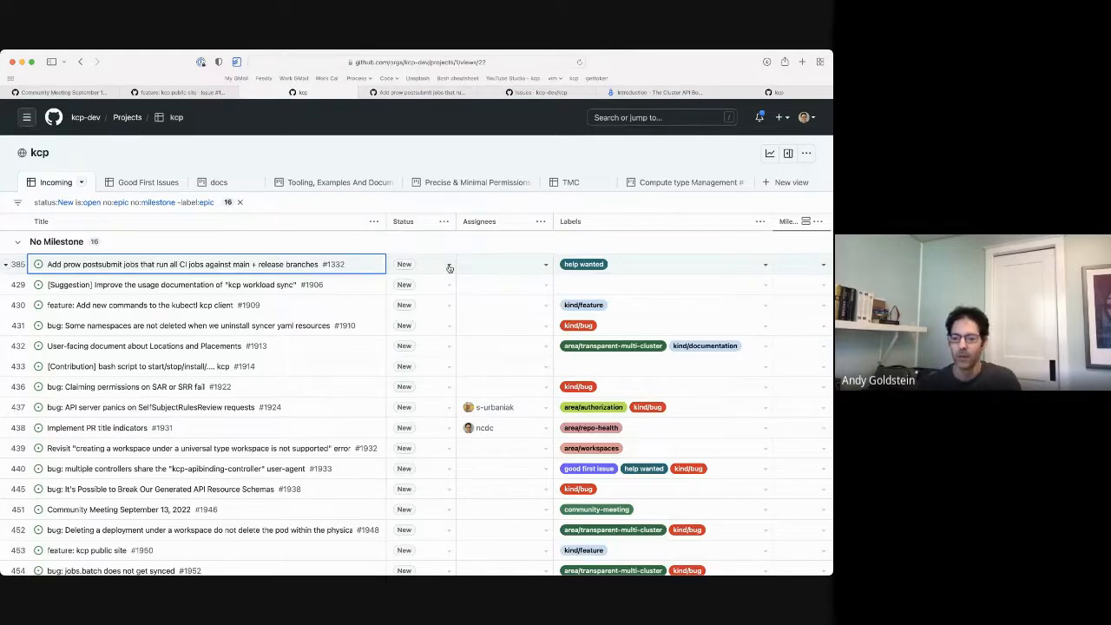
- Move prow postsubmit jobs issue #1332 out of Incoming and open suggestion #1906
click(421, 264)
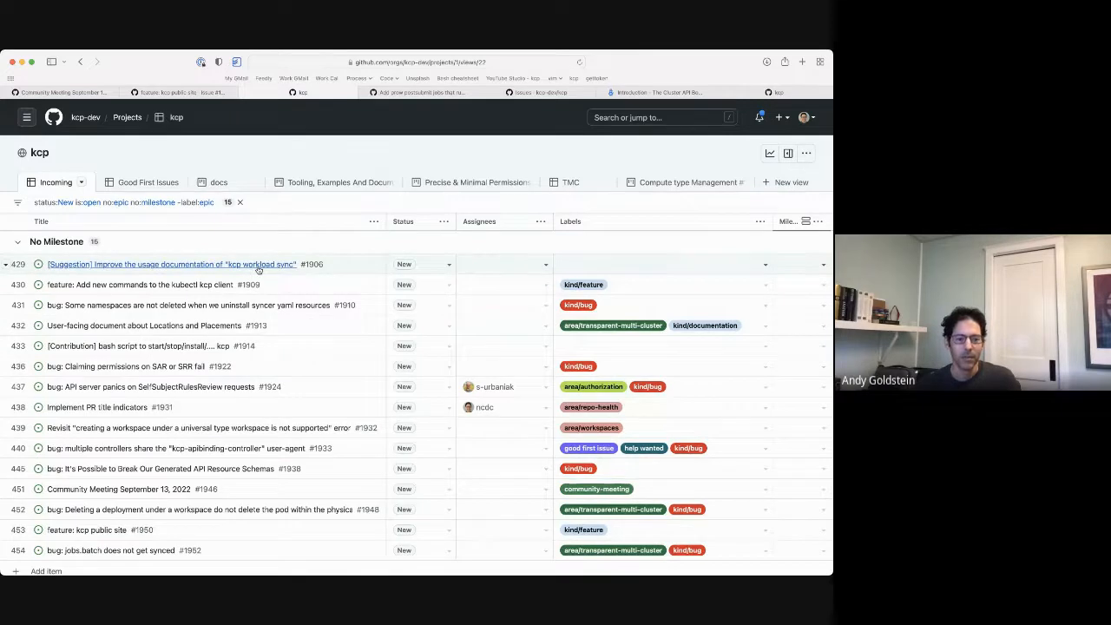
click(180, 264)
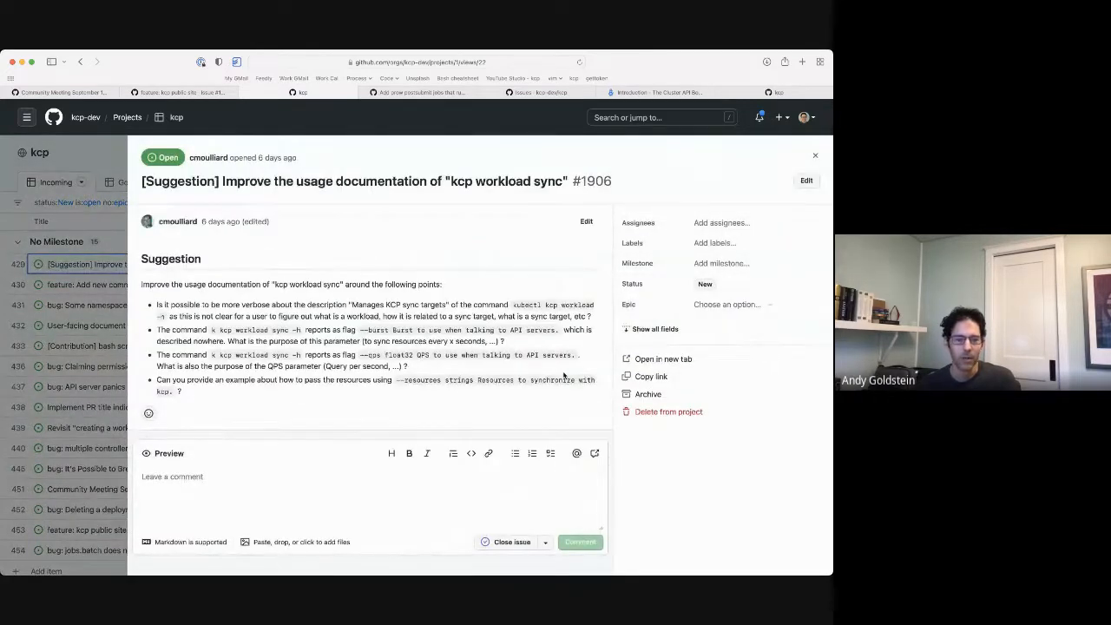
mouse_move(488, 452)
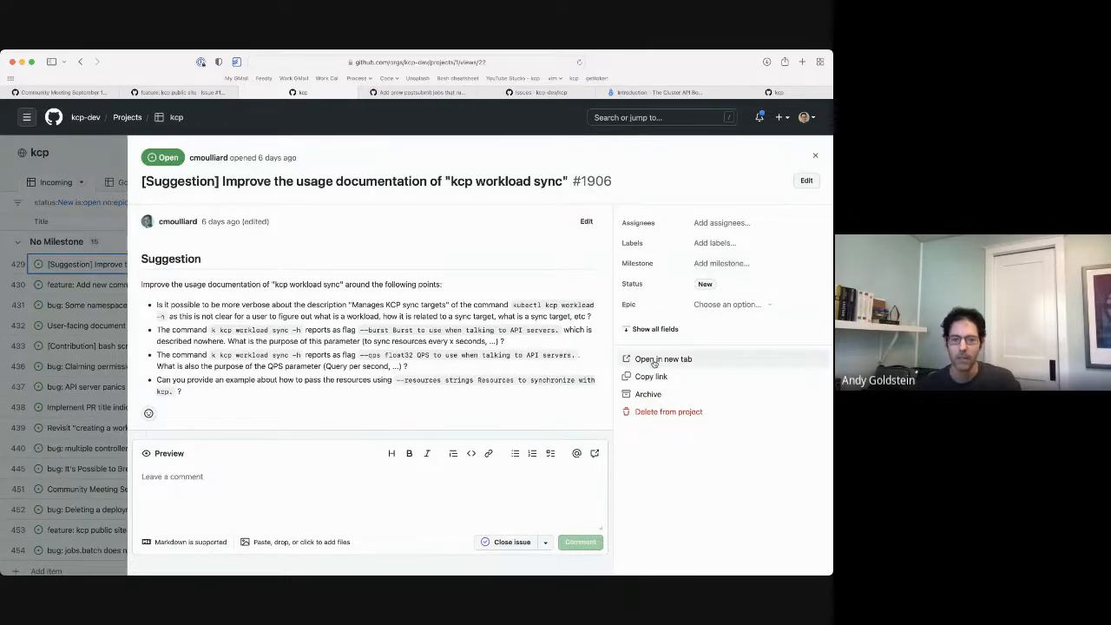
- Open workload sync documentation issue #1906 in its own browser tab
click(662, 358)
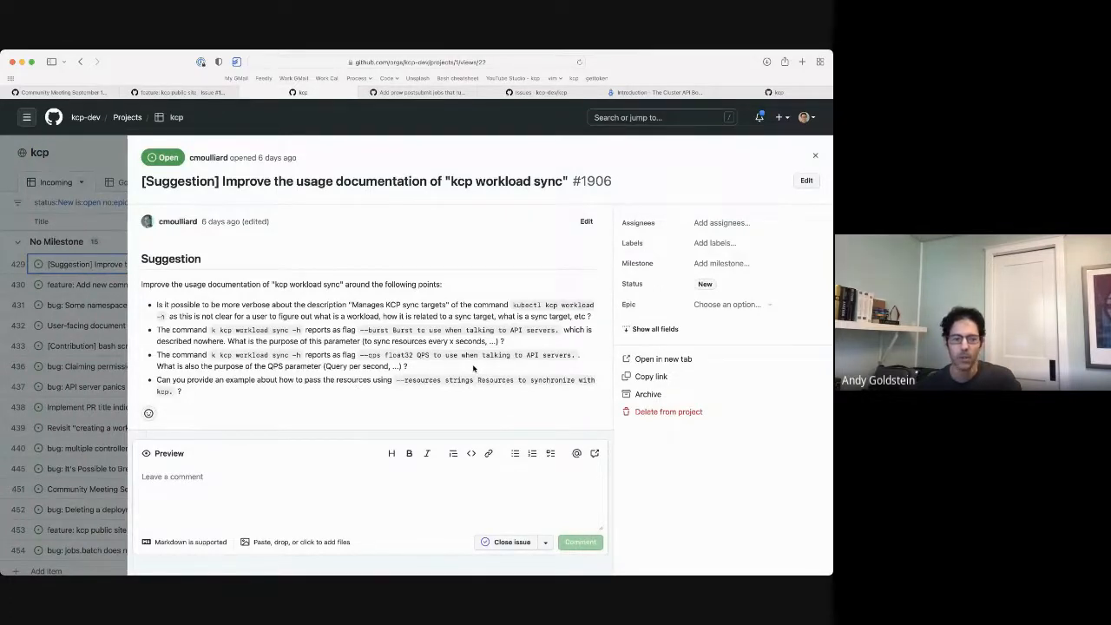
mouse_move(475, 396)
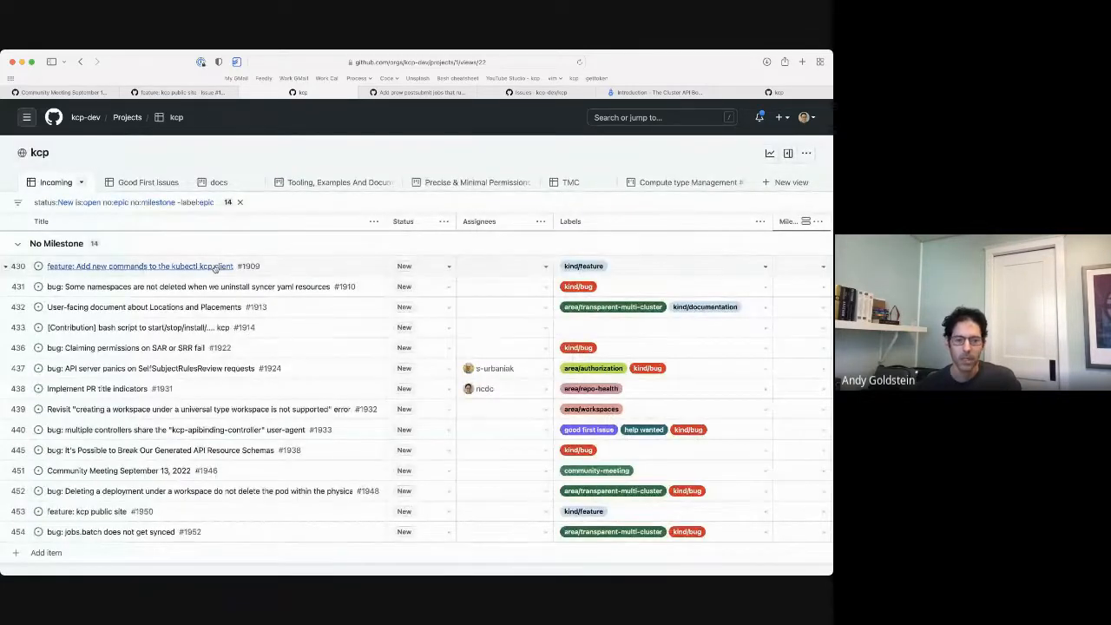
- Read kubectl kcp client feature request #1909 and start adding an assignee
click(139, 265)
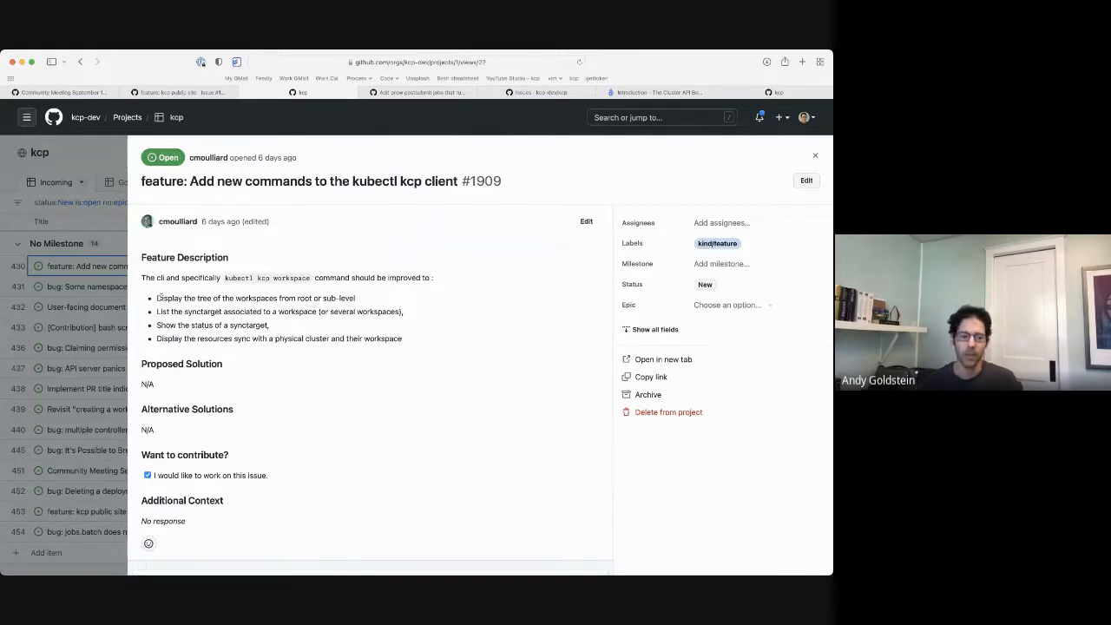
drag(157, 297, 243, 325)
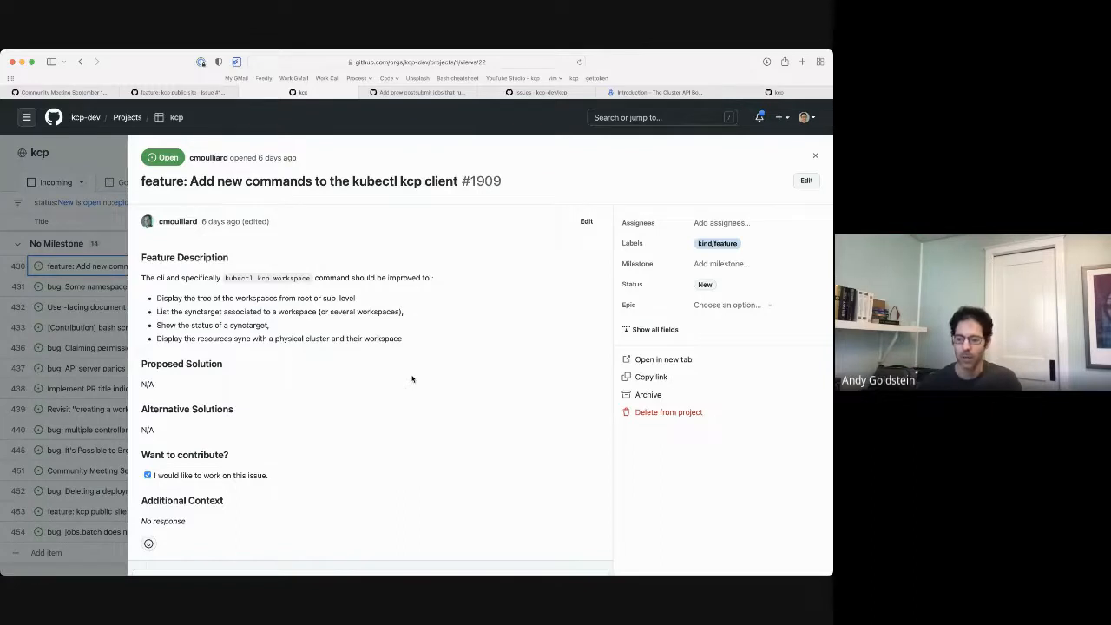
mouse_move(450, 371)
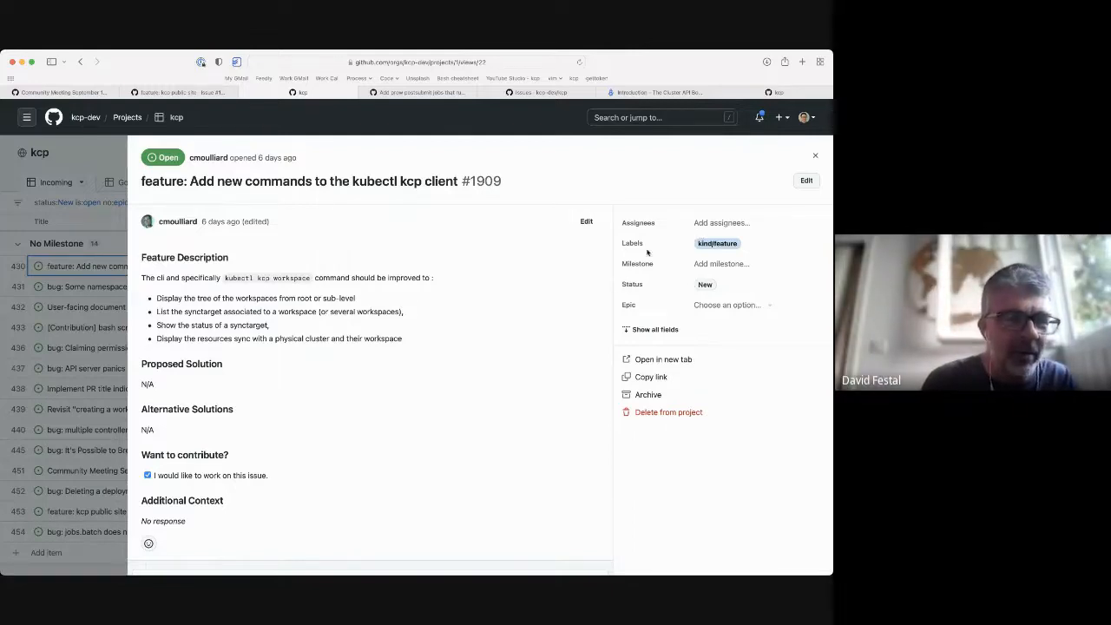
mouse_move(490, 286)
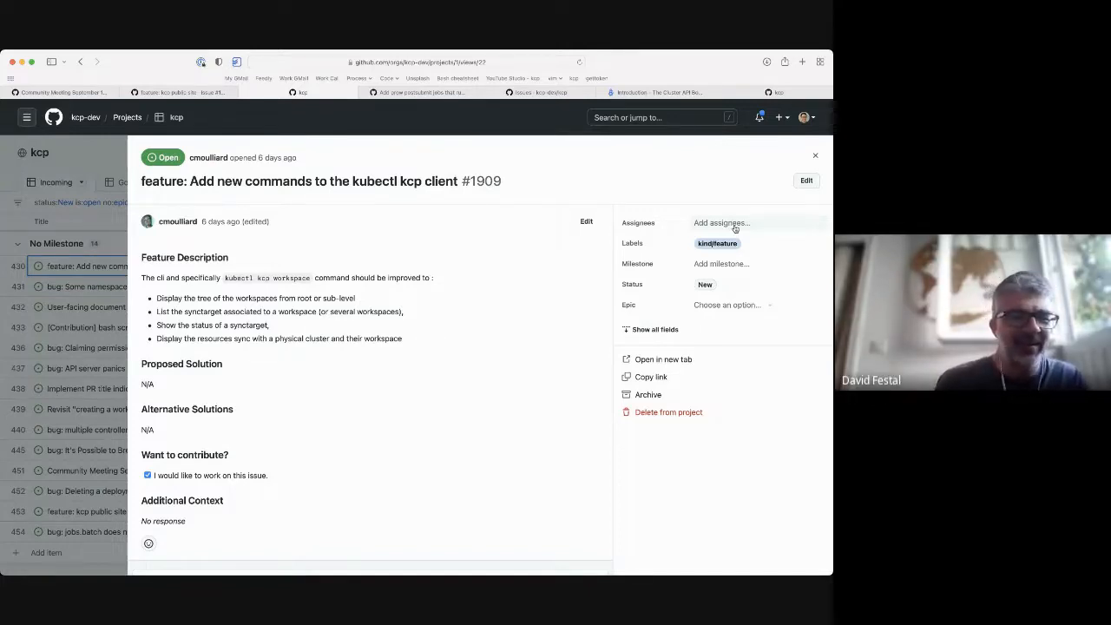
click(721, 222)
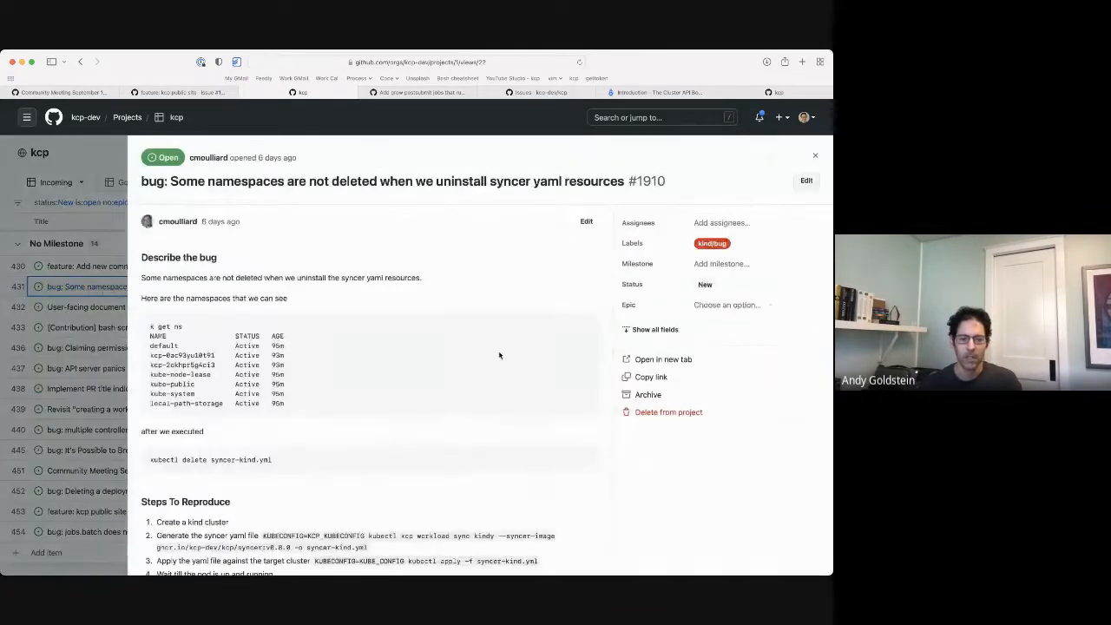
- Read bug #1910's reproduction steps, the syncer-kind.yml example, and member comments
scroll(down, 3)
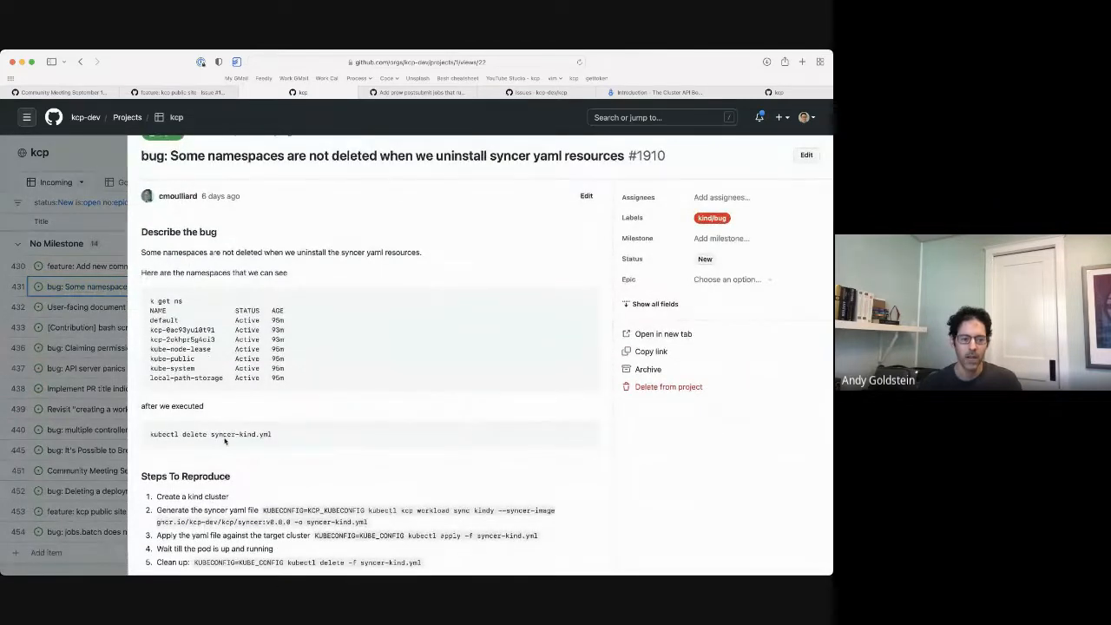
double_click(239, 434)
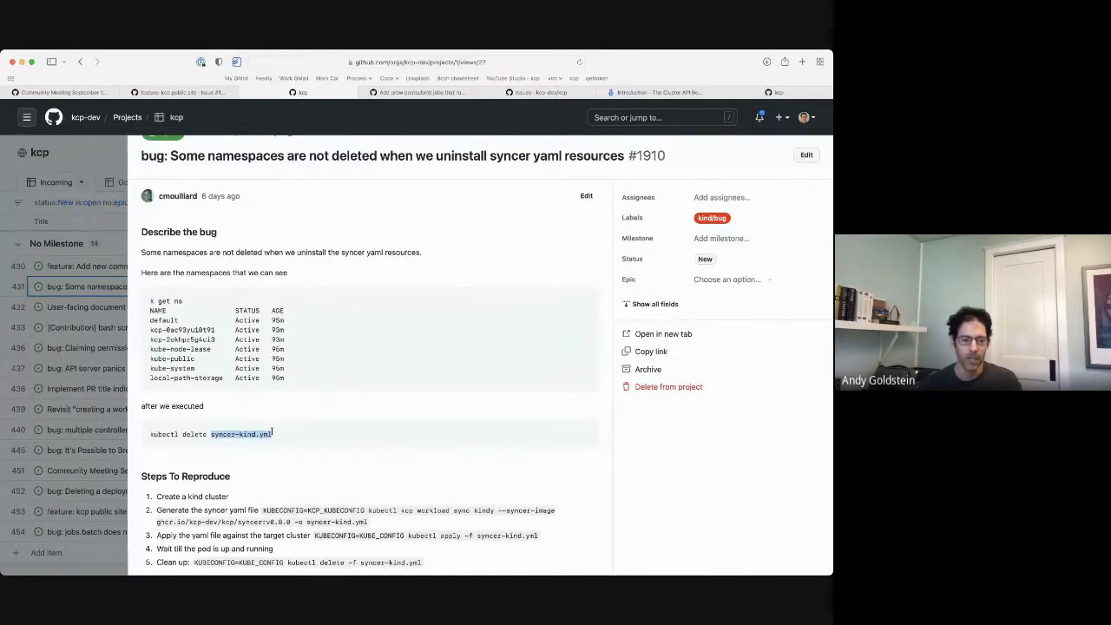
scroll(down, 3)
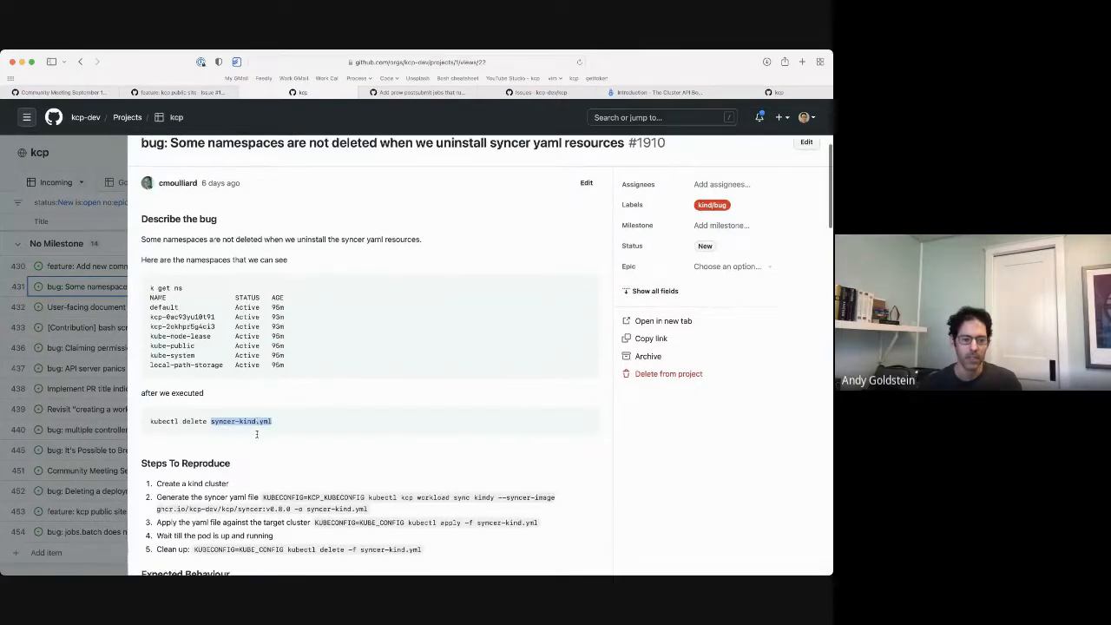
scroll(down, 3)
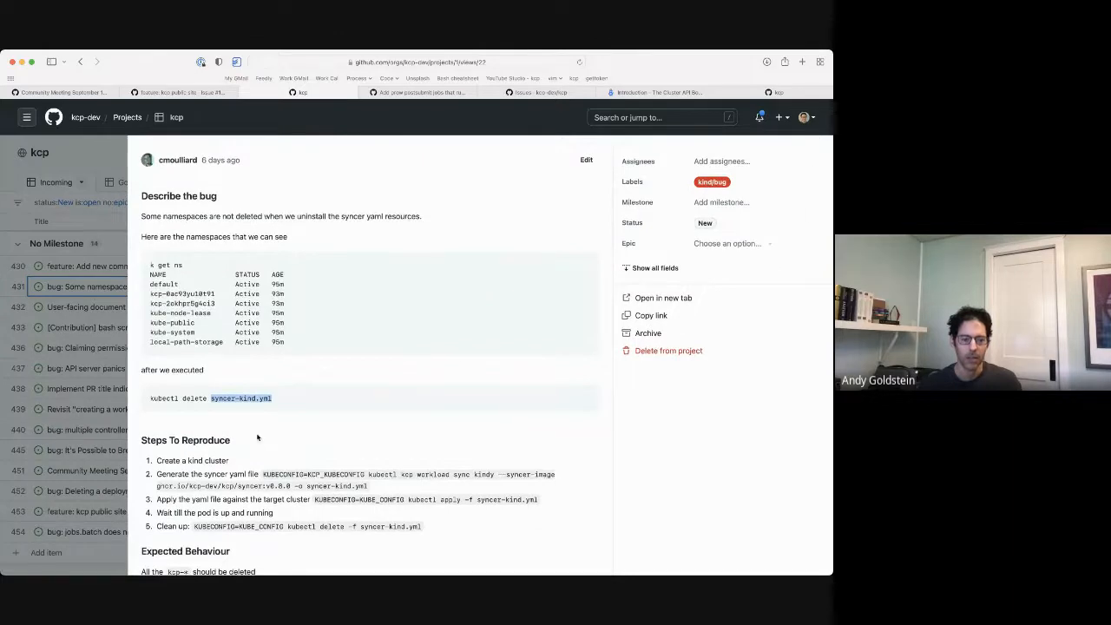
scroll(down, 3)
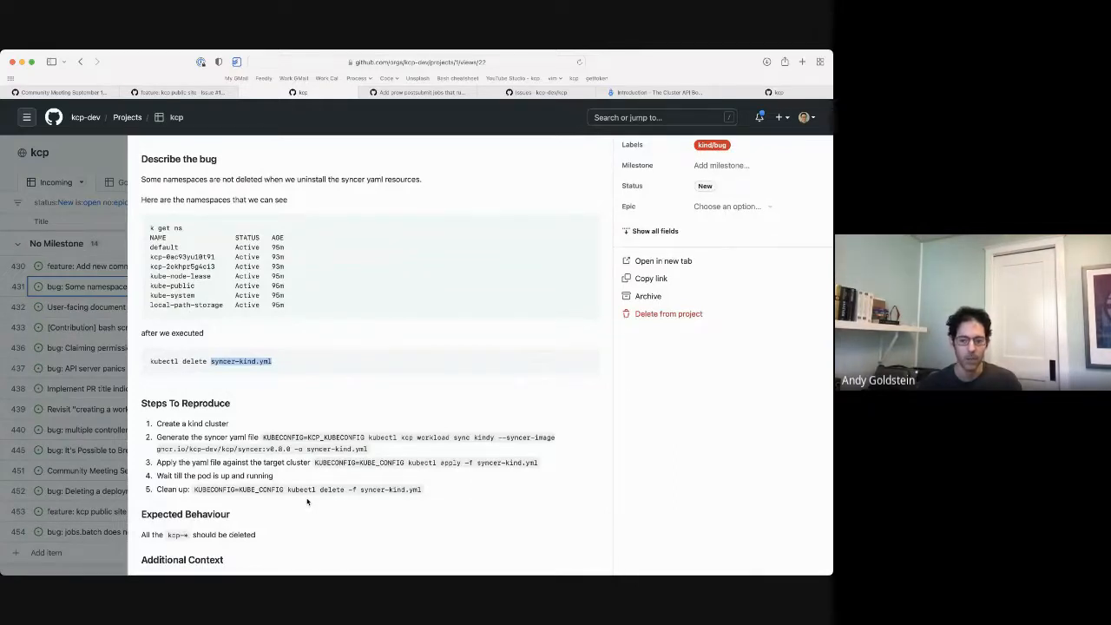
scroll(down, 3)
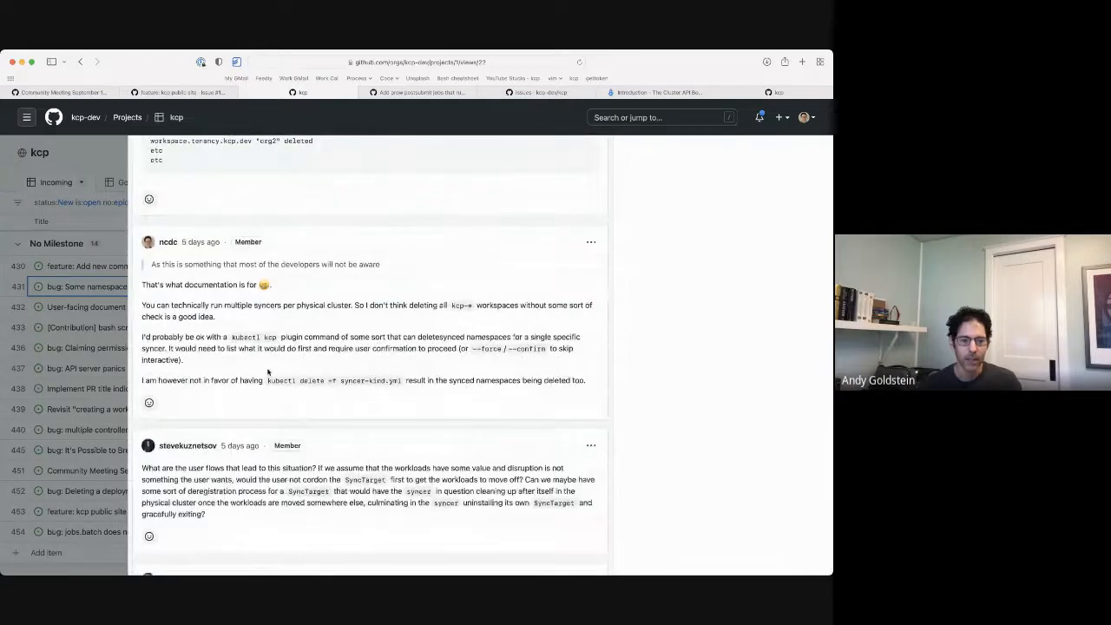
drag(239, 336, 346, 336)
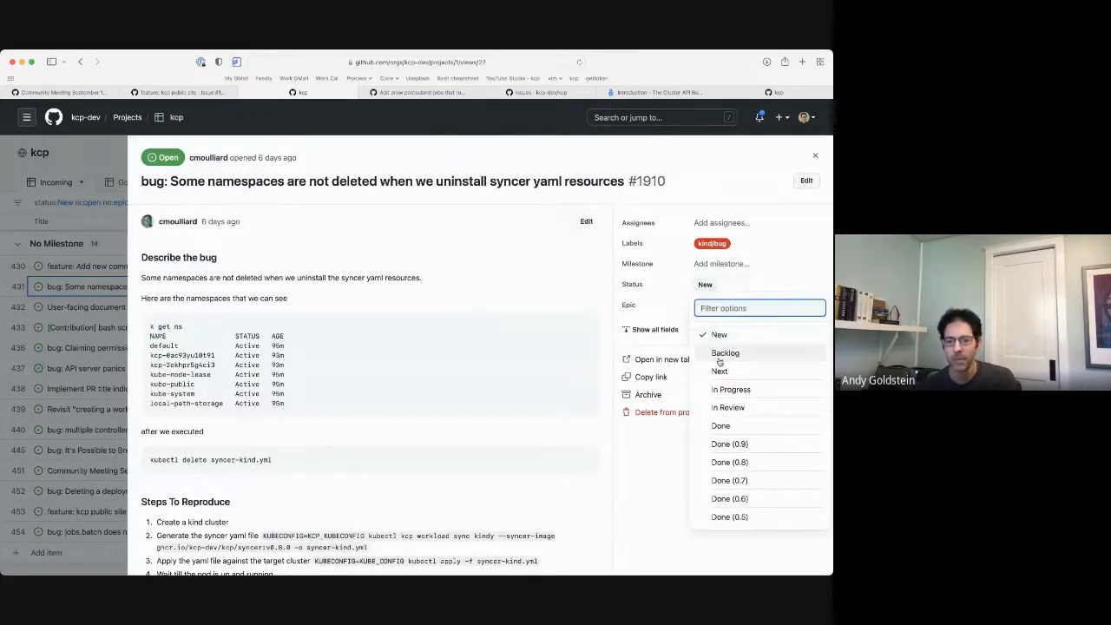
- Set bug #1910 to Backlog with help wanted and area/transparent-multi-cluster labels, then close
click(725, 353)
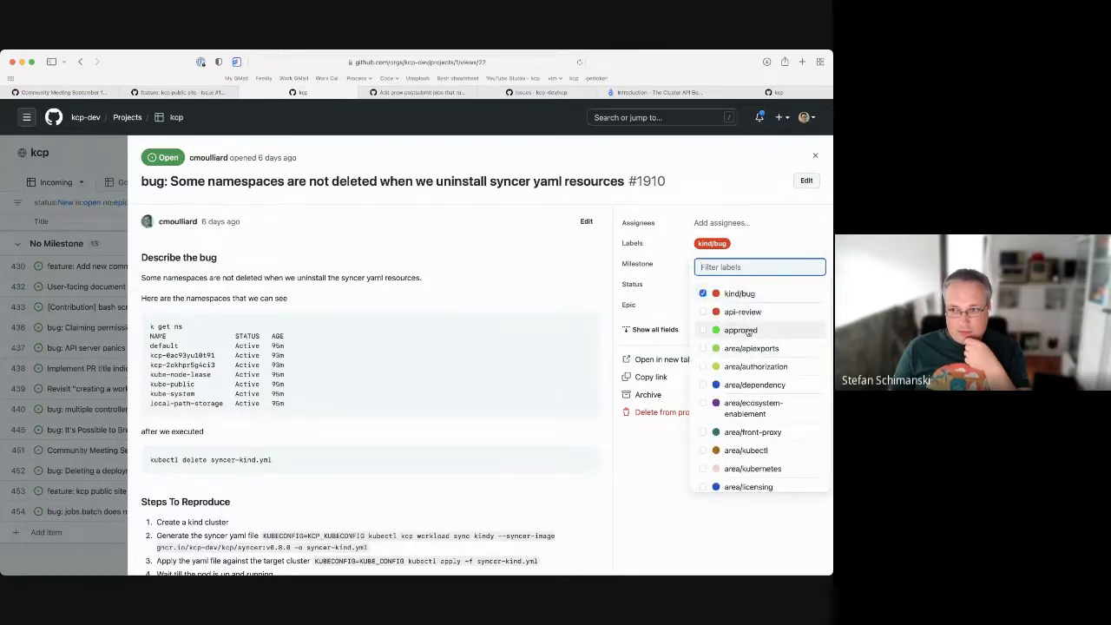
text(help)
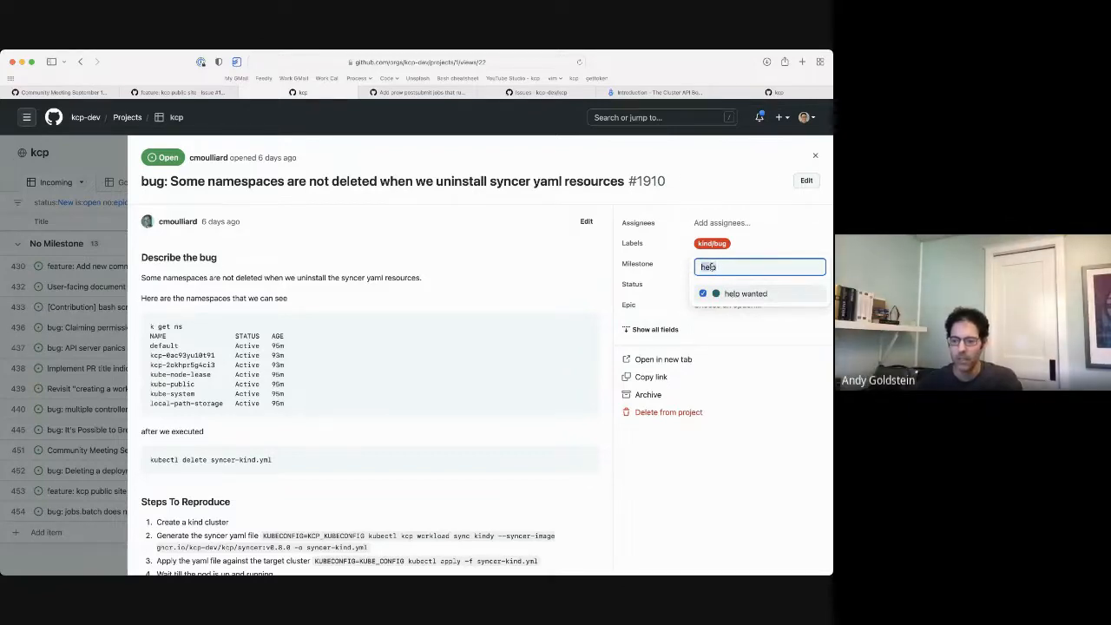
text(trans)
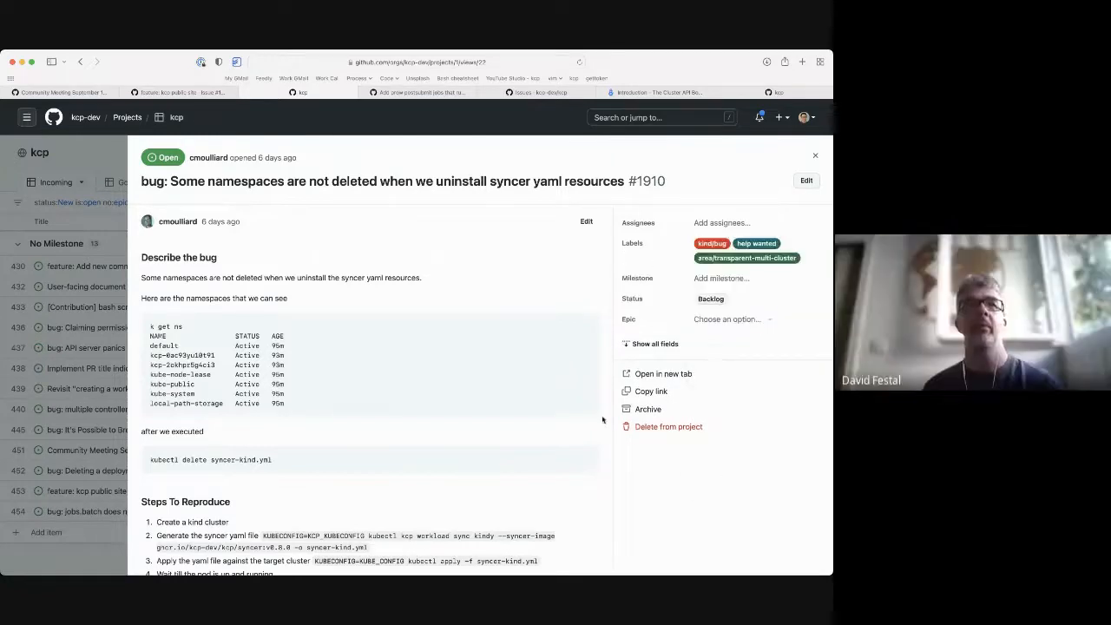
click(814, 156)
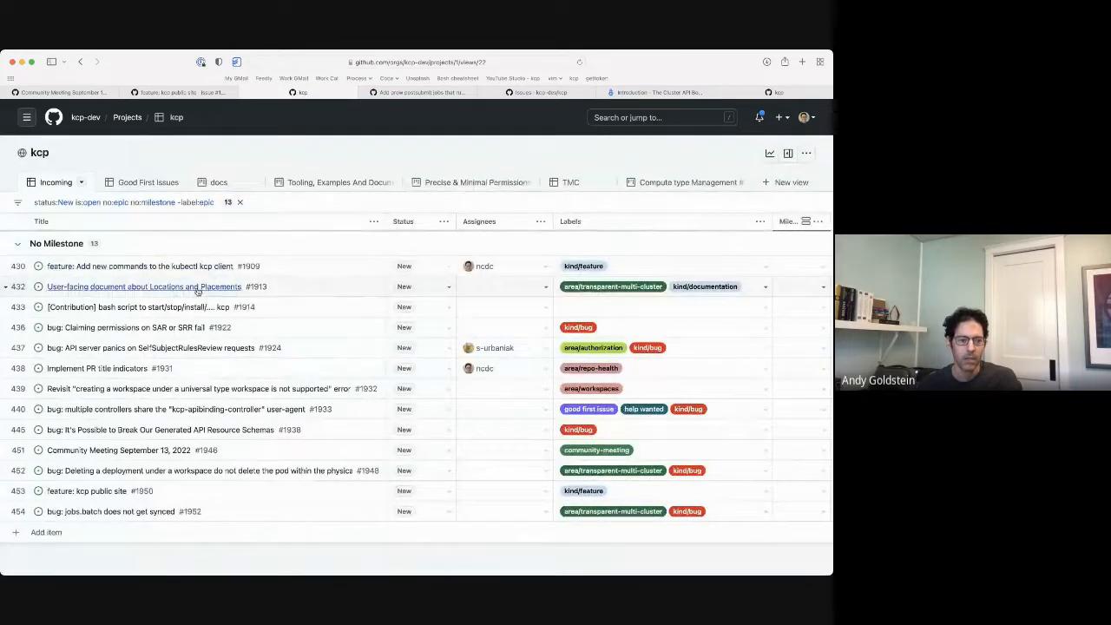
- Give Locations and Placements doc issue #1913 a new status and close its panel
click(144, 286)
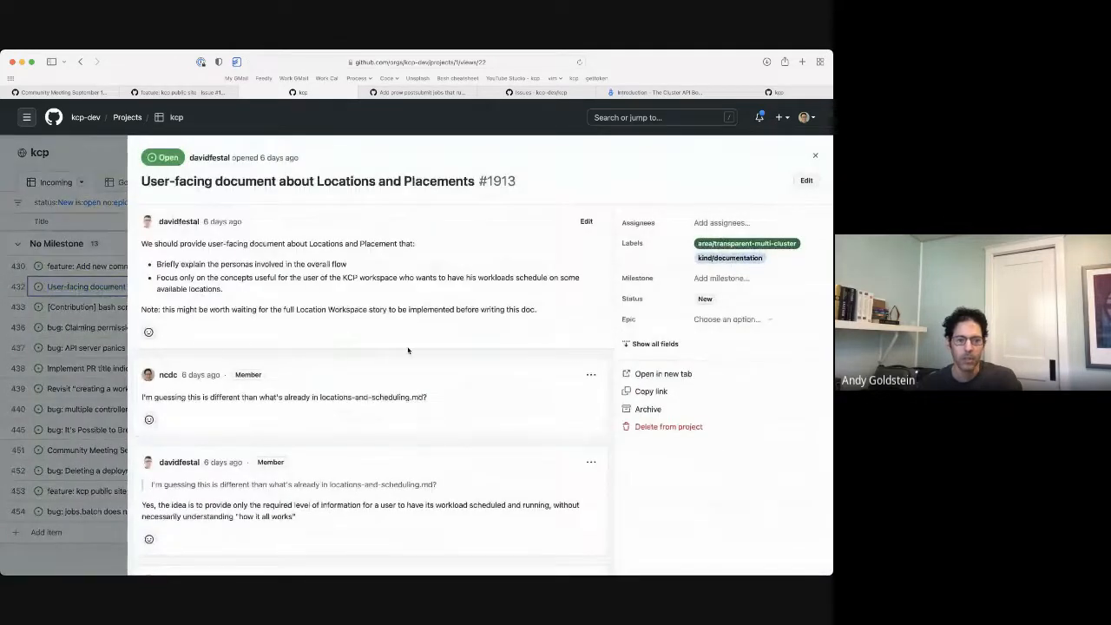
click(705, 299)
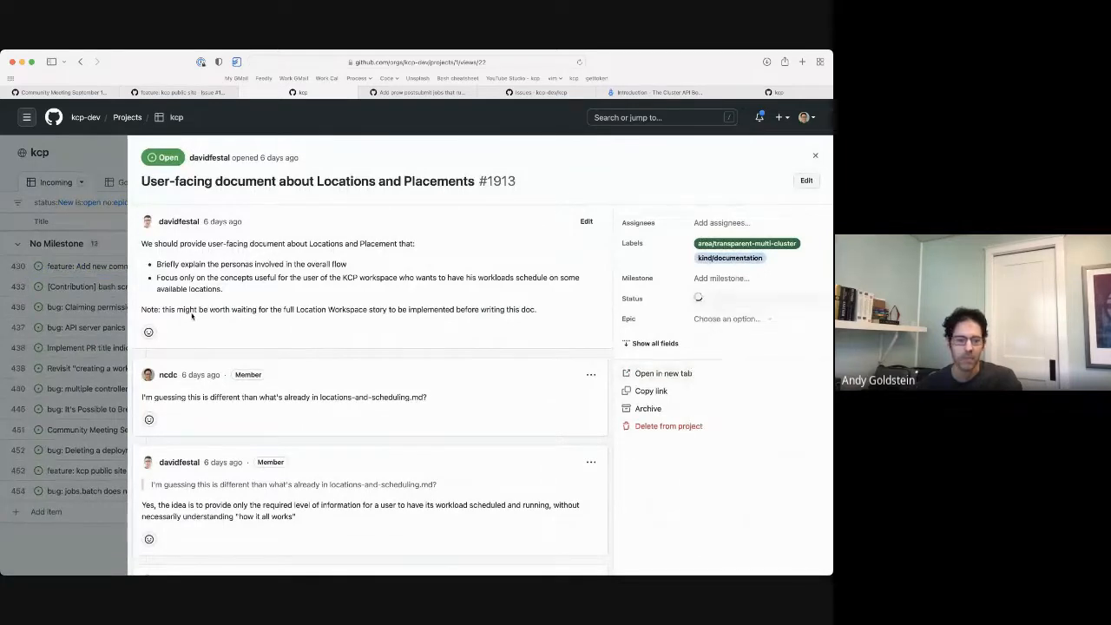
click(814, 155)
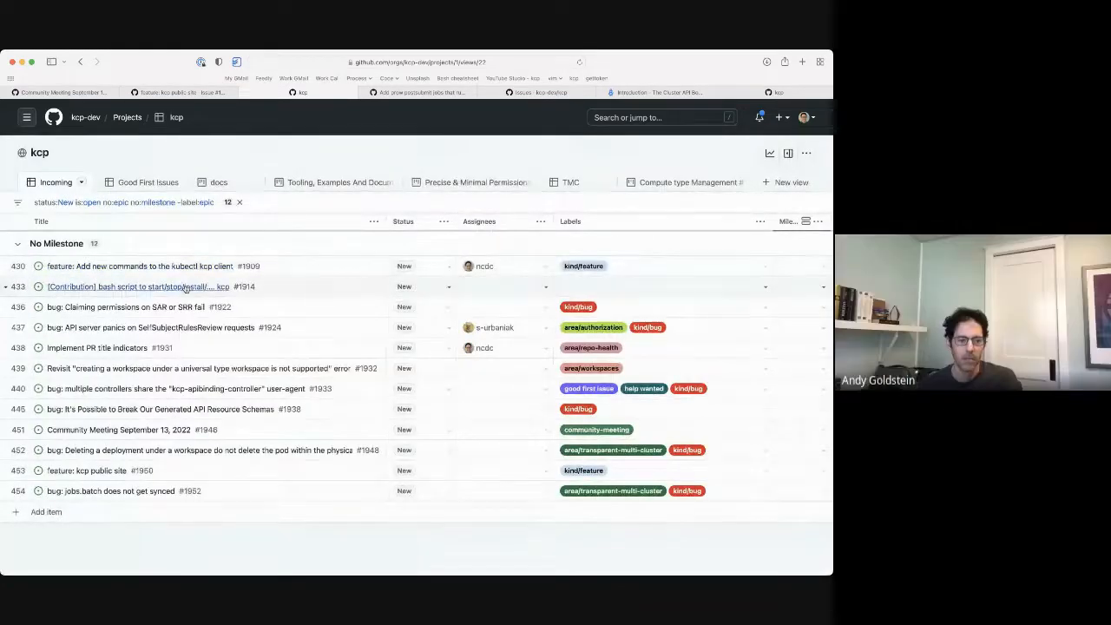
- Review bash script issue #1914's usage commands and the maintainer's replies
click(143, 287)
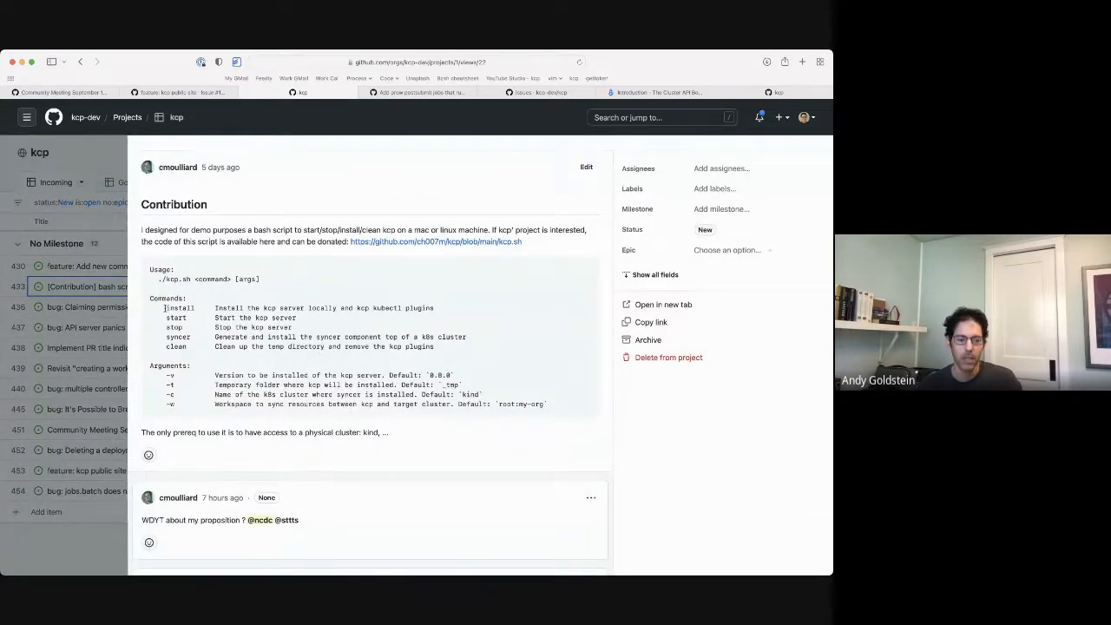
double_click(180, 307)
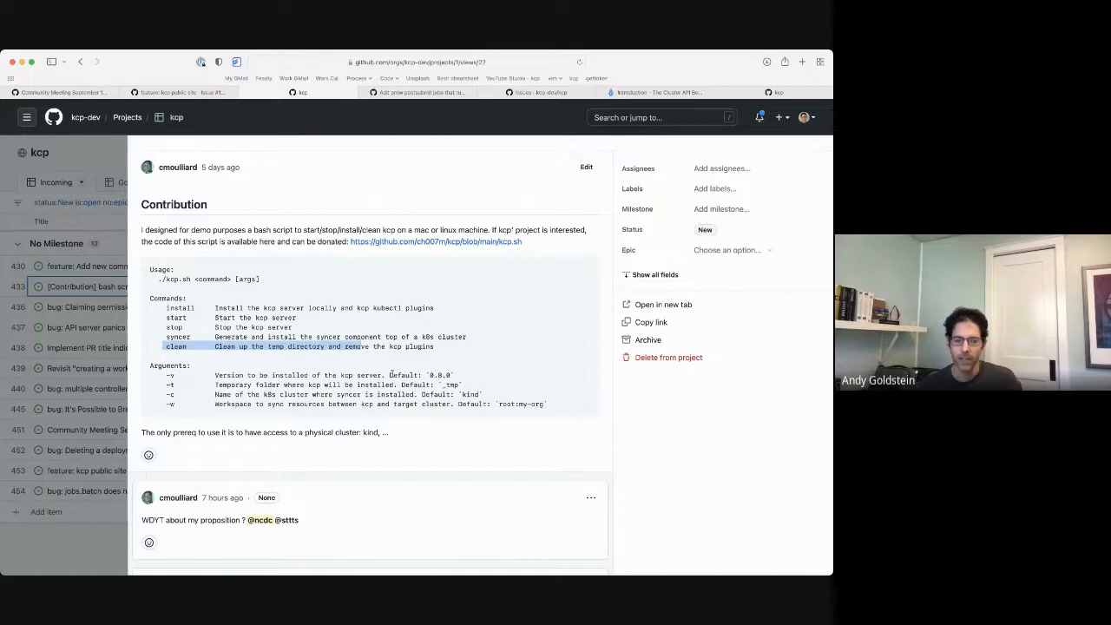
scroll(down, 3)
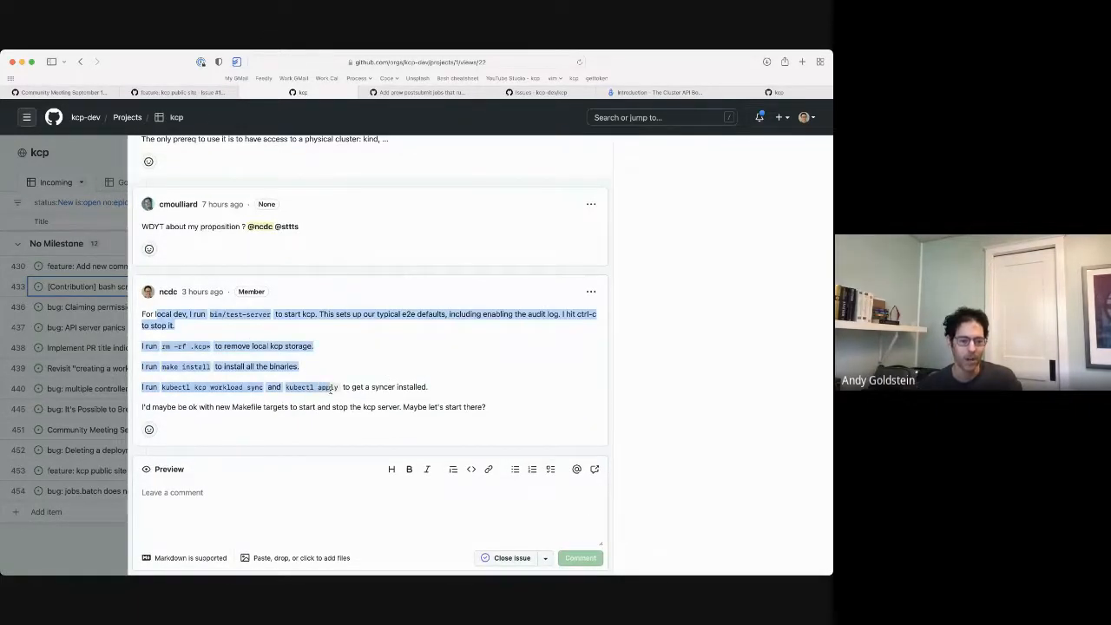
click(226, 403)
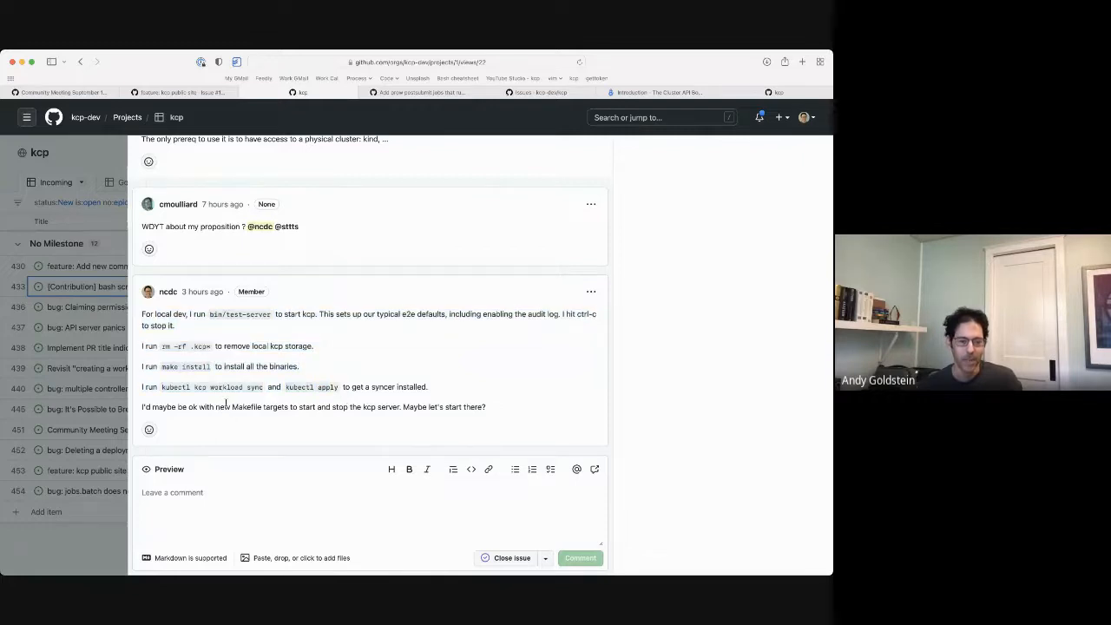
drag(231, 407, 323, 406)
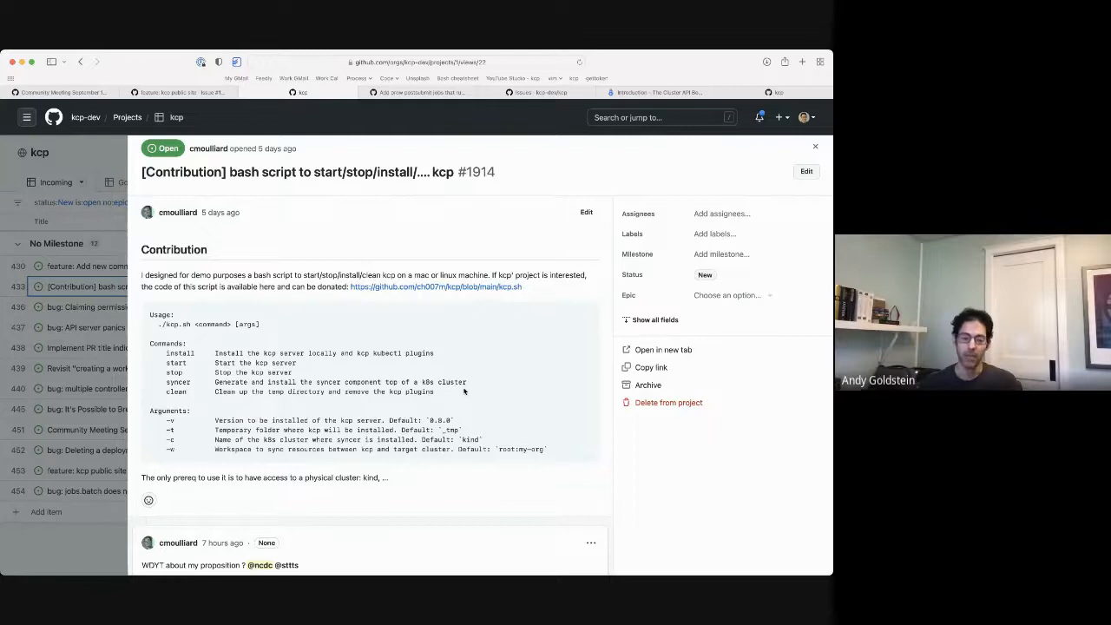
scroll(down, 3)
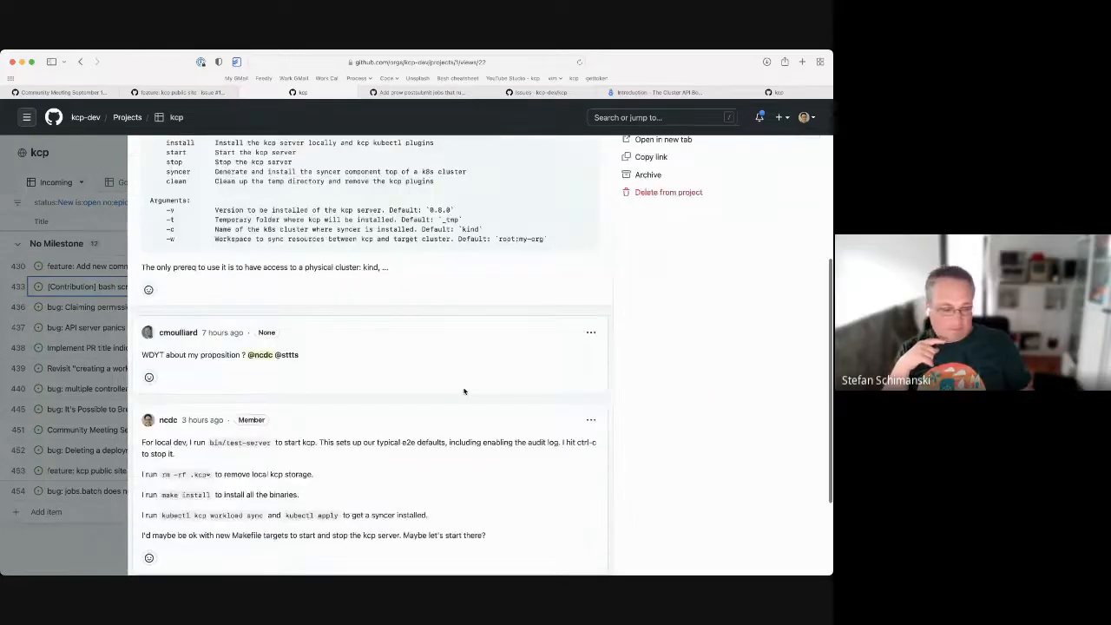
scroll(down, 3)
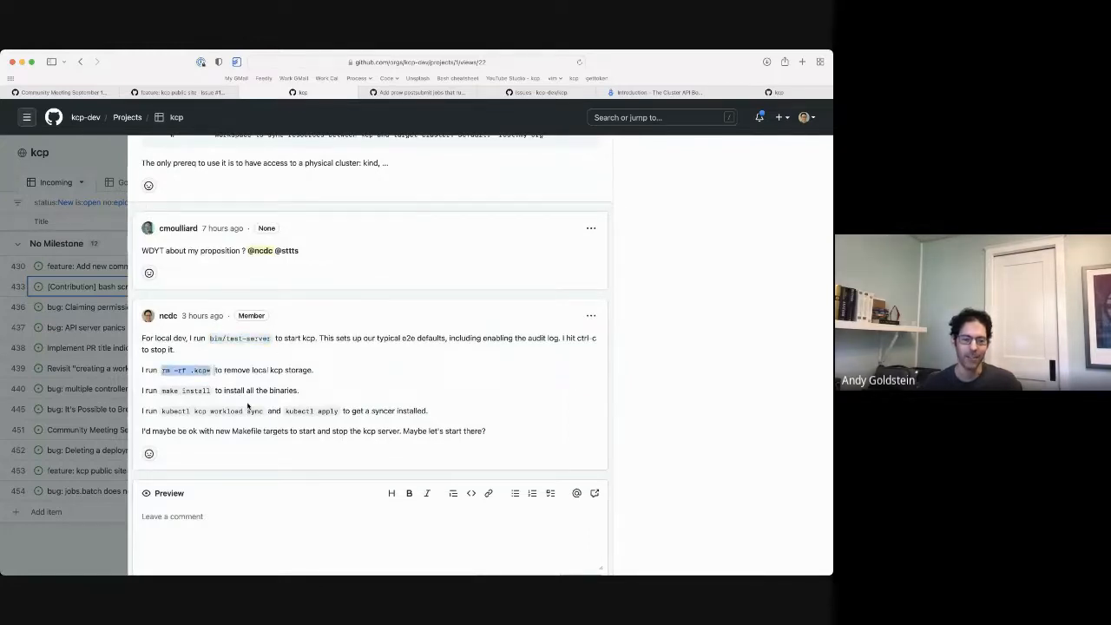
double_click(185, 390)
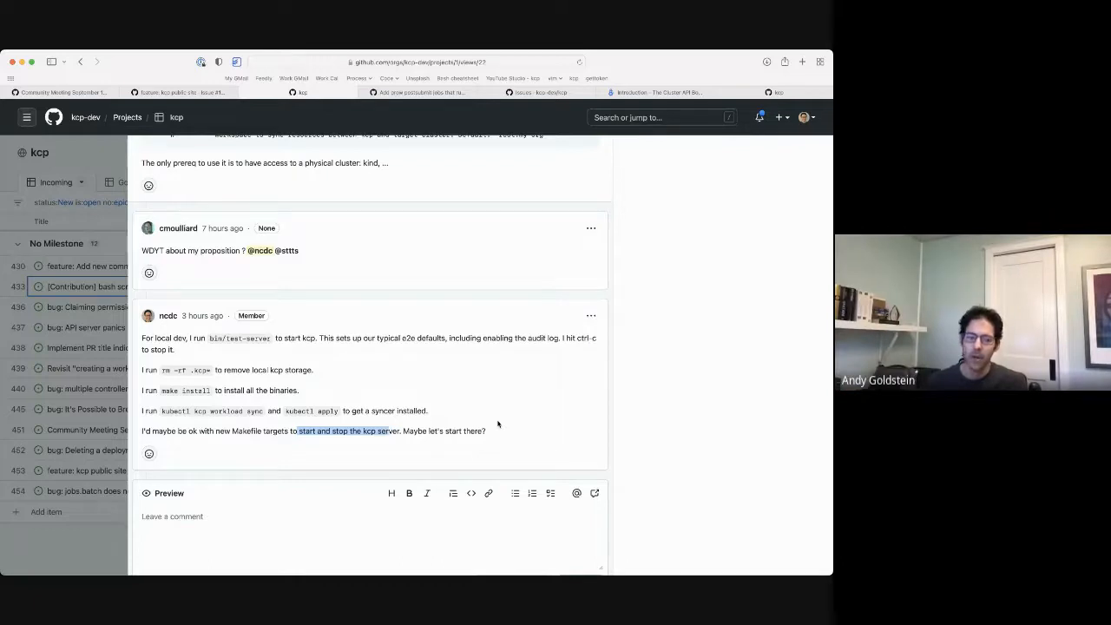
scroll(down, 3)
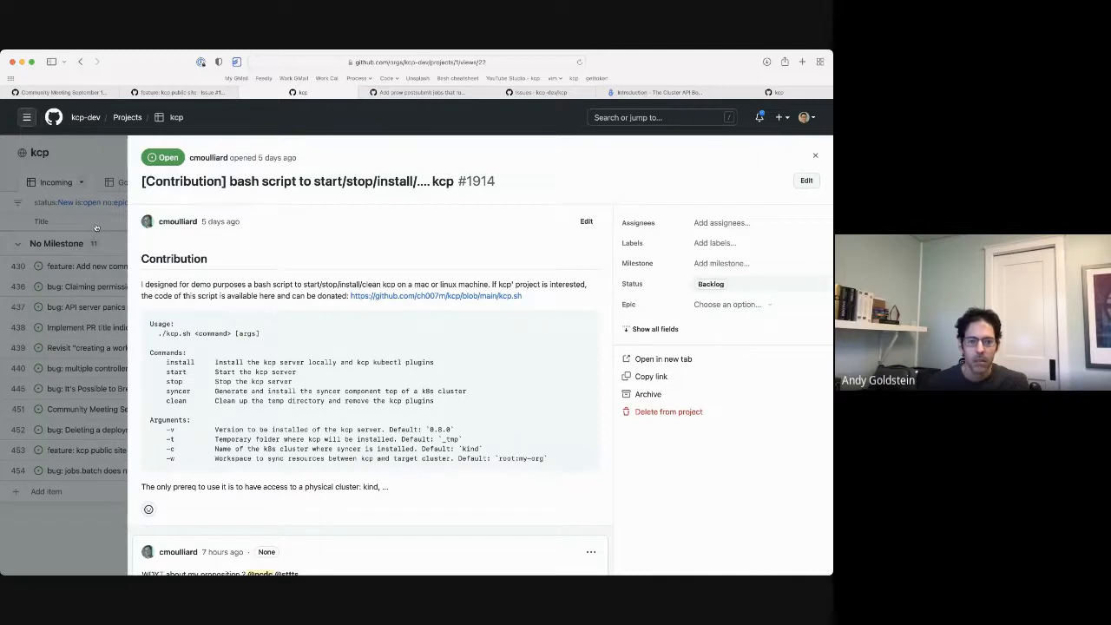
- Close #1914 and read through SAR/SRR permissions bug #1922 and its comments
click(815, 155)
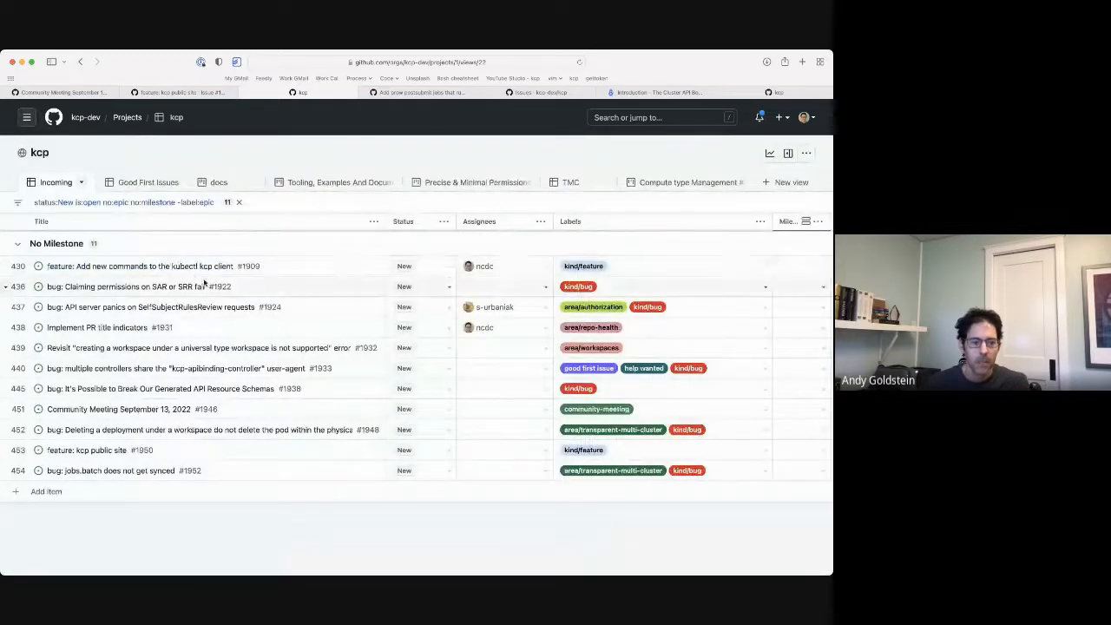
click(131, 286)
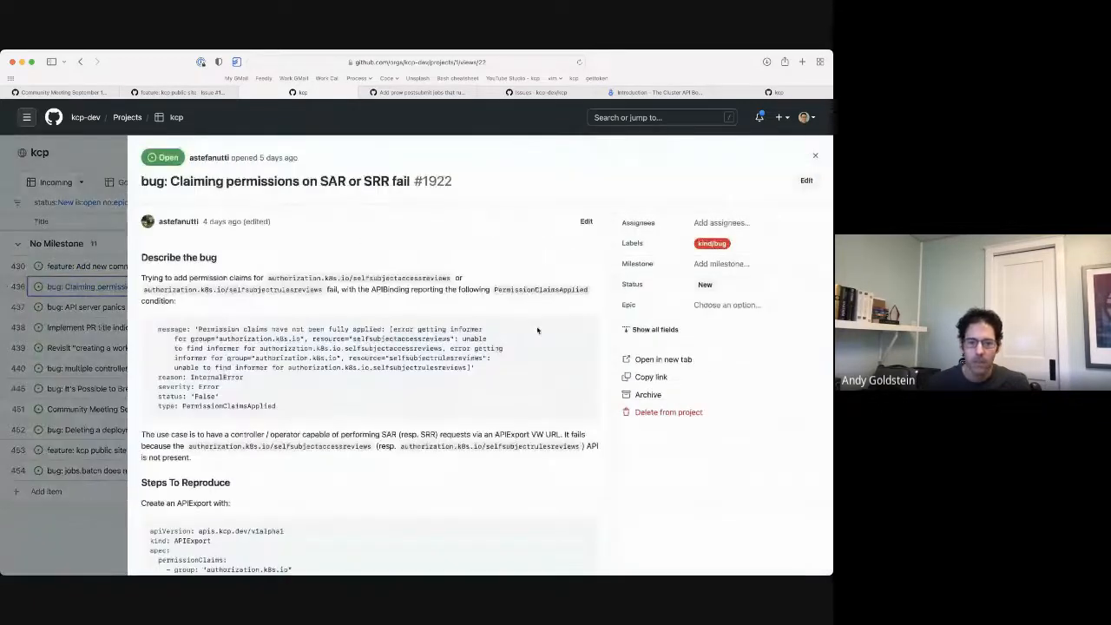
mouse_move(510, 407)
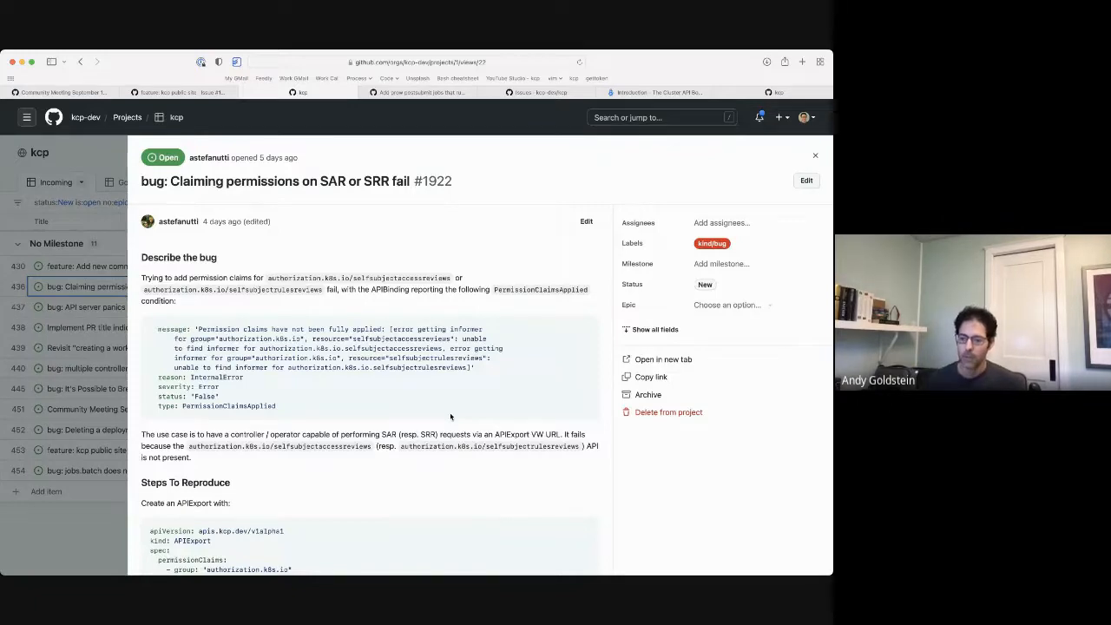
scroll(down, 3)
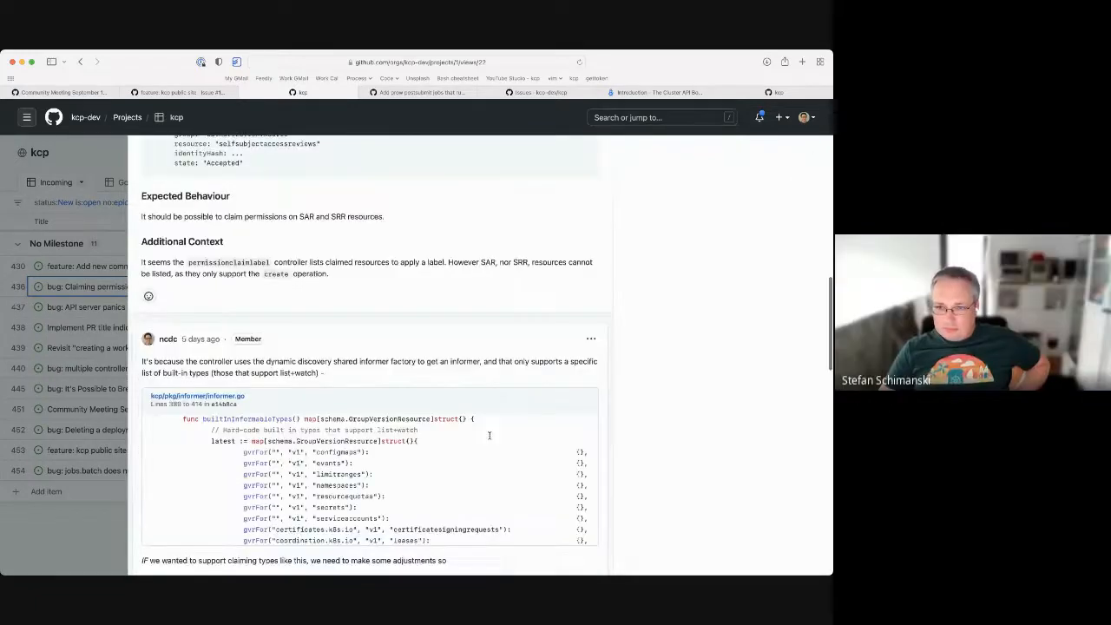
scroll(down, 3)
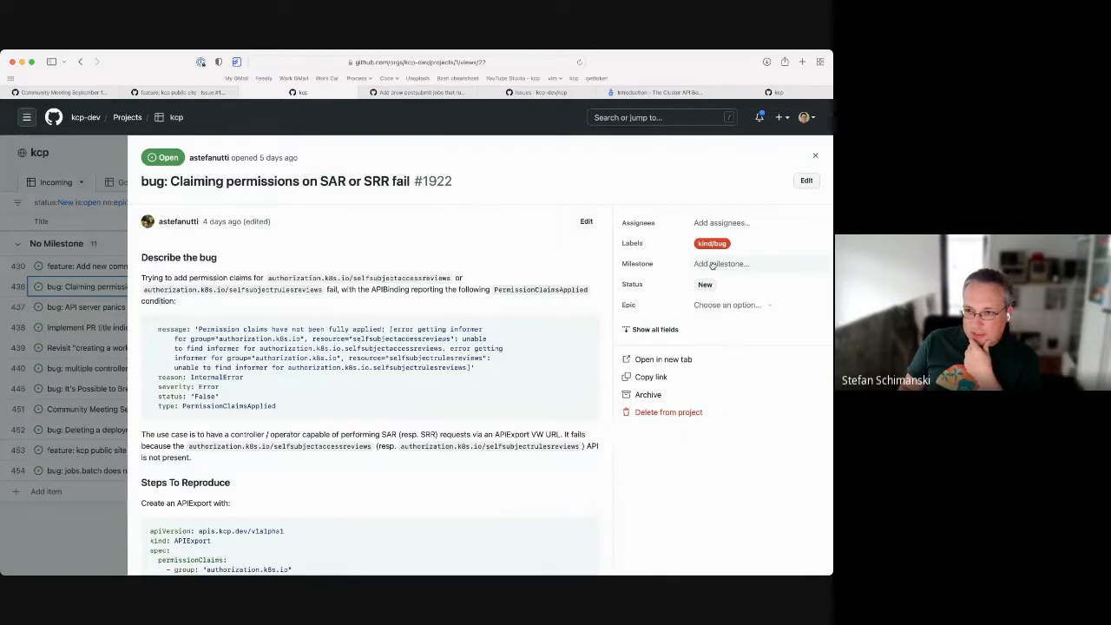
- Label bug #1922 area/apiexports and set its status to Backlog
click(711, 243)
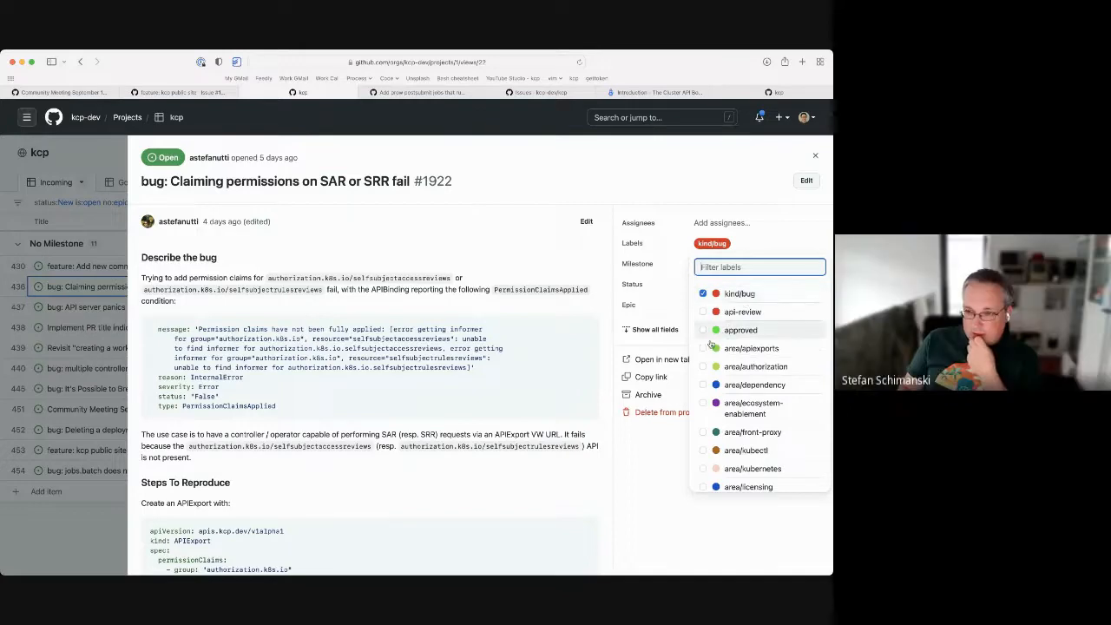
click(752, 349)
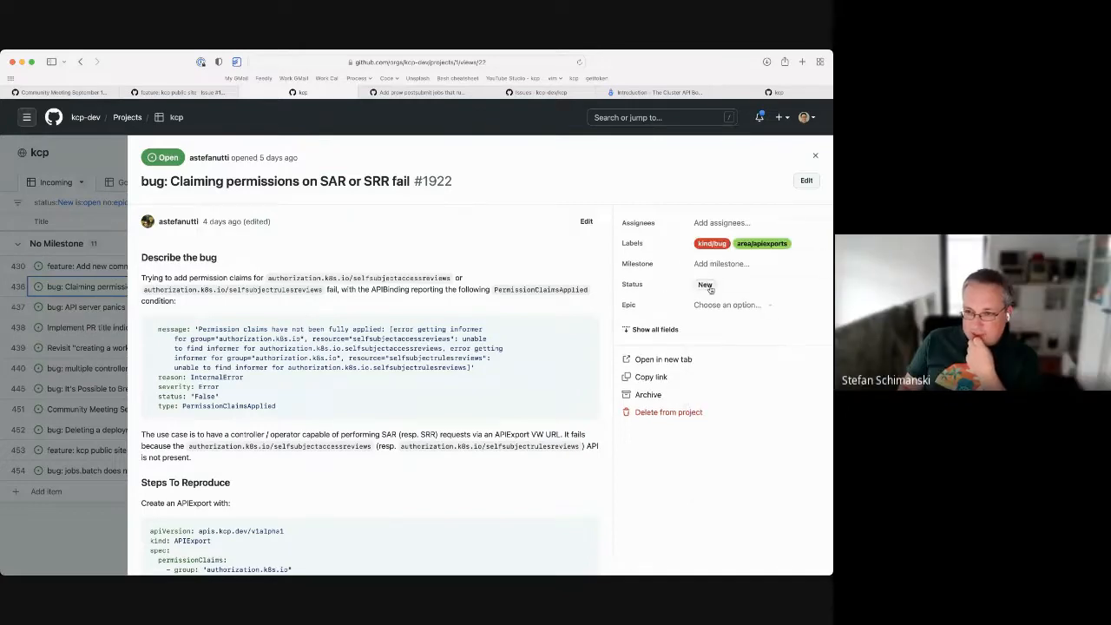
click(705, 283)
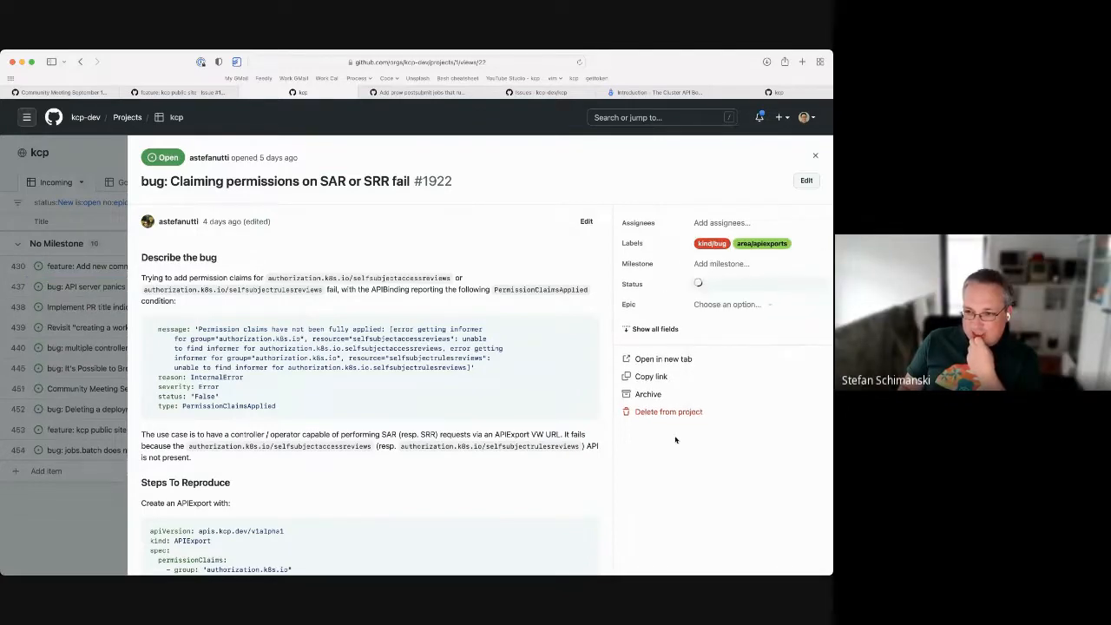
click(697, 284)
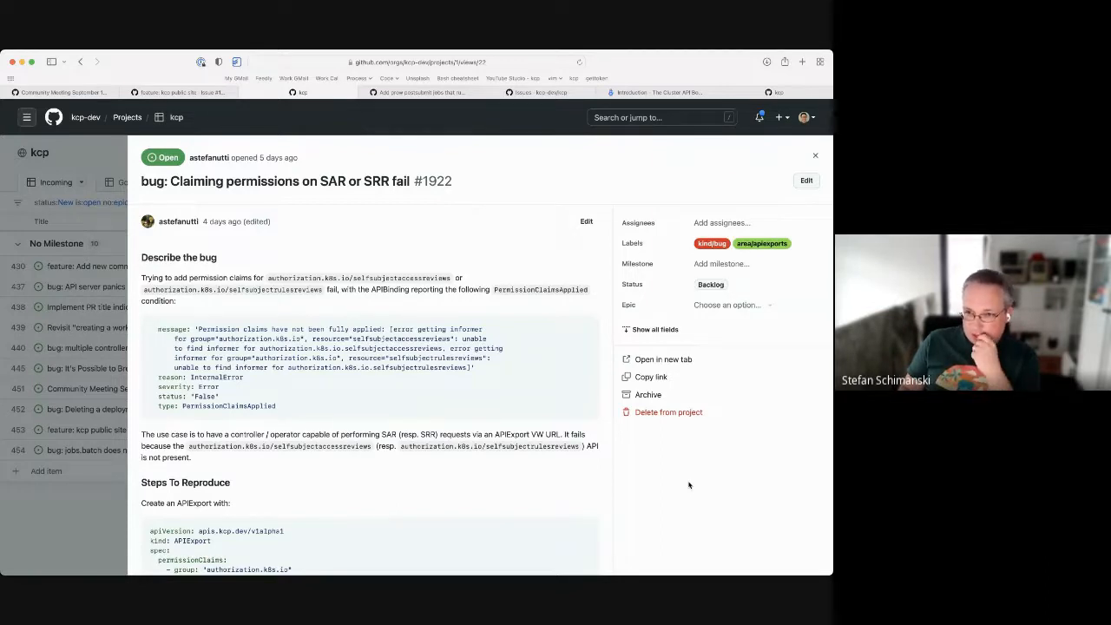
- Draft comment 'From community meeting discussion today: Only allow SAR/SRR against resources the APIExport owns/claims'
scroll(down, 3)
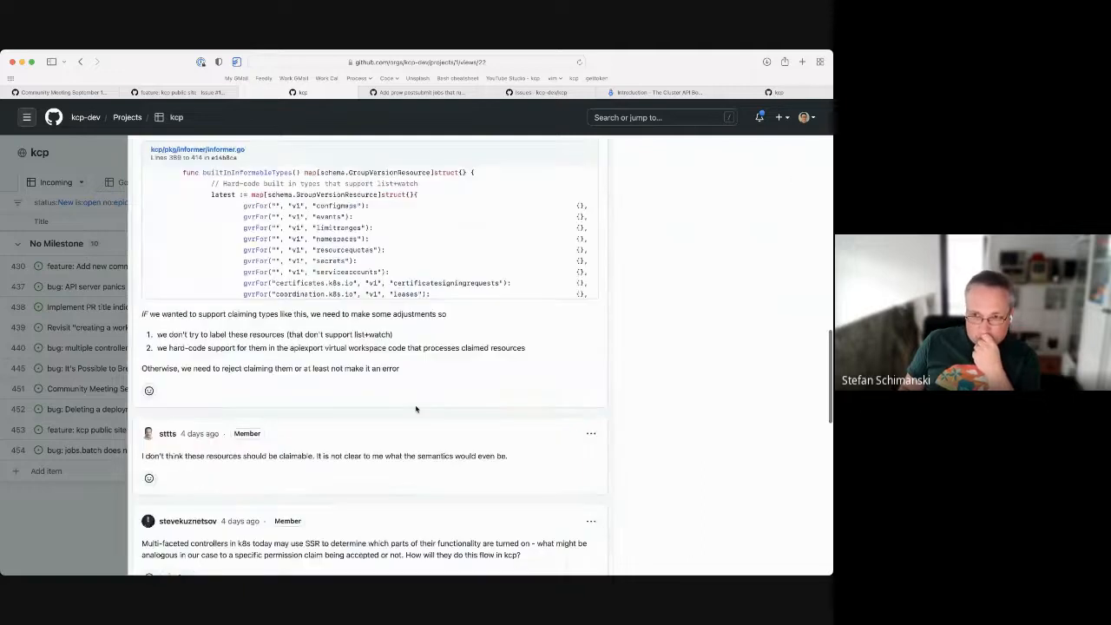
scroll(down, 3)
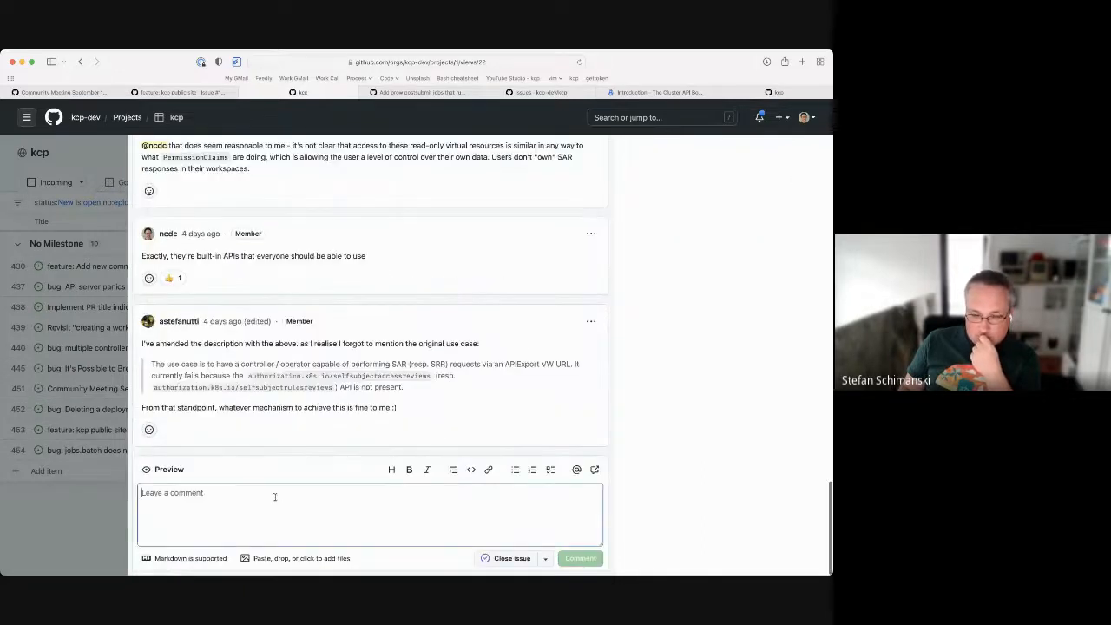
text(Only)
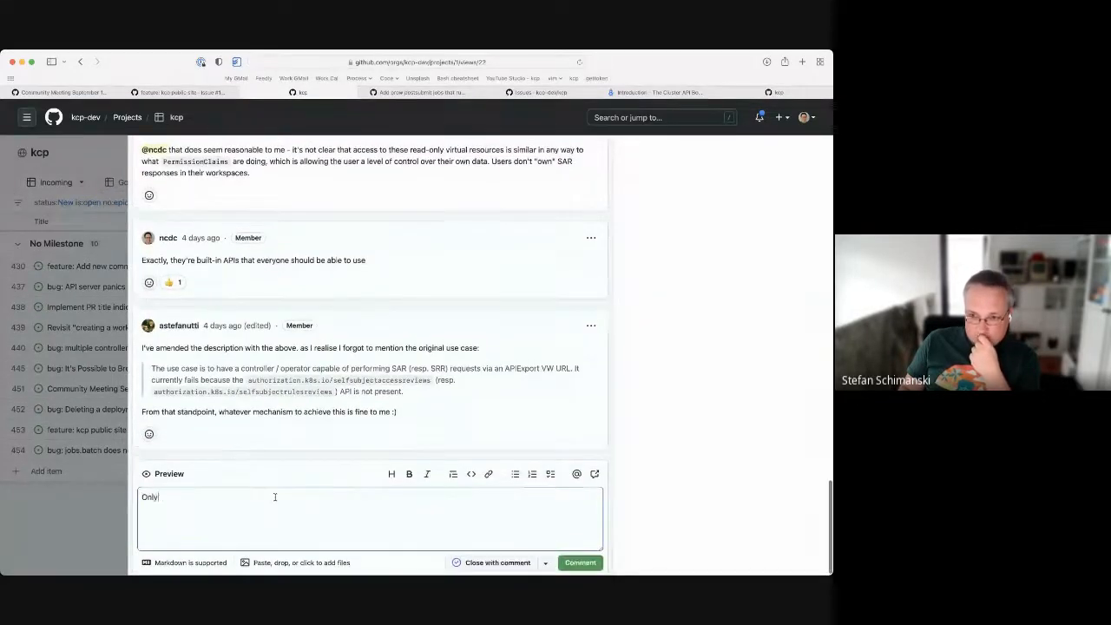
text(allow)
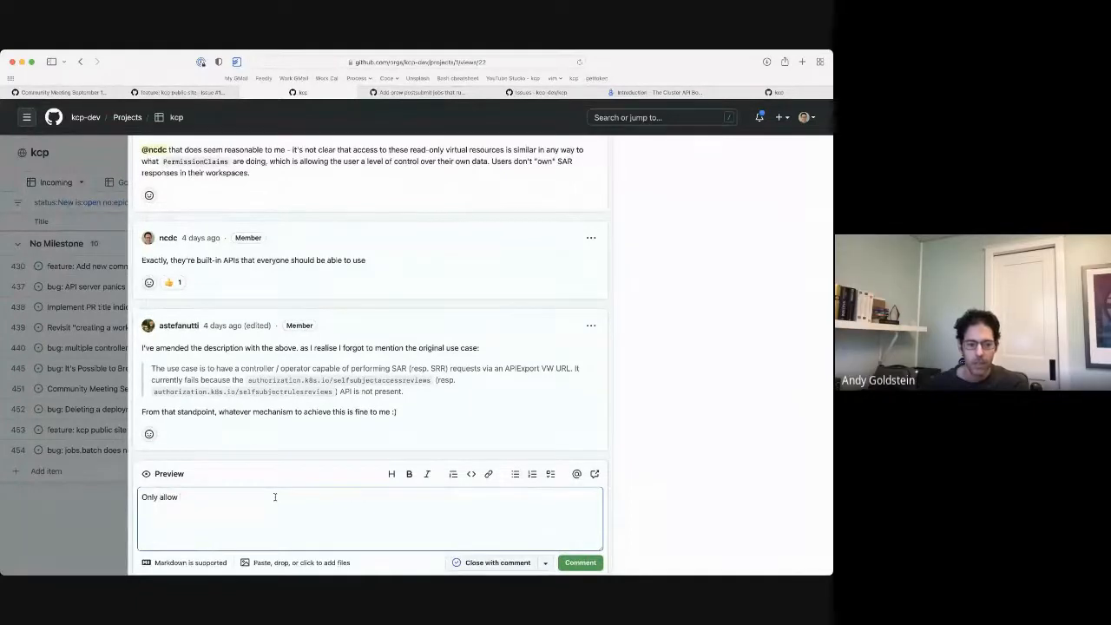
text(SAR)
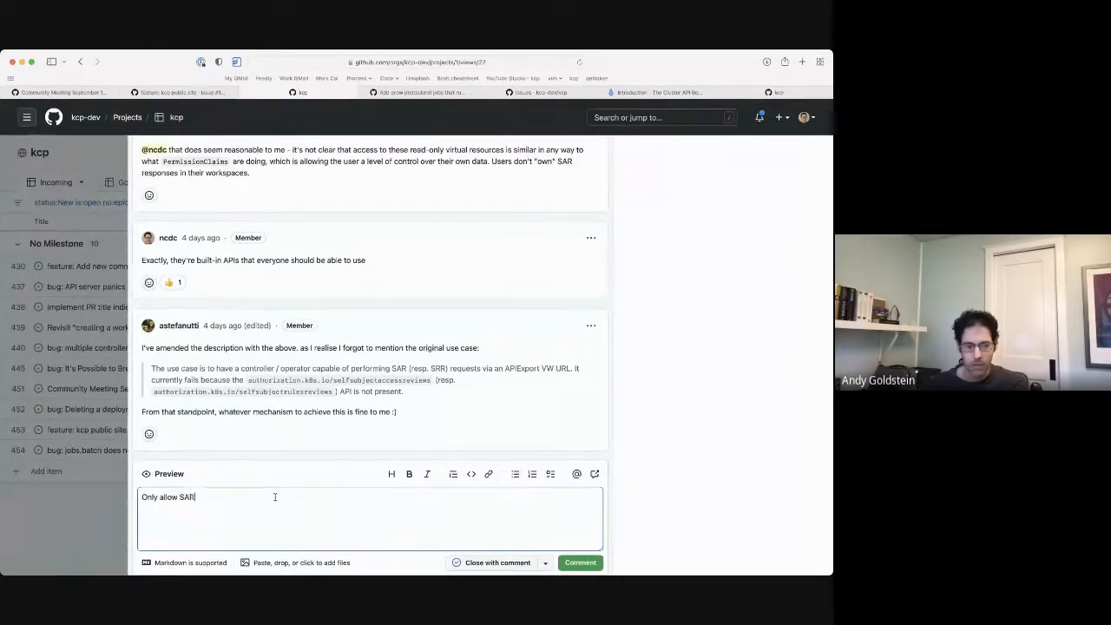
text(/SRR)
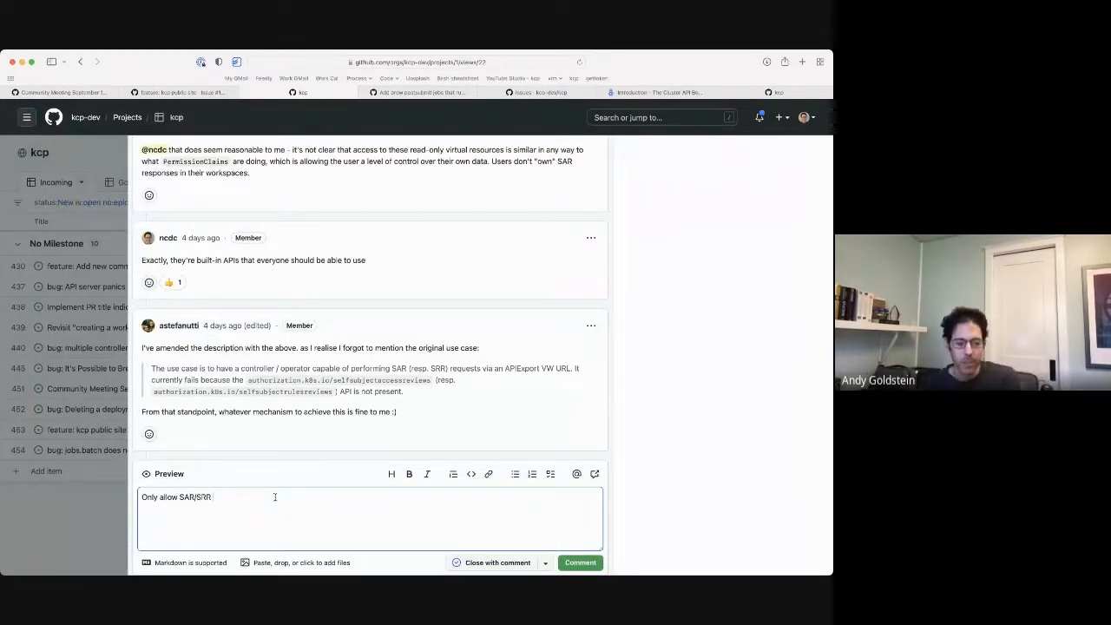
text(agai)
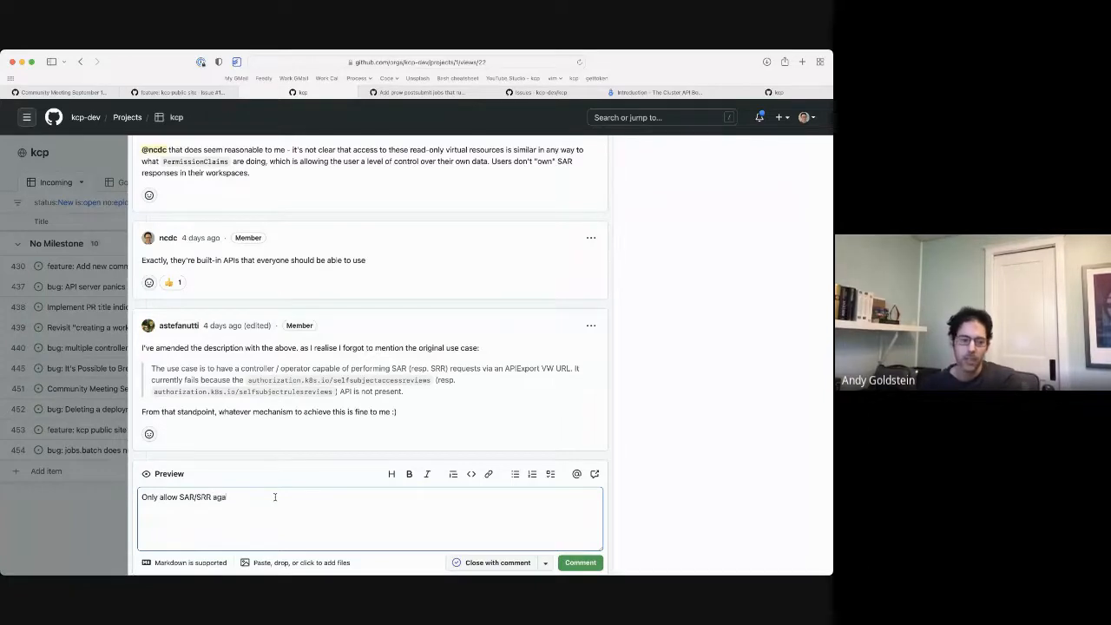
text(against resources th)
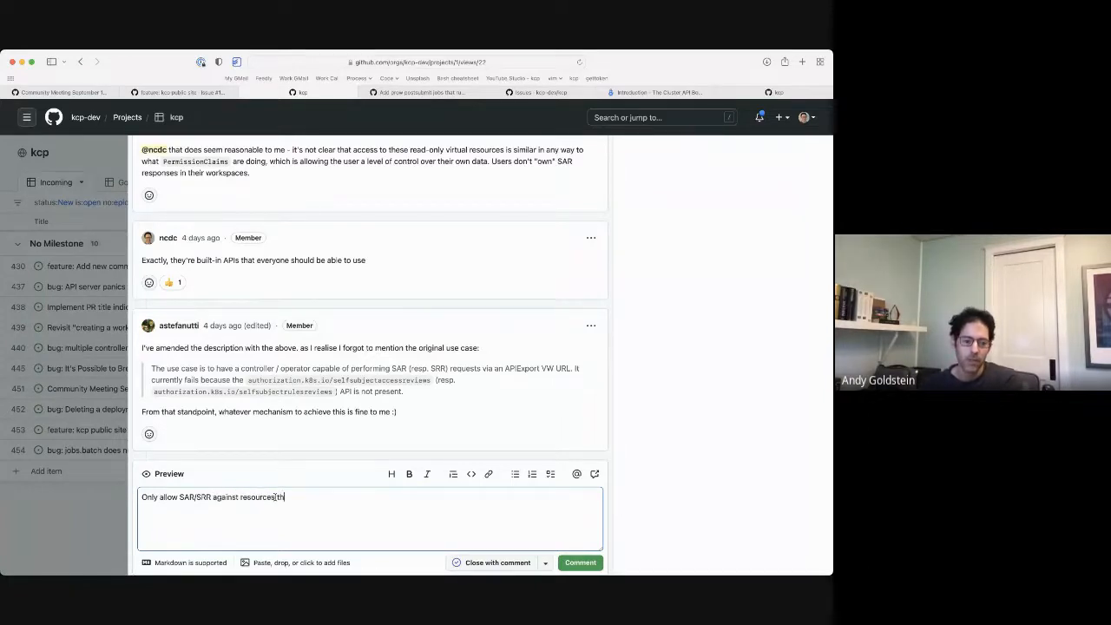
text(the APIExport owns or)
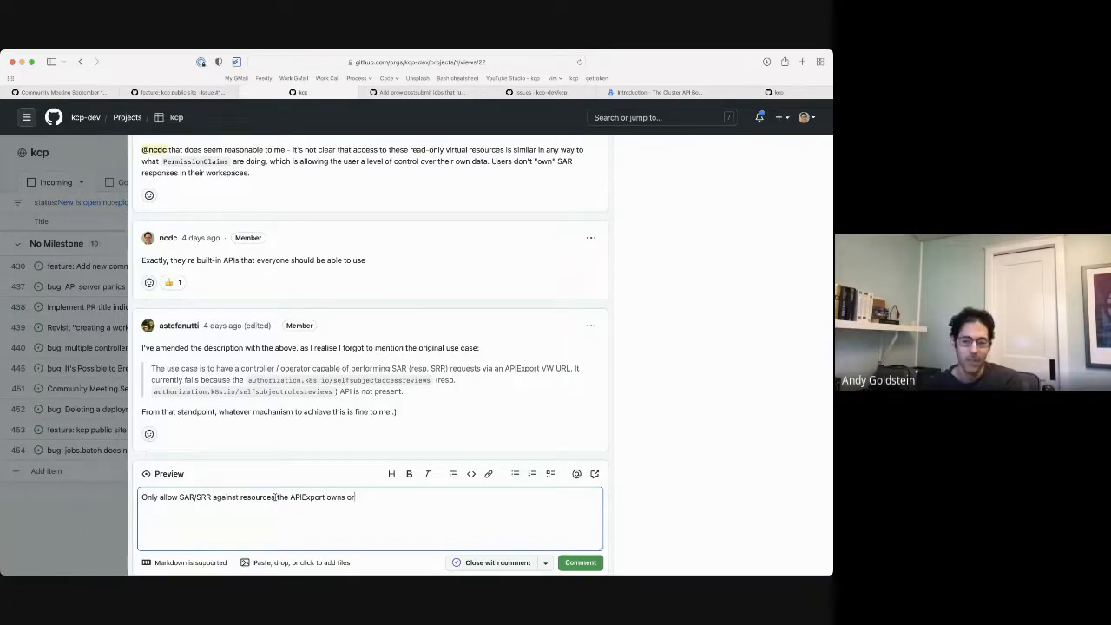
text(claims. D)
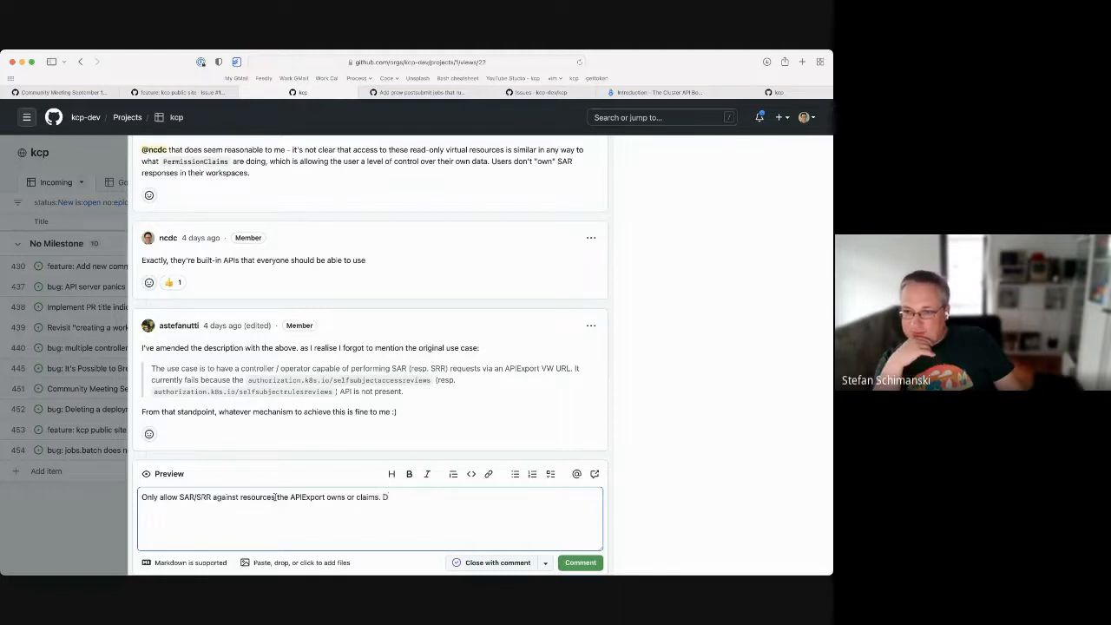
key(Backspace)
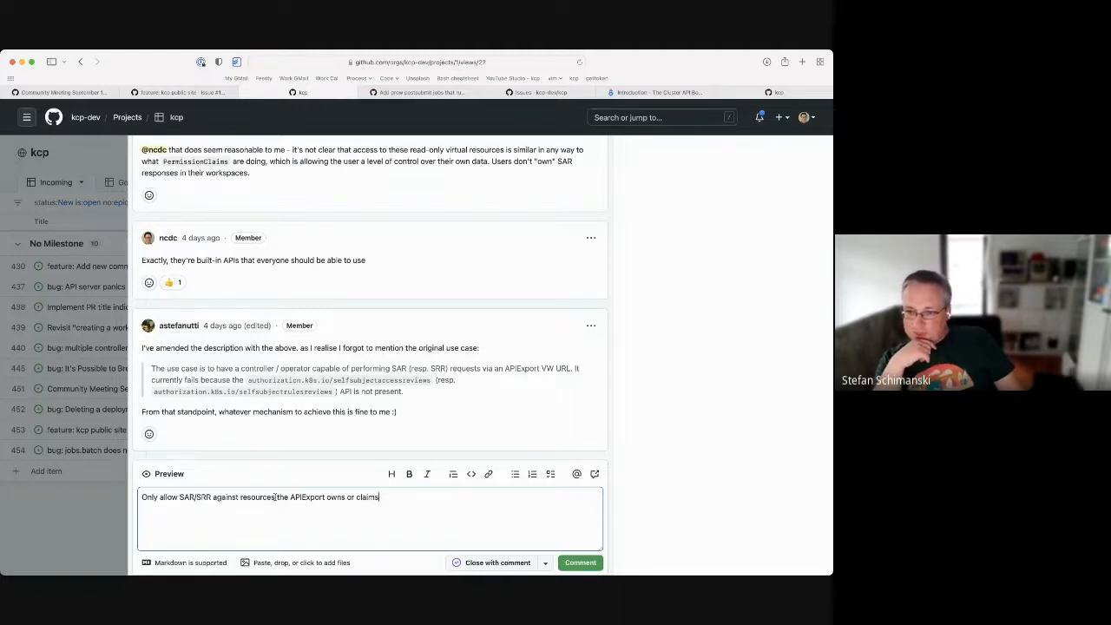
text(From com)
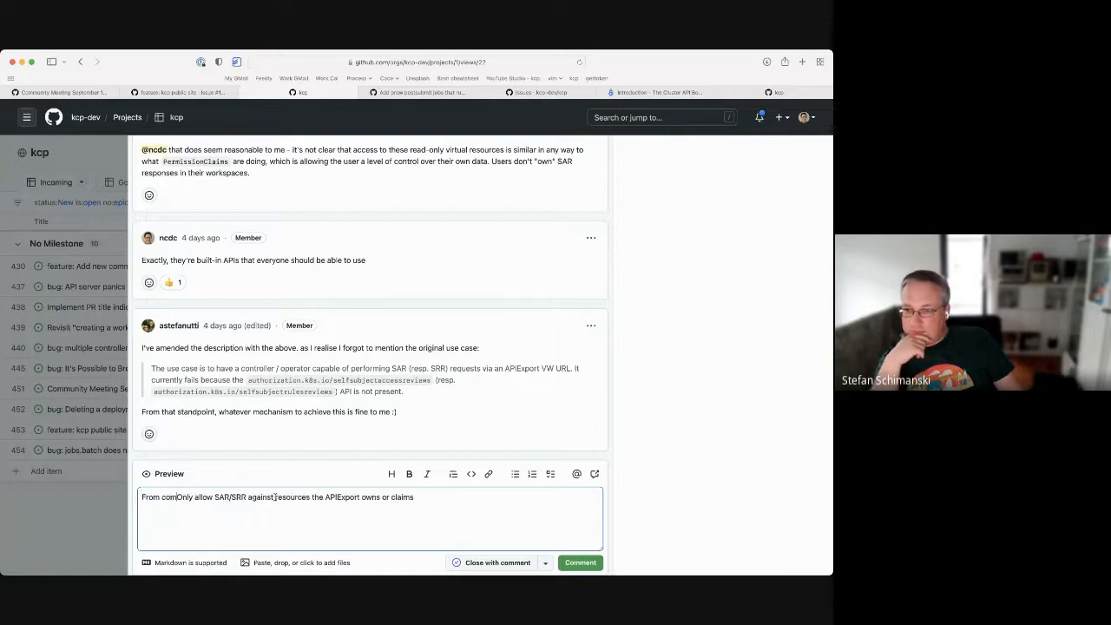
text(community meeting)
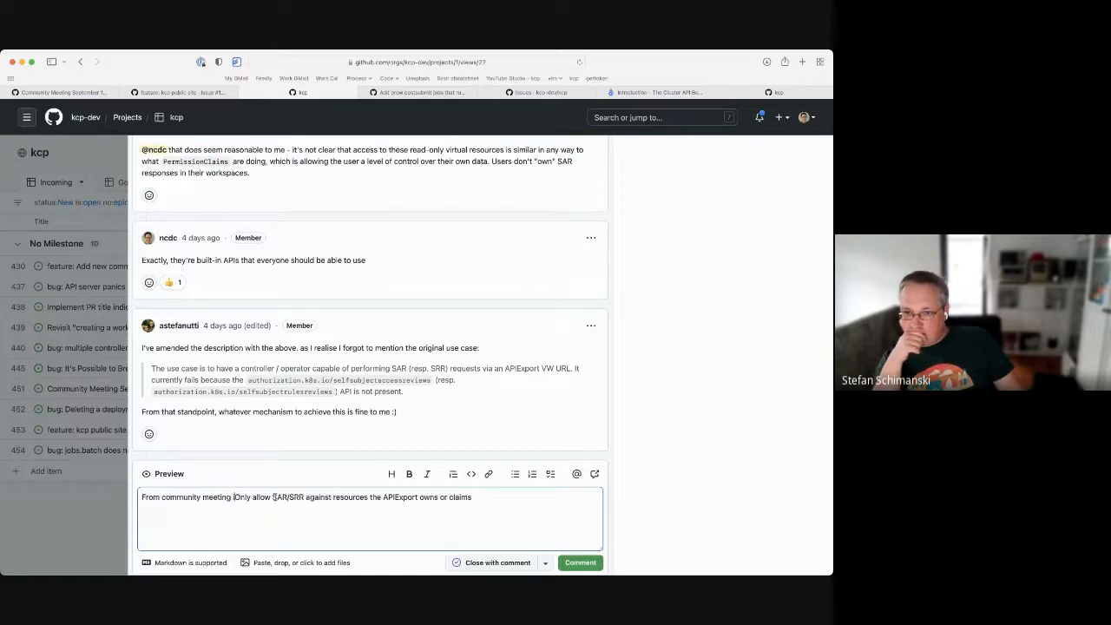
text(discussion today:)
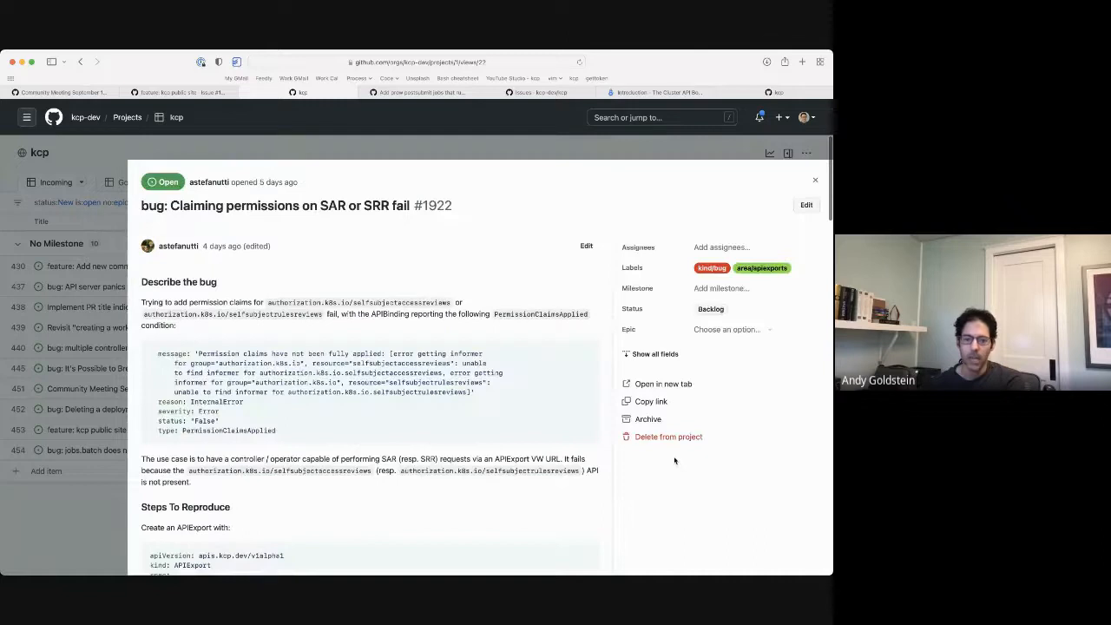
- Move SelfSubjectRulesReview panic bug #1924 out of New status, leaving nine incoming items
click(814, 180)
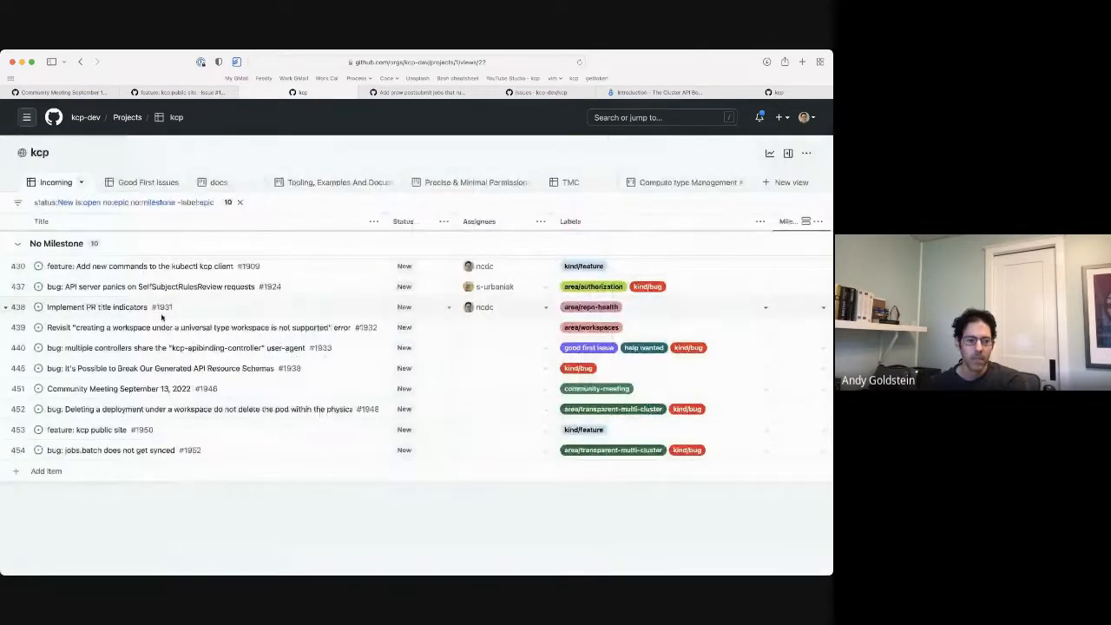
click(155, 286)
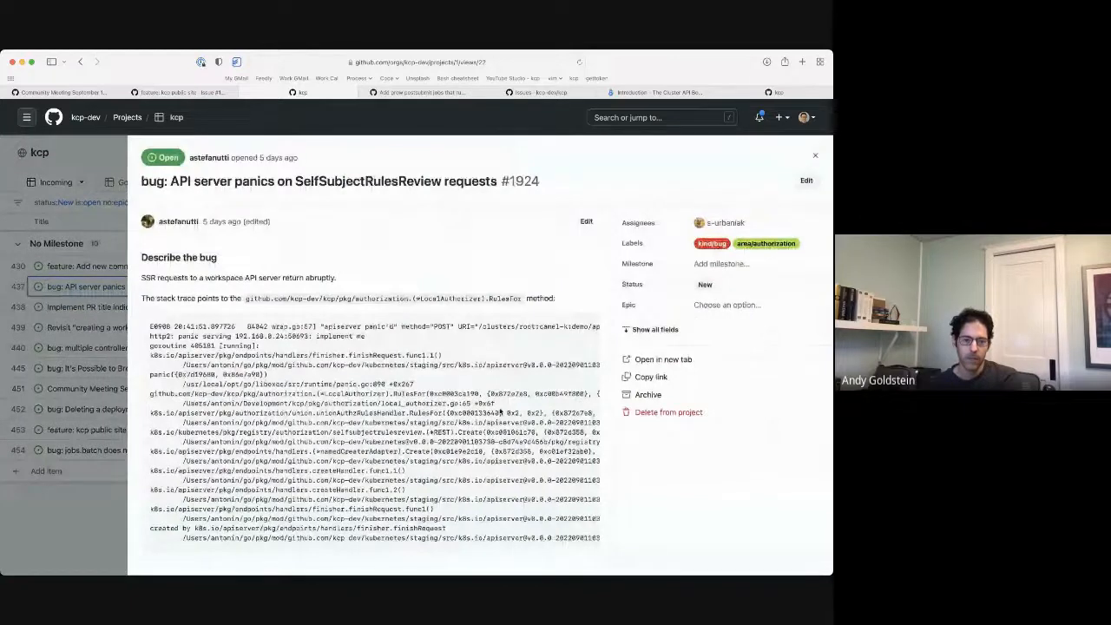
scroll(down, 3)
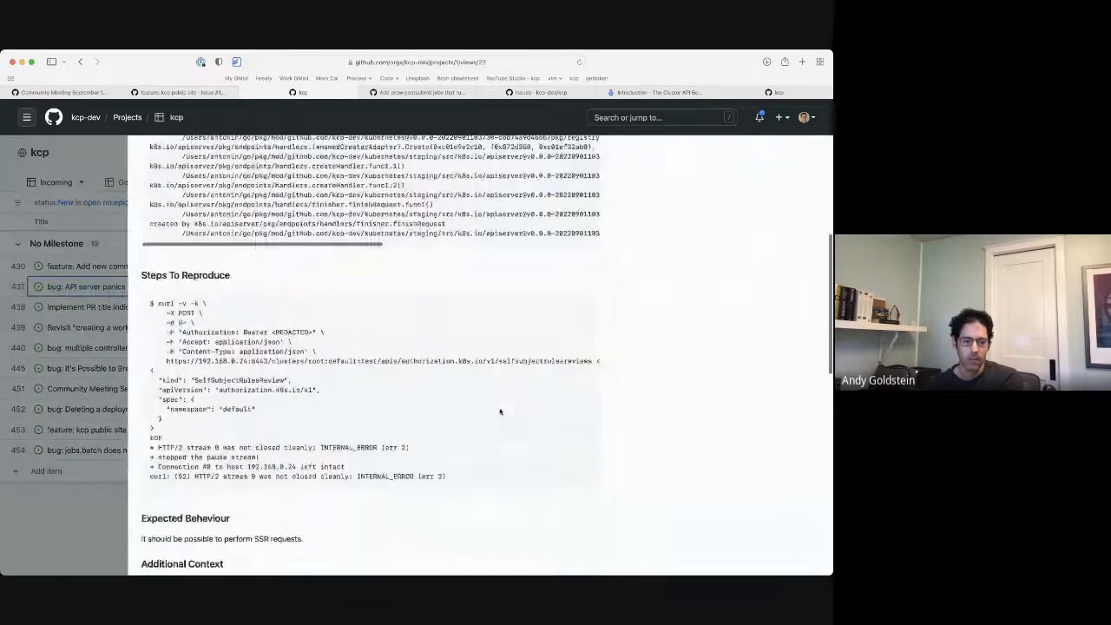
click(87, 286)
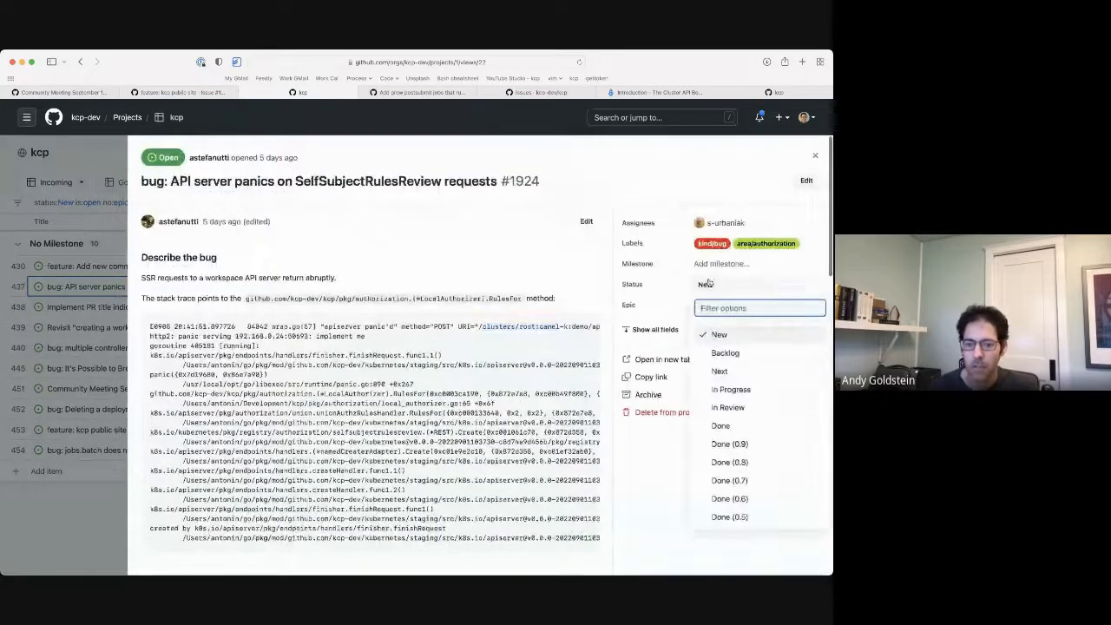
click(814, 156)
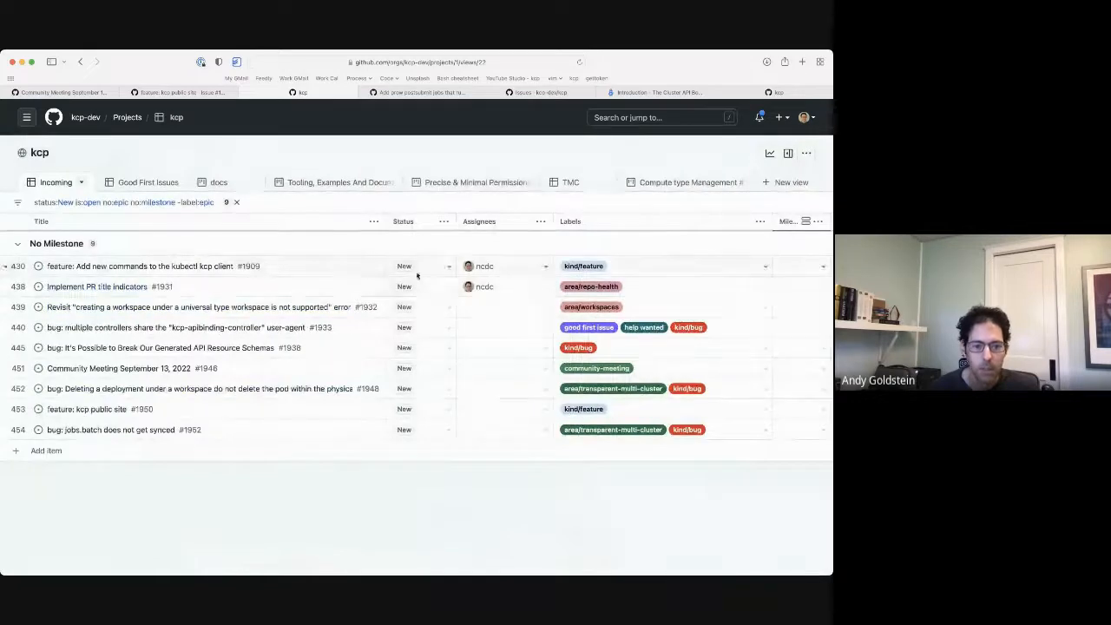
- Filter the kcp open issues by one assignee, showing nine open issues
click(421, 286)
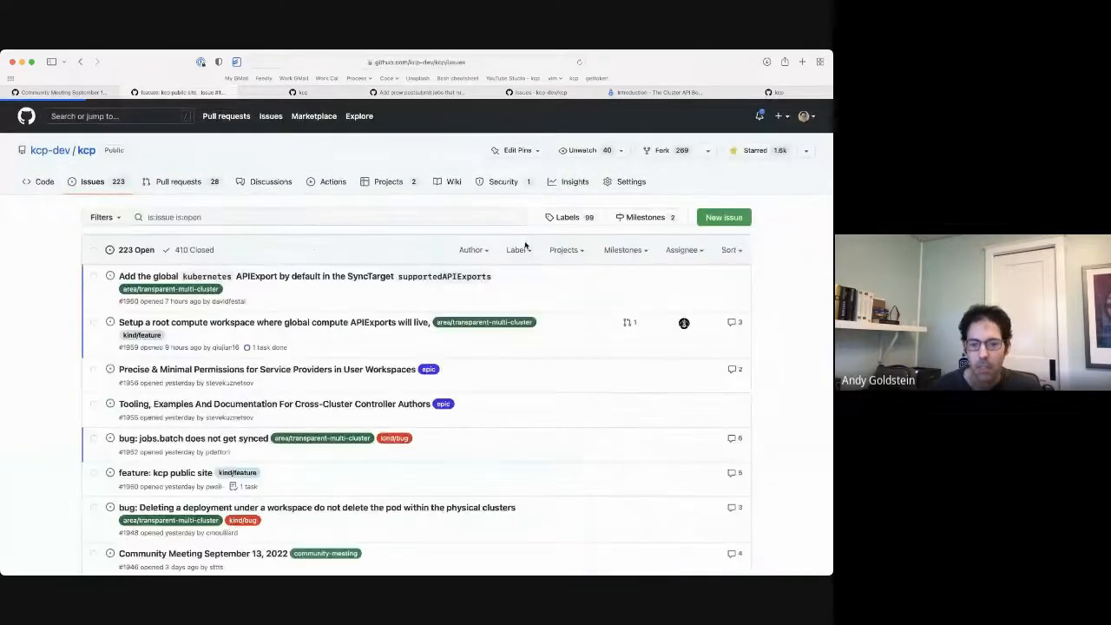
click(683, 249)
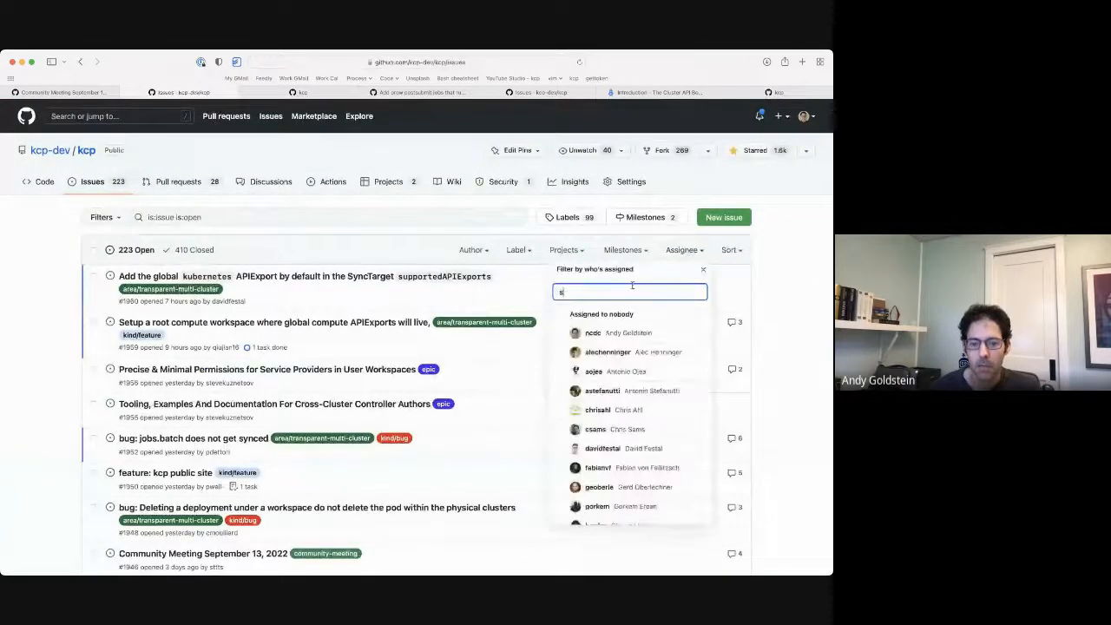
text(-urbaniak)
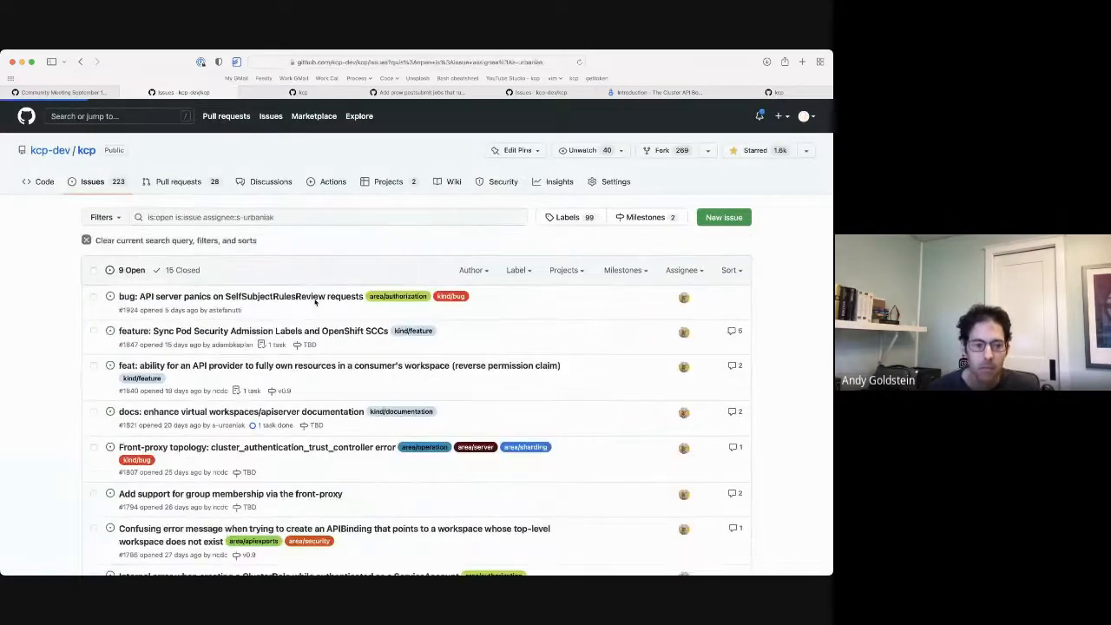
- Open API server panic bug #1924 and read through its page
click(241, 296)
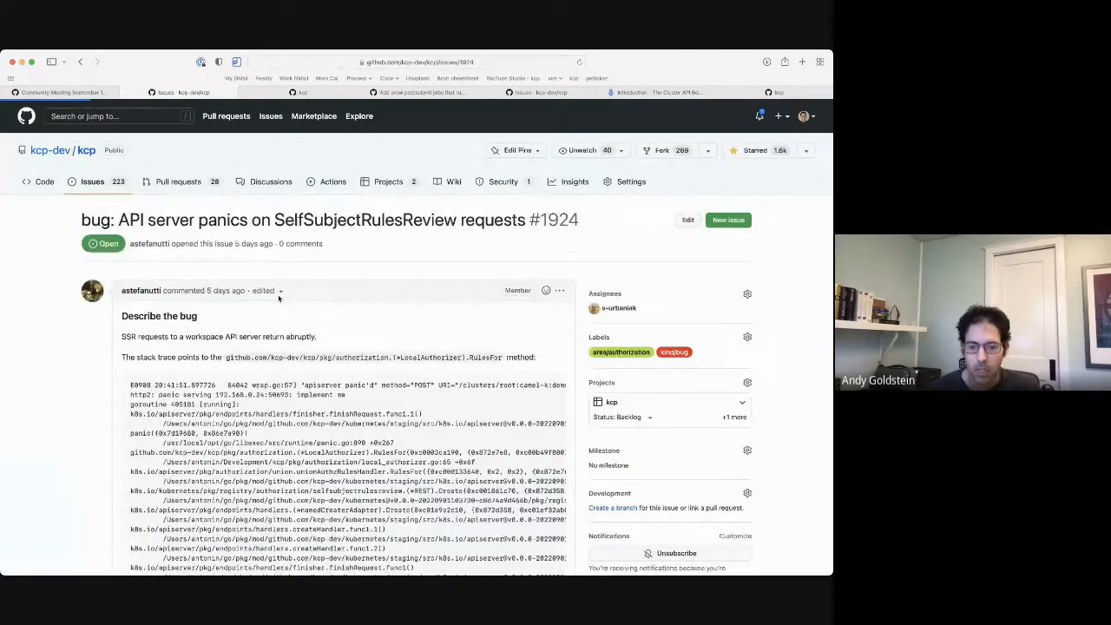
scroll(down, 3)
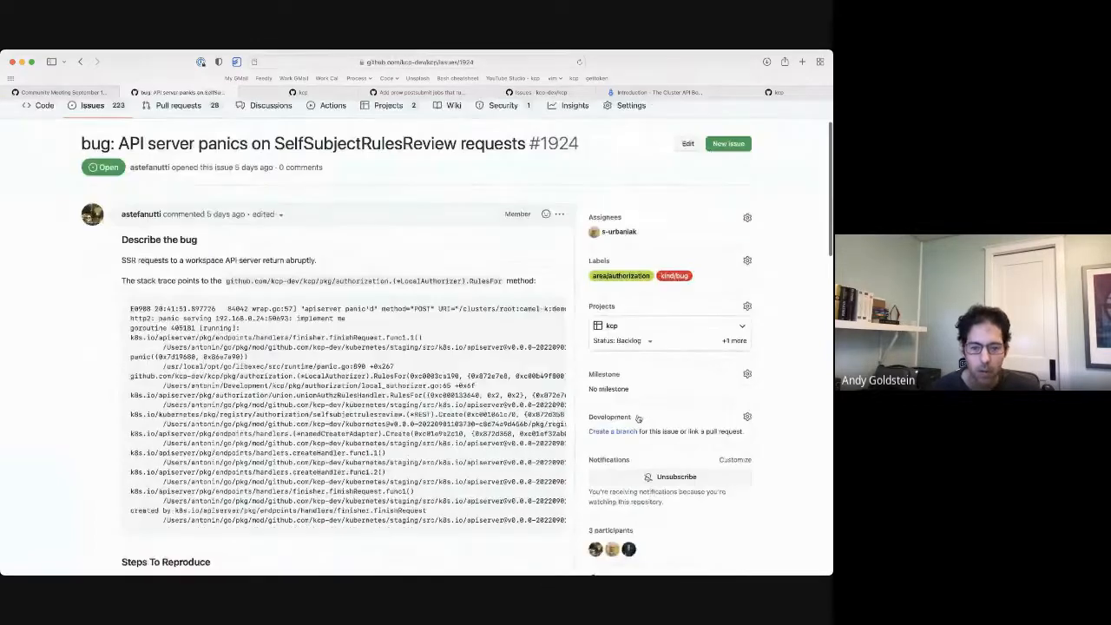
scroll(down, 3)
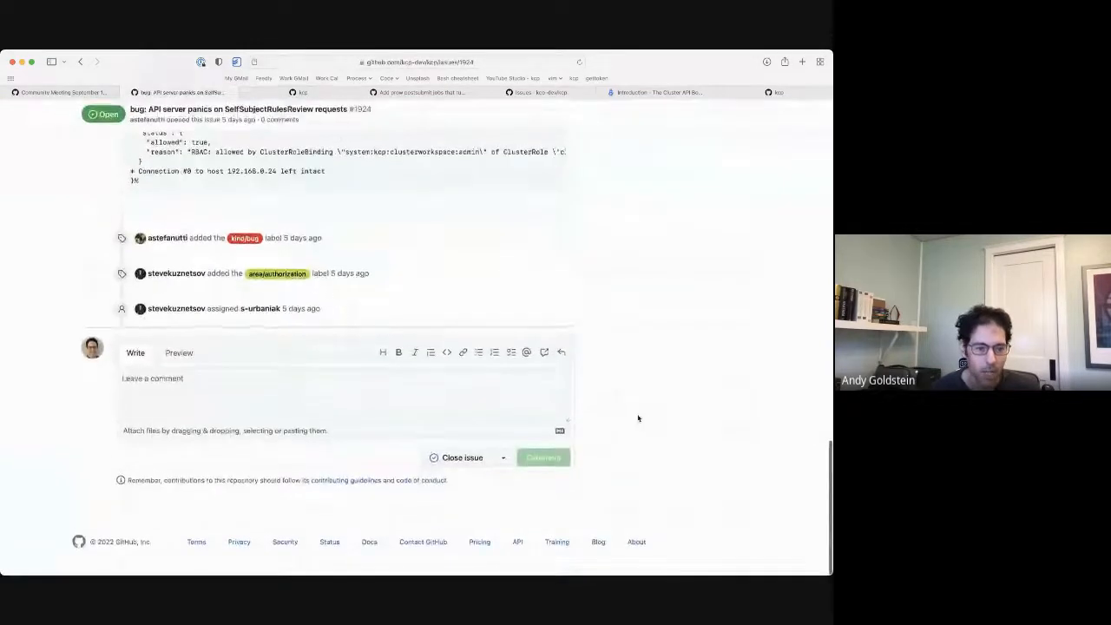
scroll(up, 3)
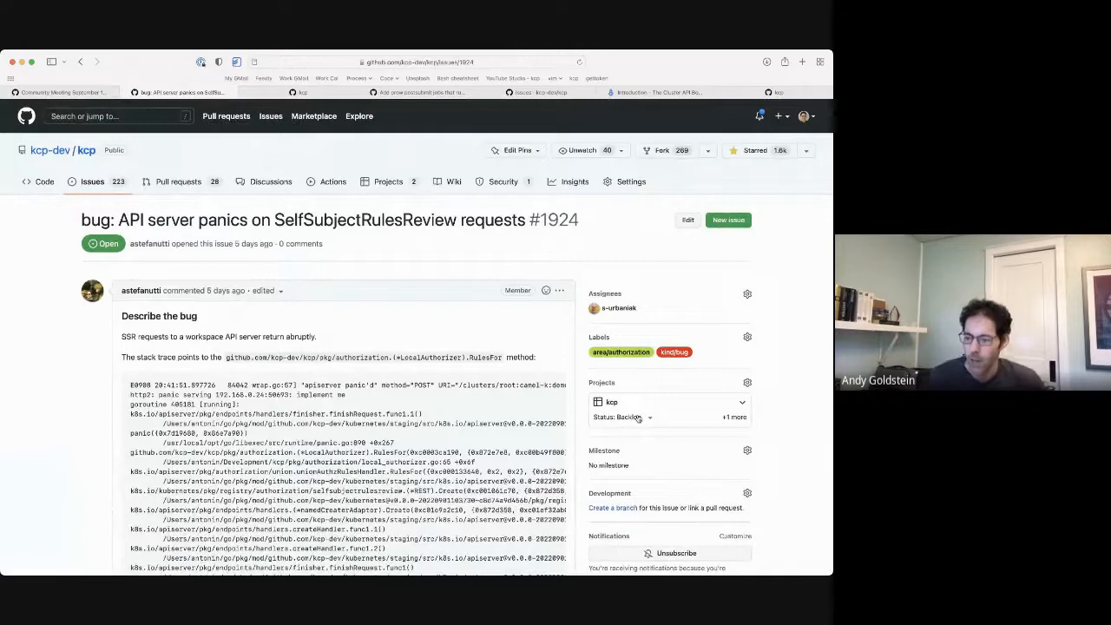
- Label issue #1932 'help wanted' and set its Status to Backlog, leaving seven incoming items
click(622, 417)
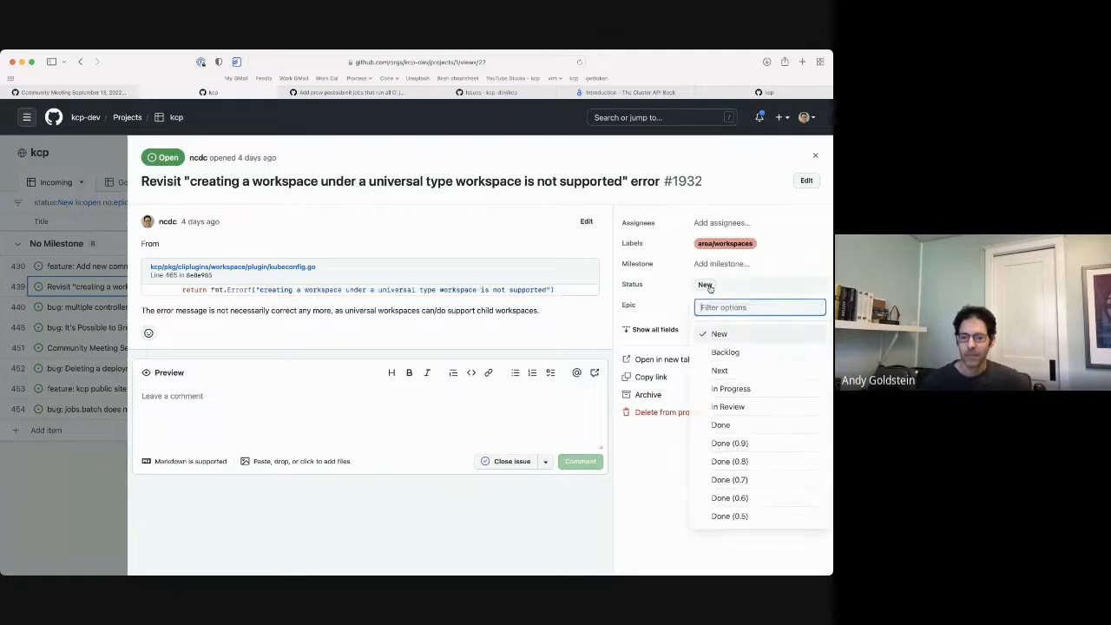
click(725, 352)
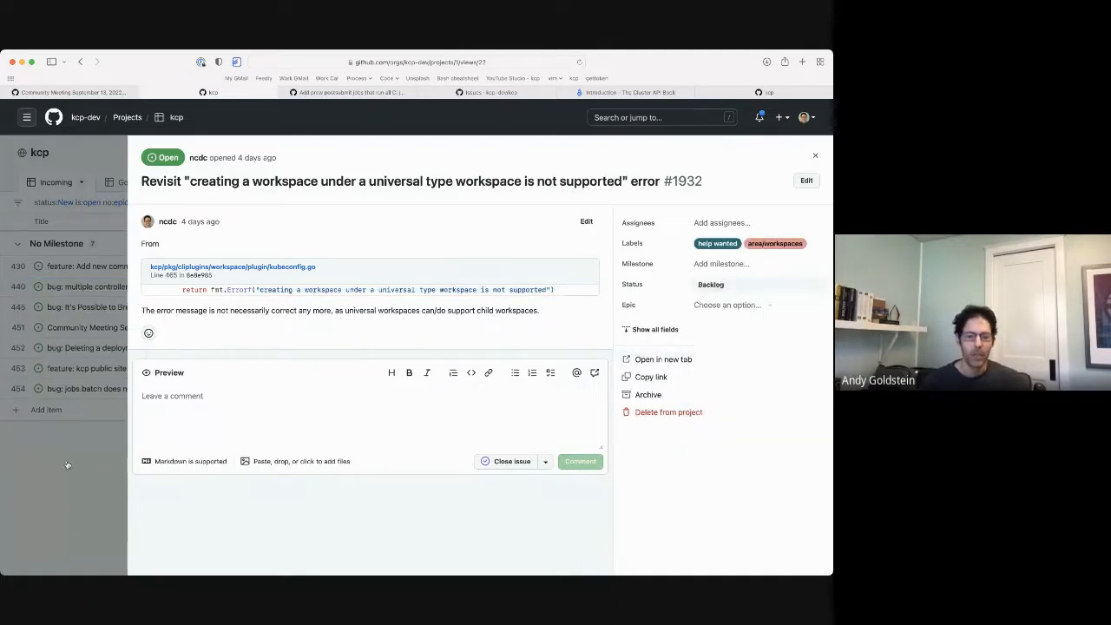
click(814, 156)
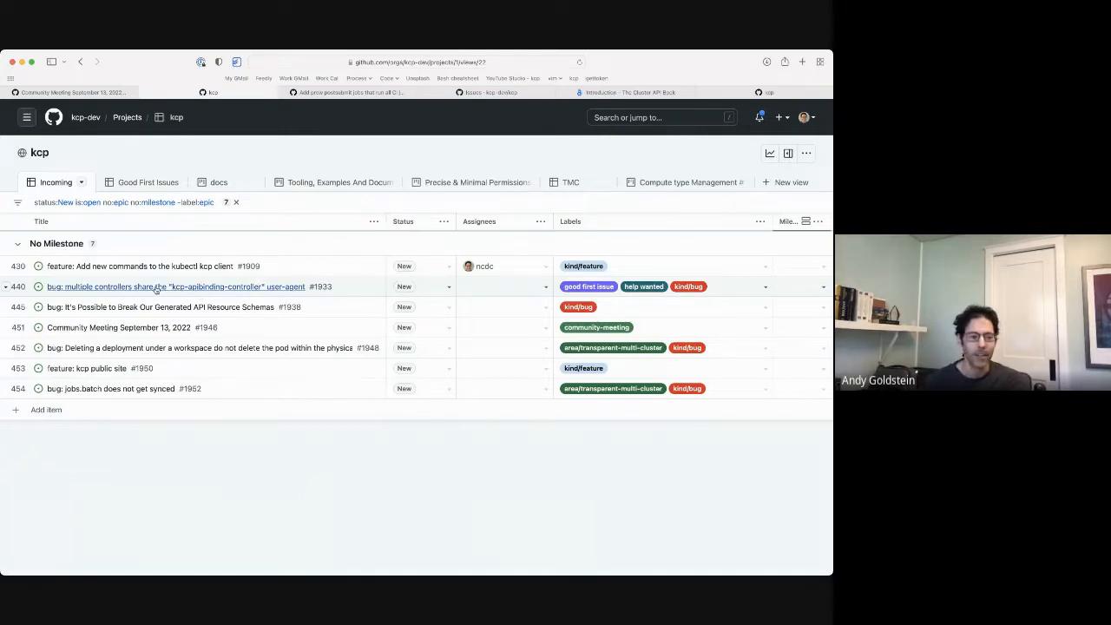
- Change the Status of shared user-agent bug #1933 so six incoming items remain
click(178, 287)
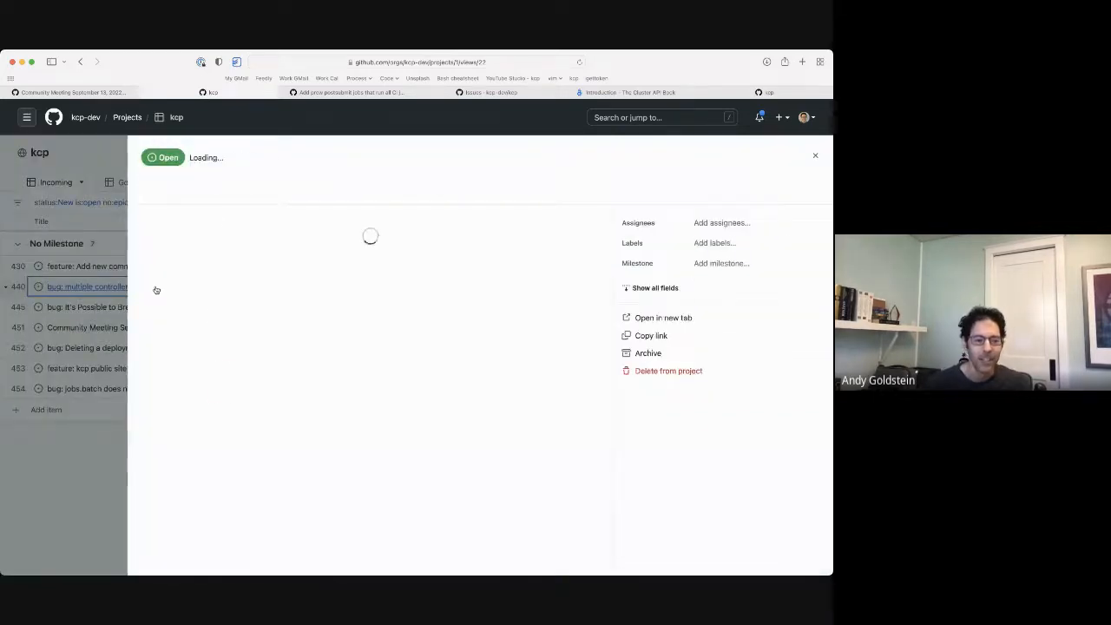
click(87, 286)
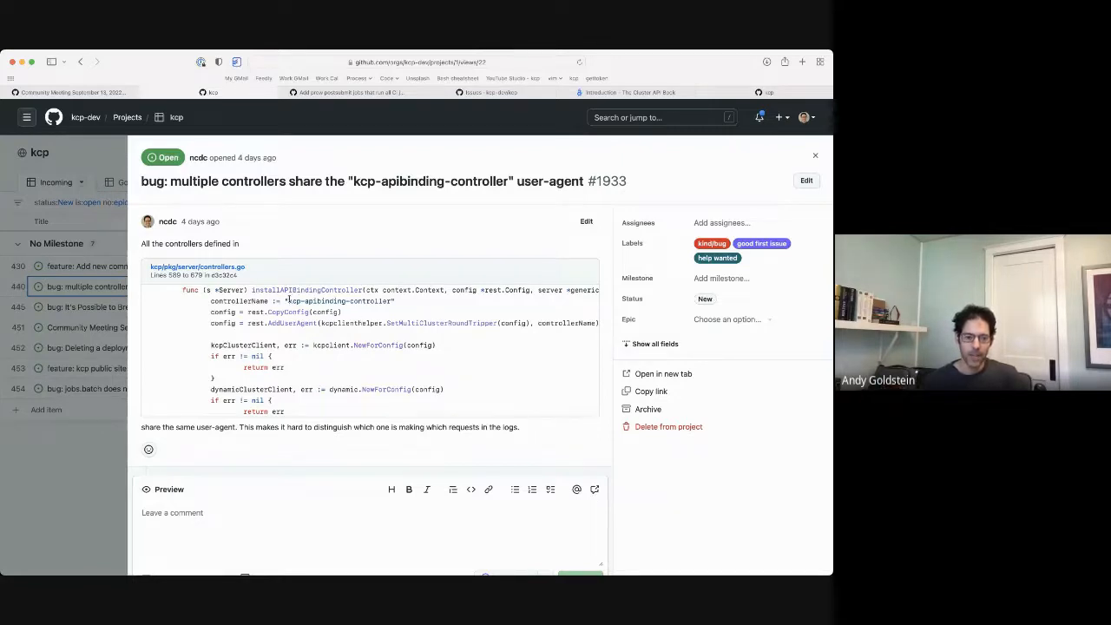
double_click(338, 300)
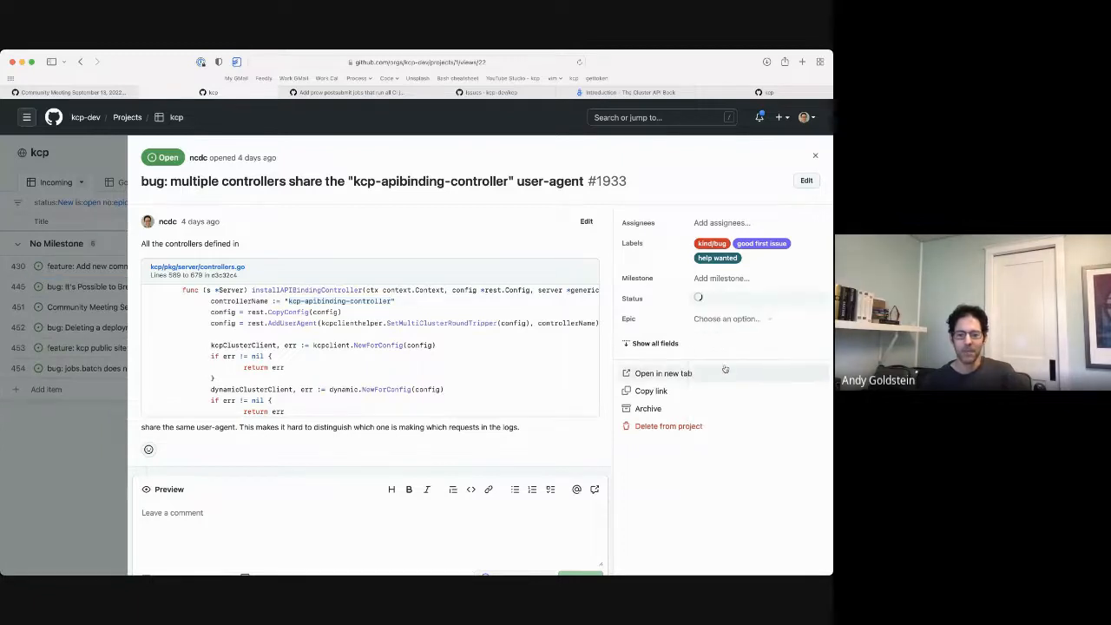
click(814, 155)
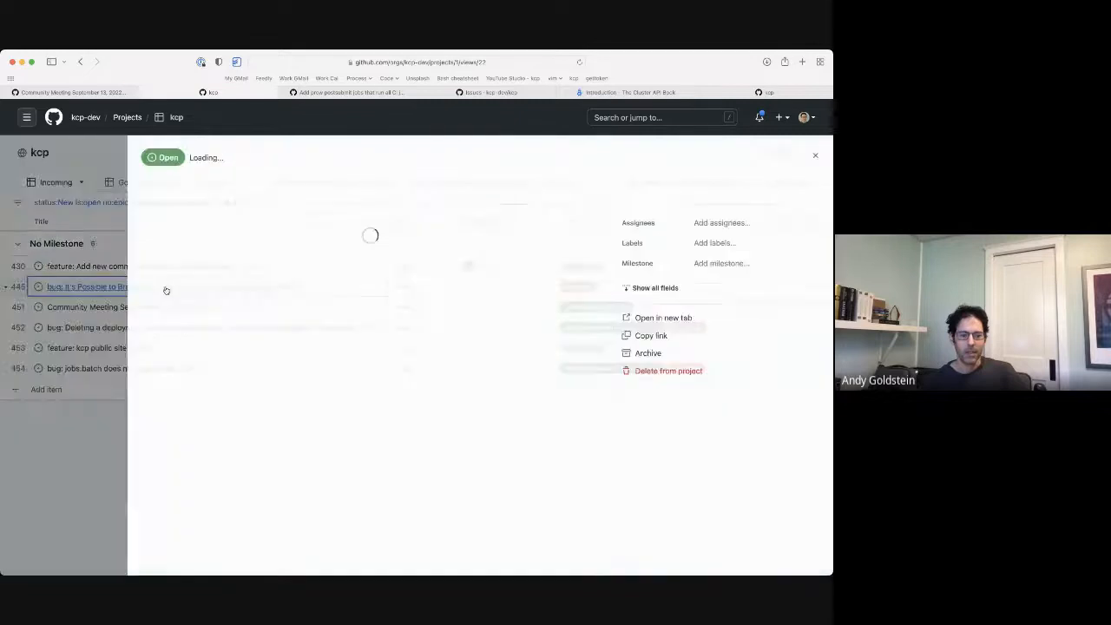
- Set generated API schema bug #1938 to Backlog and scroll down to its comment box
click(89, 287)
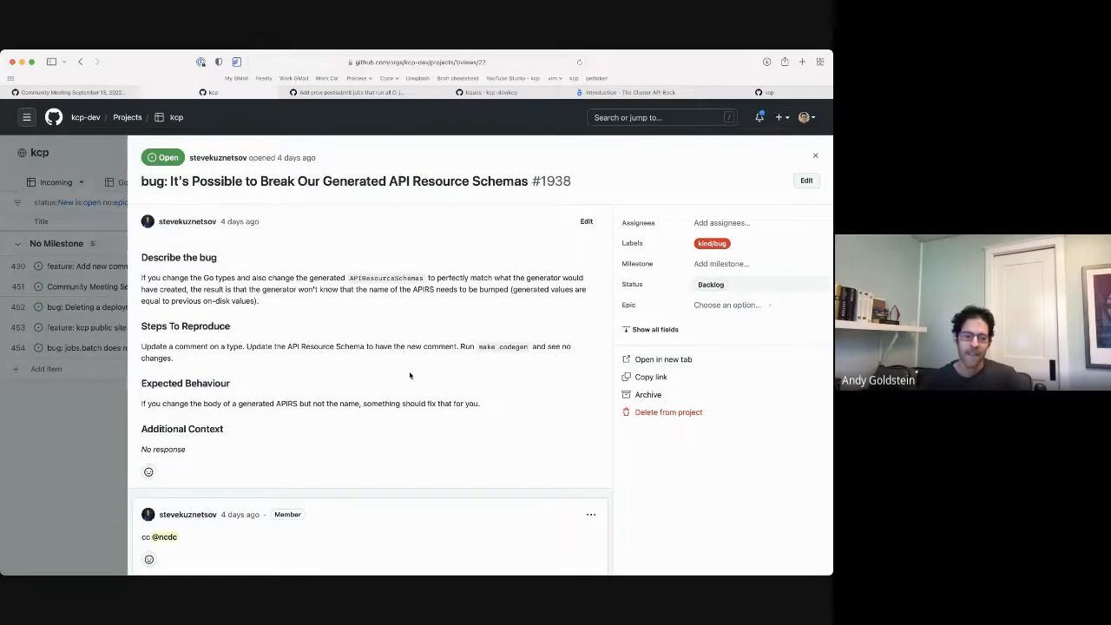
scroll(down, 3)
text(At the very least,)
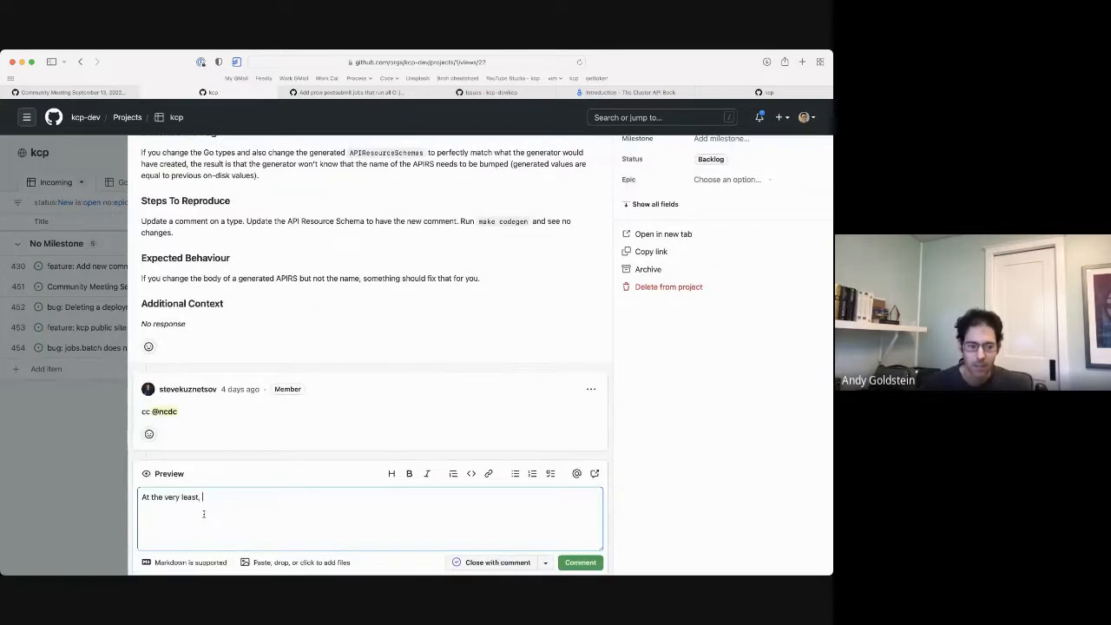
- Post a comment on #1938: CI should verify metadata.name is included when generated APIResource schemas change
text(we should)
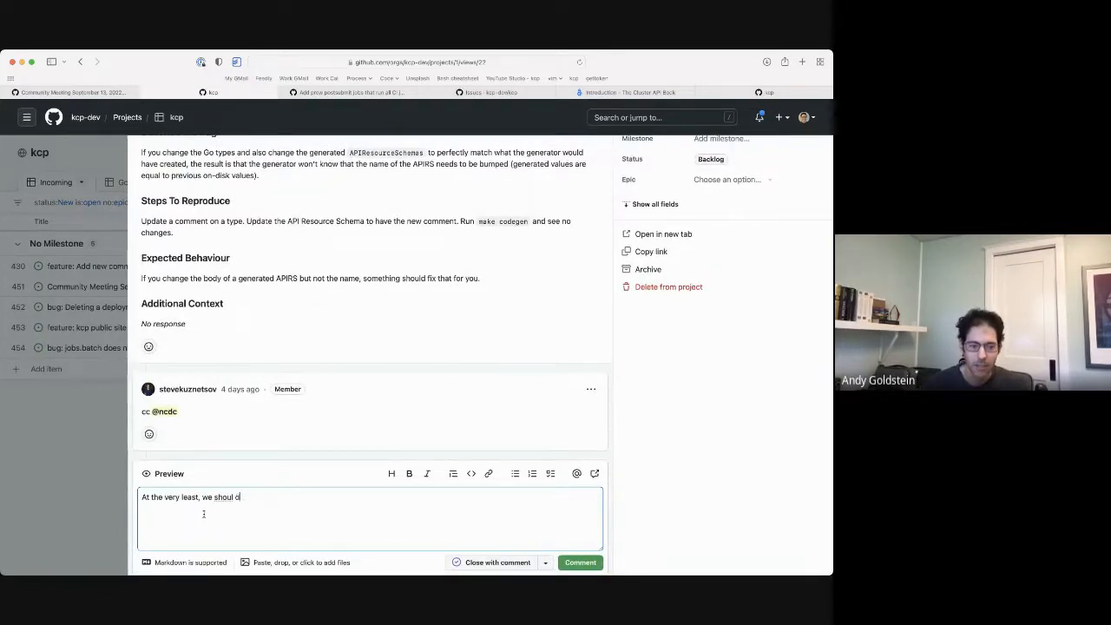
text(have CI)
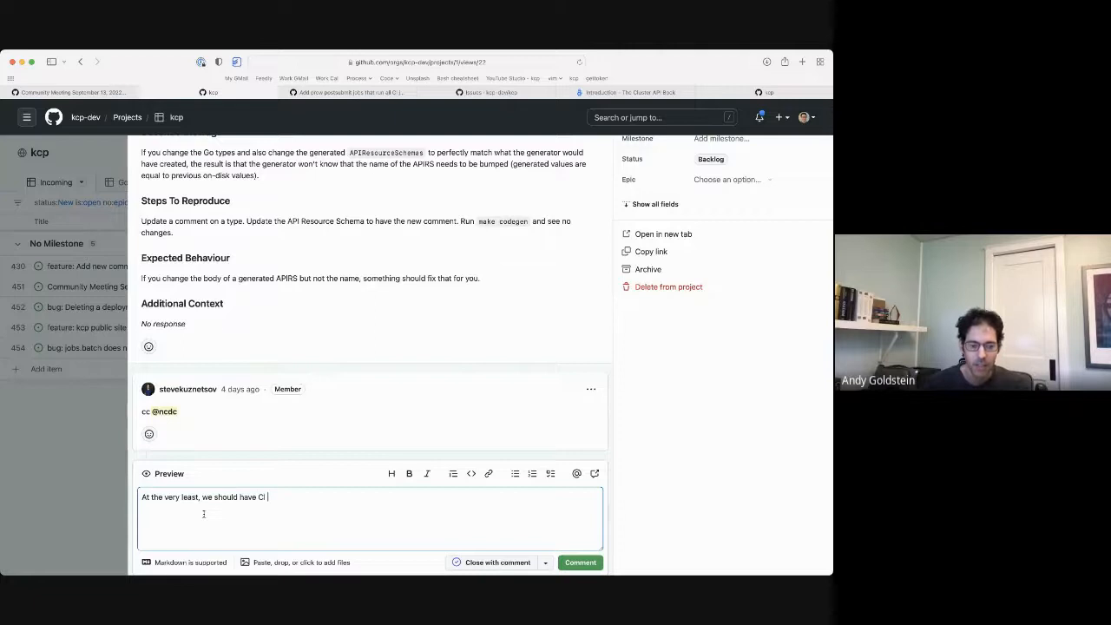
text(verify that if a)
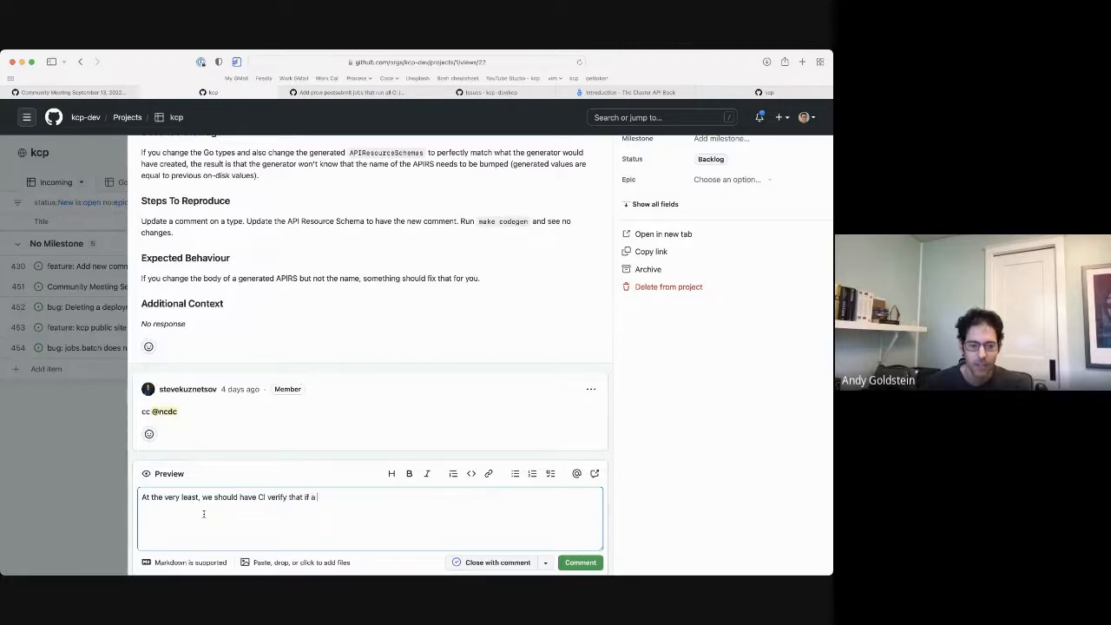
text(generated APIResourceSchema has diffs)
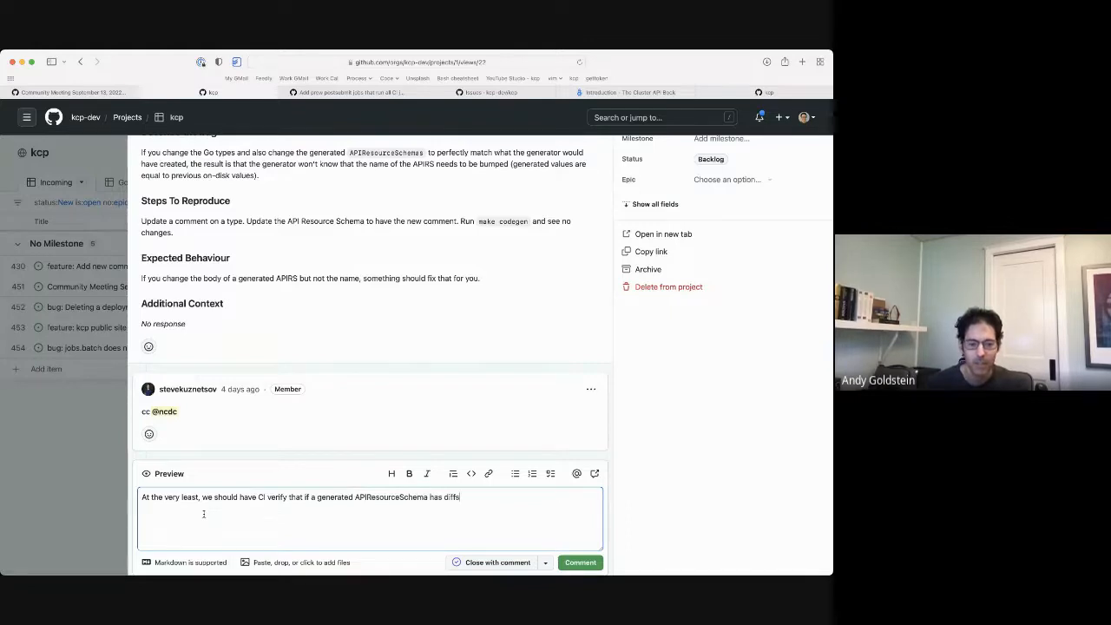
text(, metadata.)
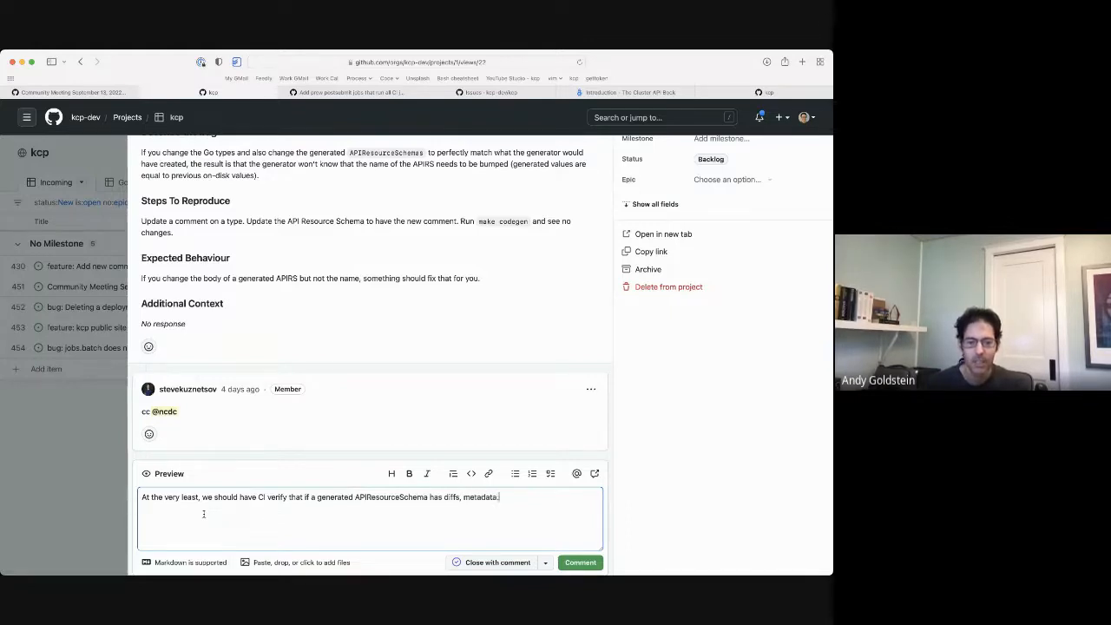
text(name is included)
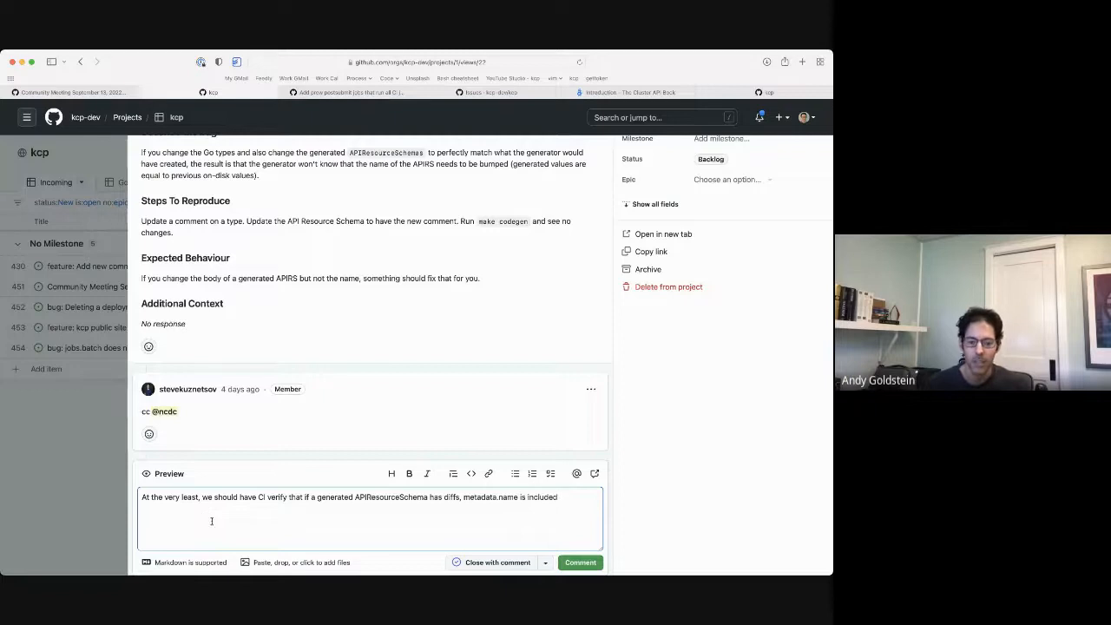
click(579, 562)
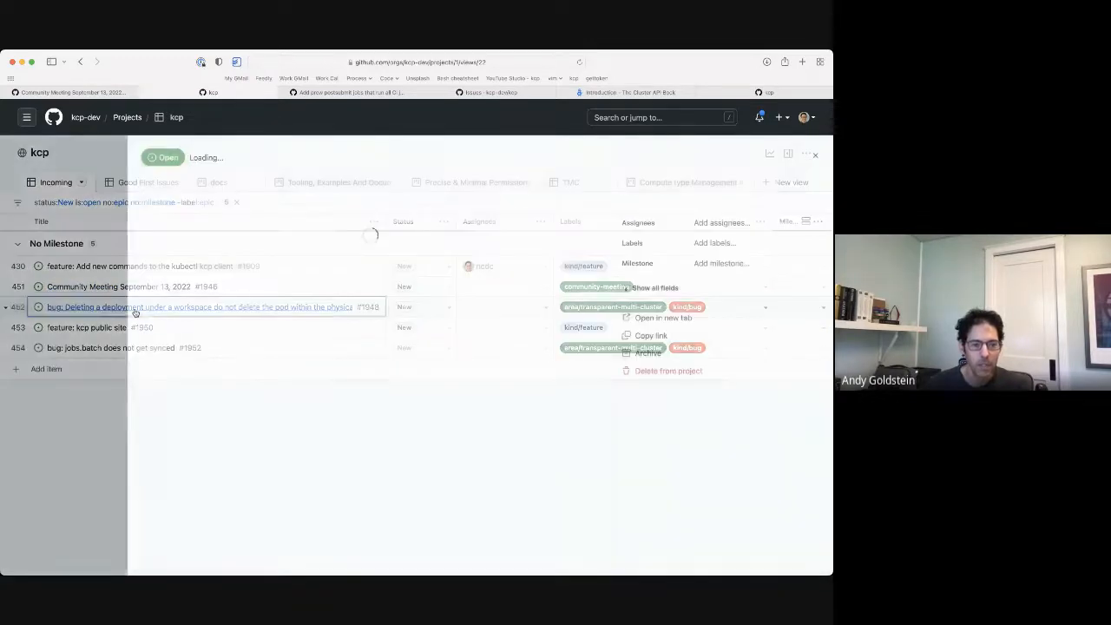
- Set deleted-deployments-leave-pods bug #1948 to Backlog, leaving four incoming items
click(208, 306)
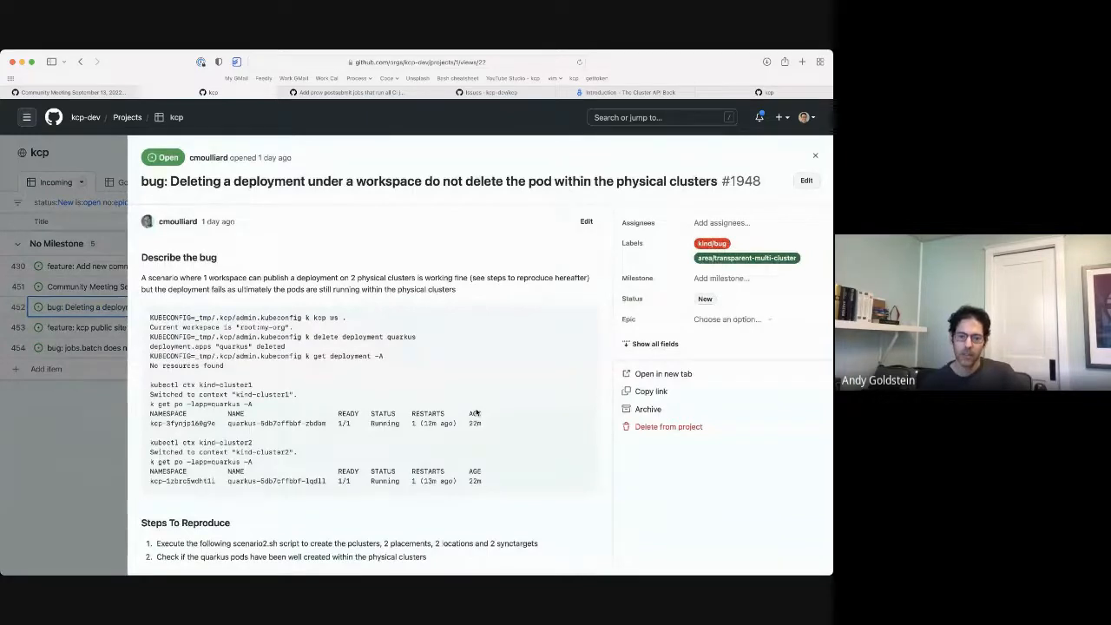
scroll(down, 3)
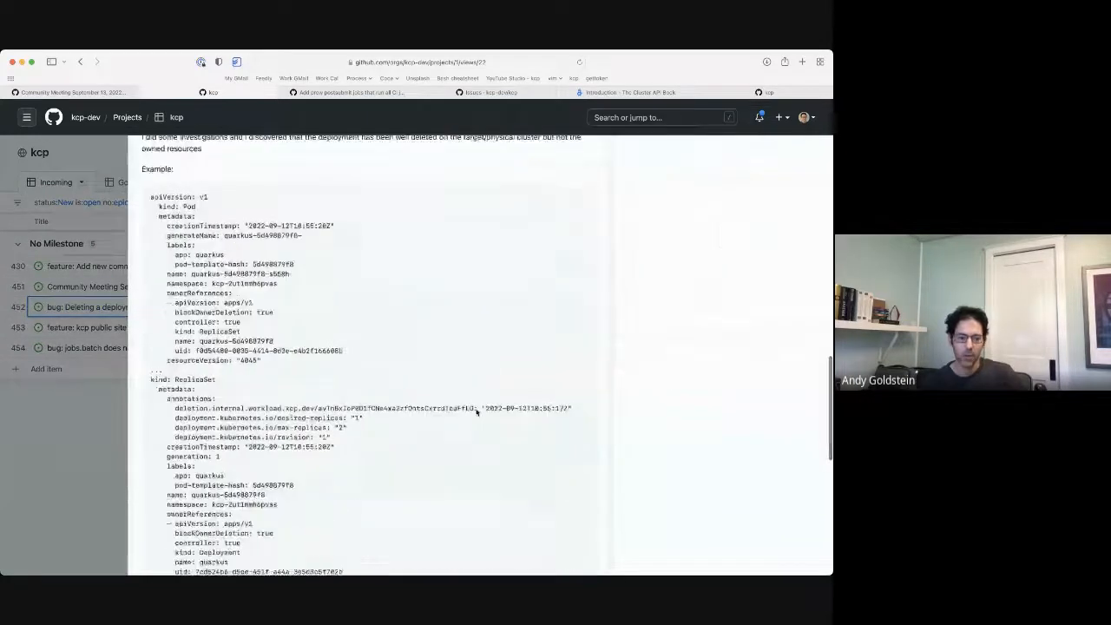
scroll(down, 3)
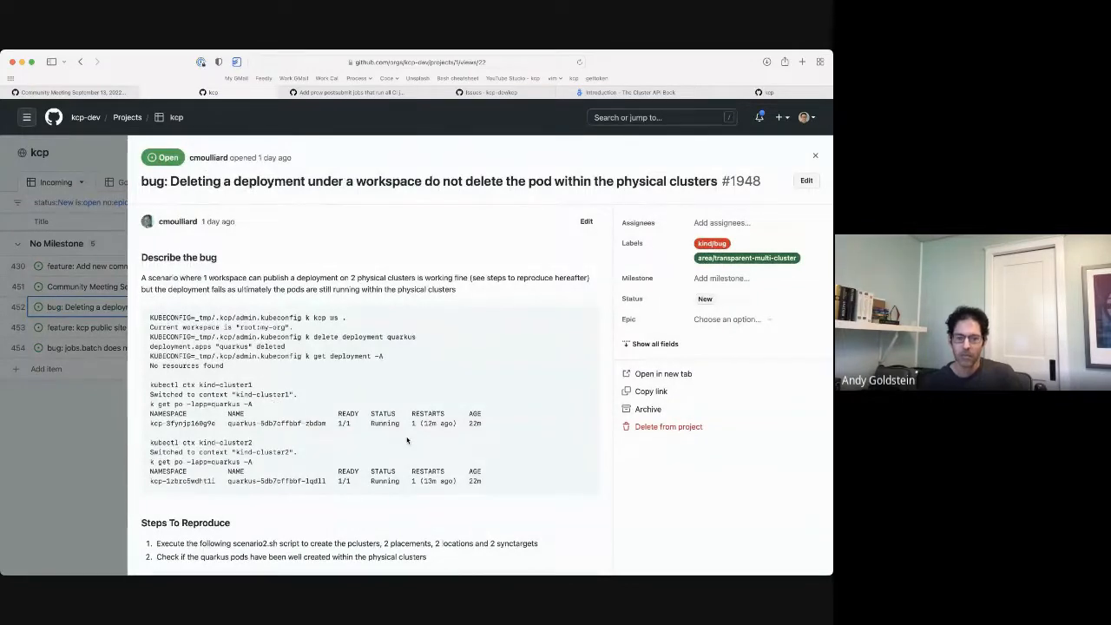
click(706, 299)
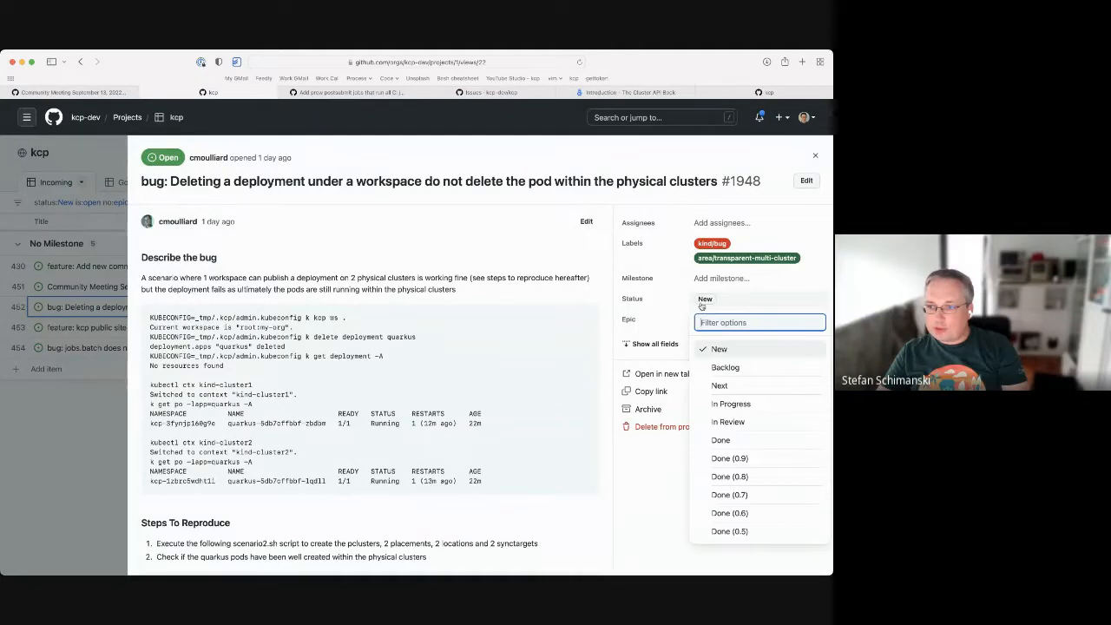
click(725, 367)
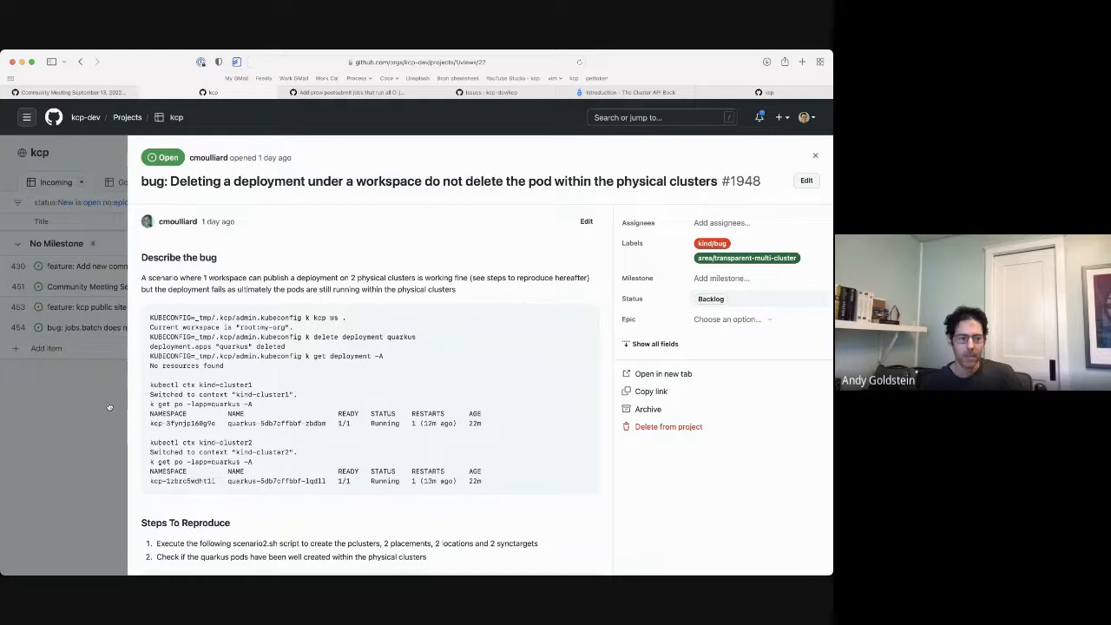
click(814, 155)
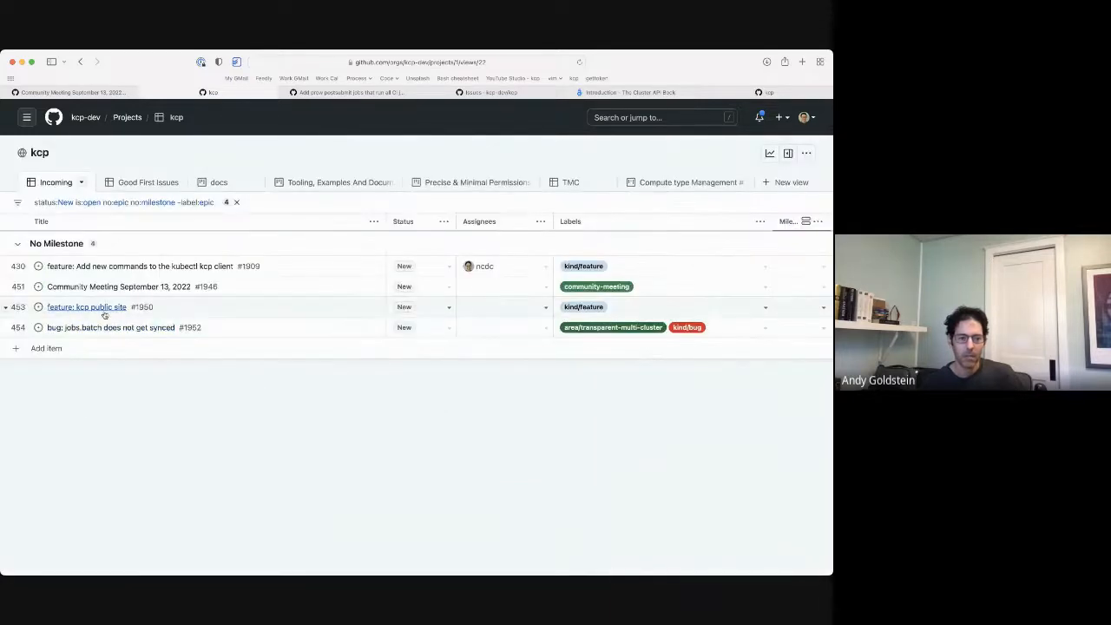
- Set public site feature #1950 to In Progress and assign someone, leaving three incoming items
click(86, 306)
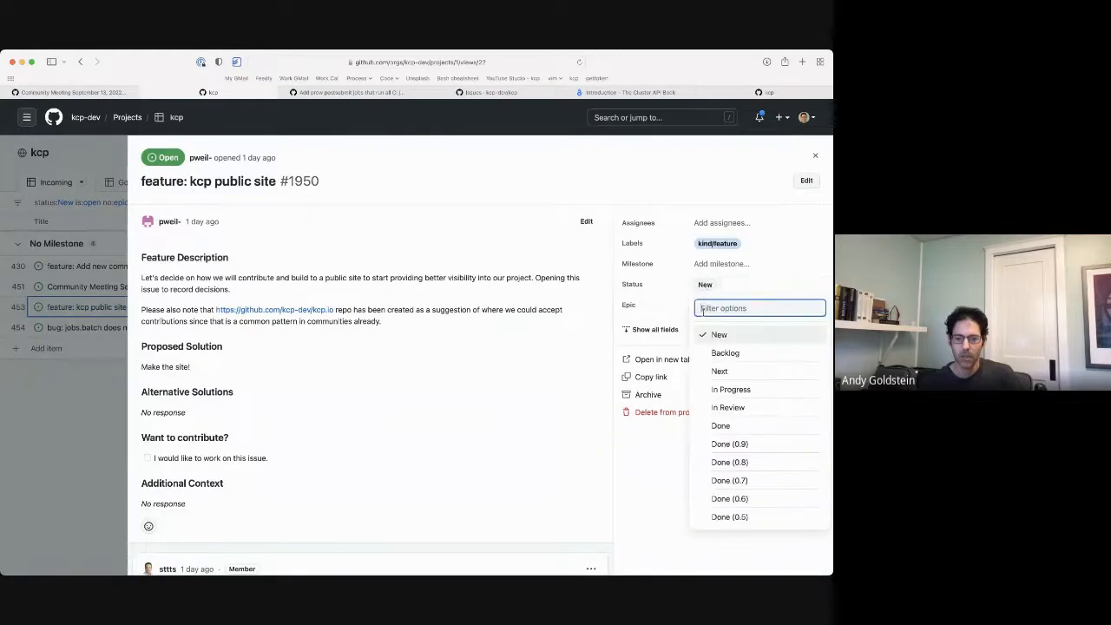
click(729, 389)
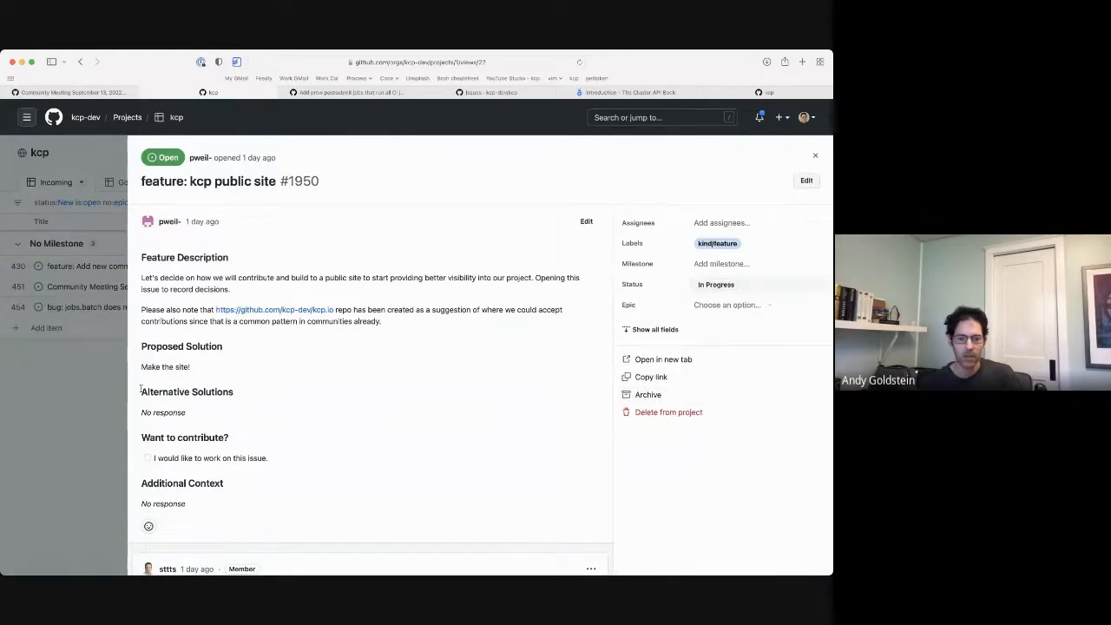
click(721, 222)
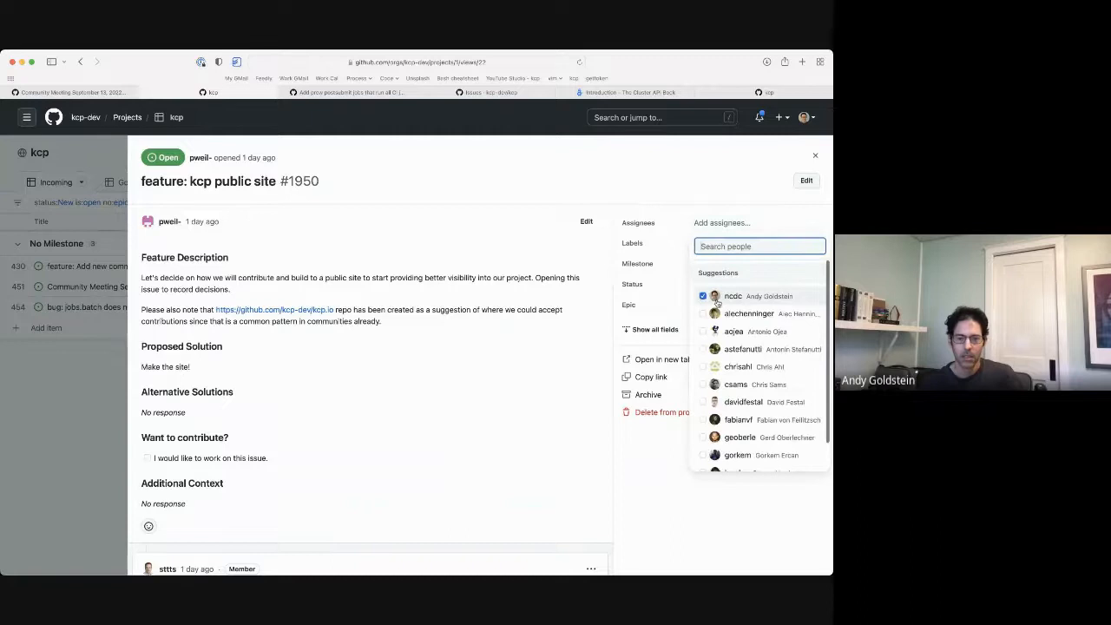
click(815, 156)
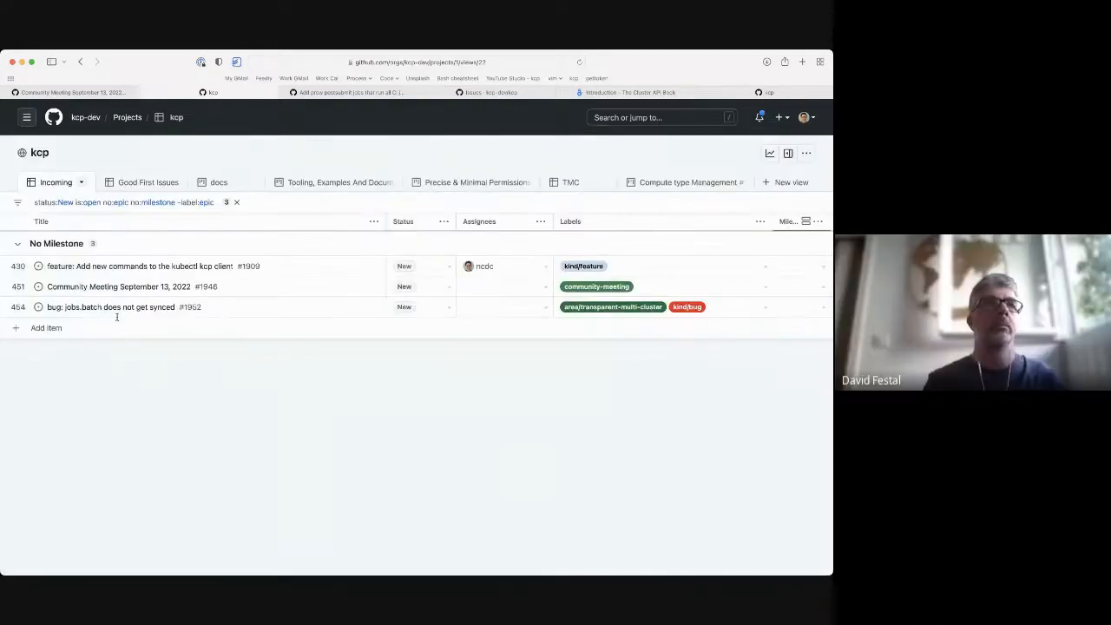
- Review jobs.batch sync bug #1952, set it to Backlog, and return to the Community Meeting issue
click(113, 306)
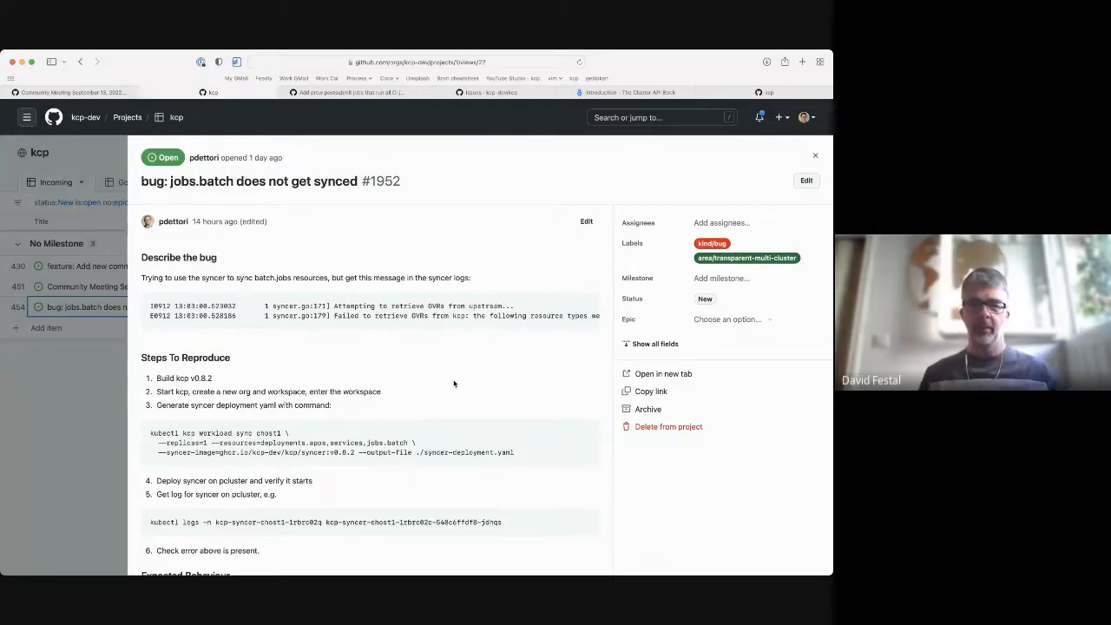
scroll(down, 3)
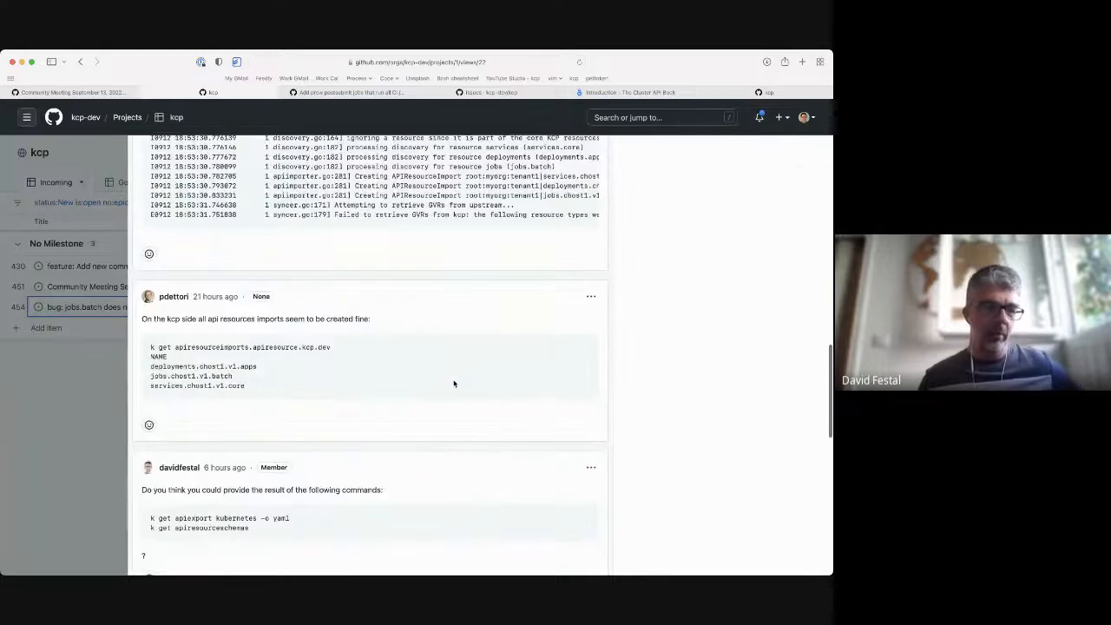
scroll(down, 3)
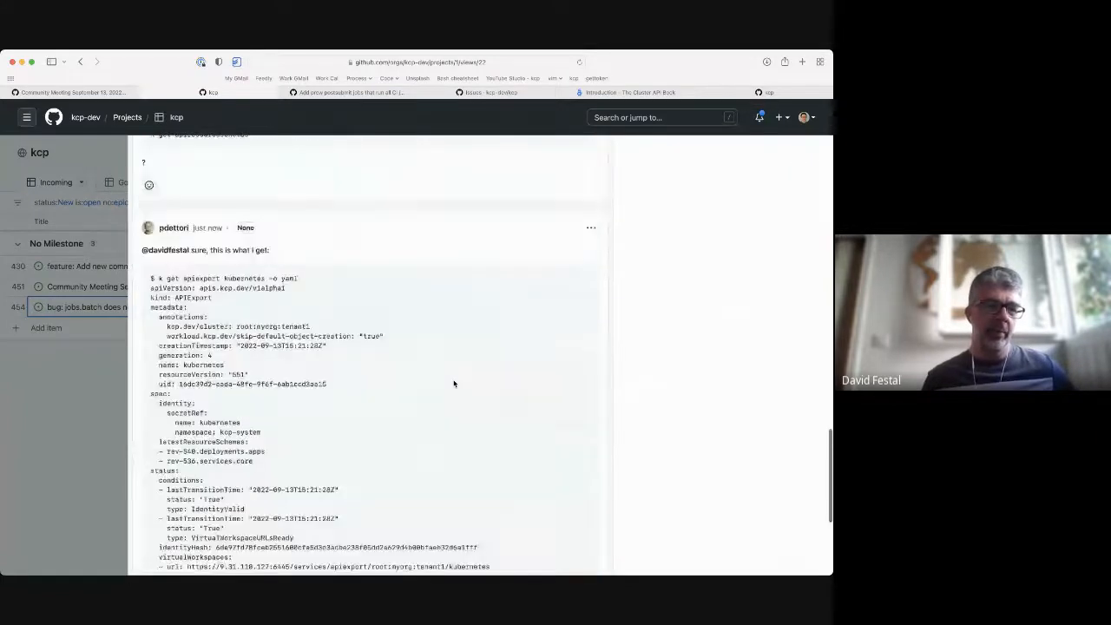
scroll(down, 3)
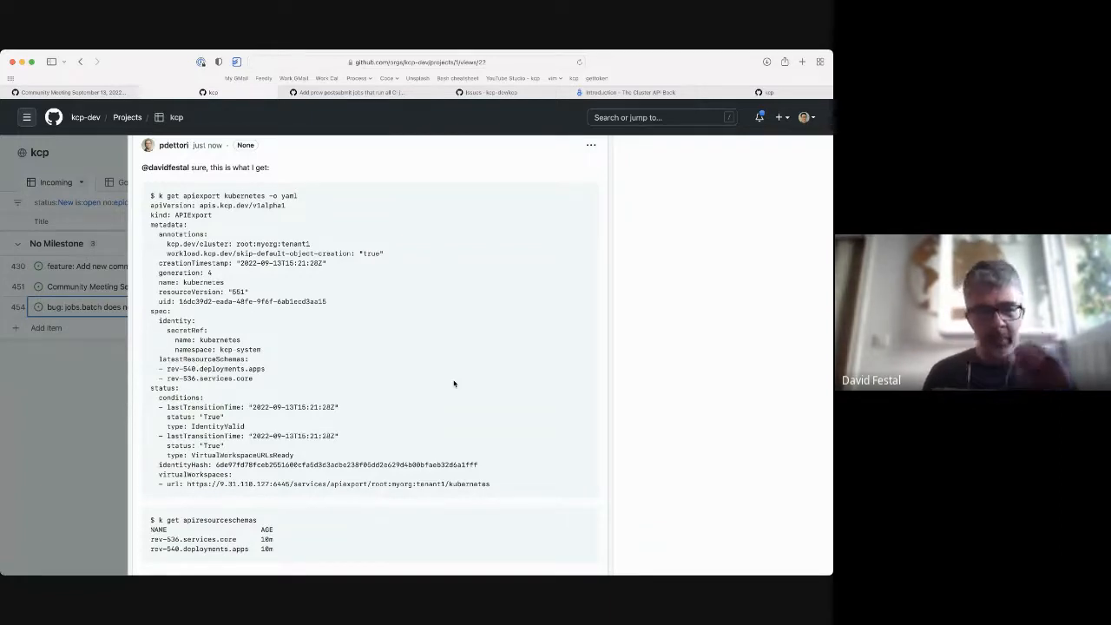
scroll(down, 3)
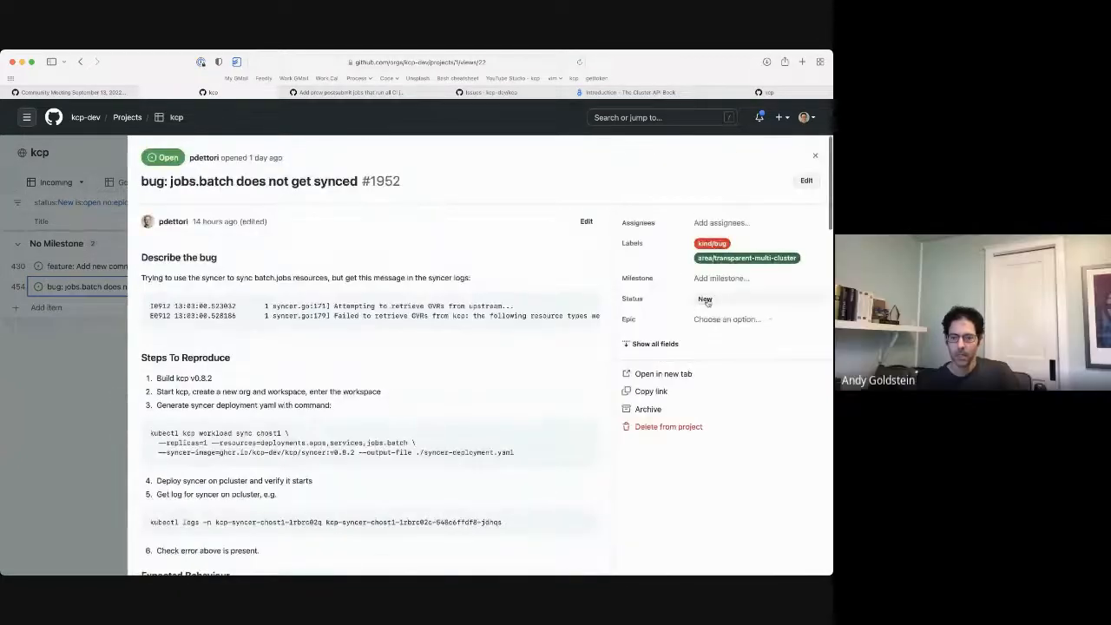
click(704, 298)
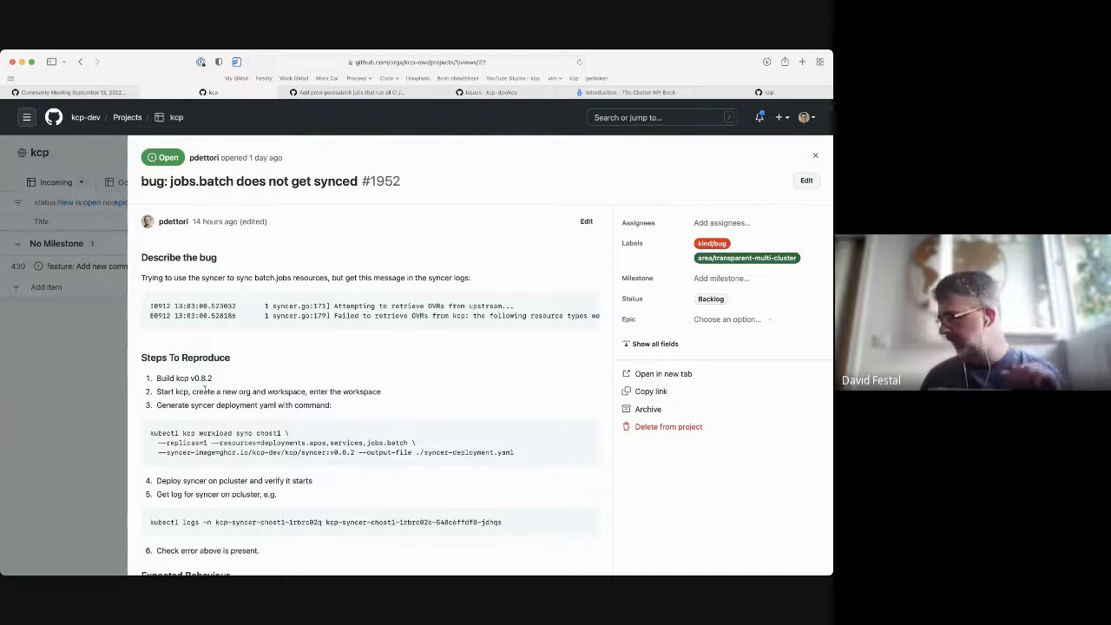
click(815, 155)
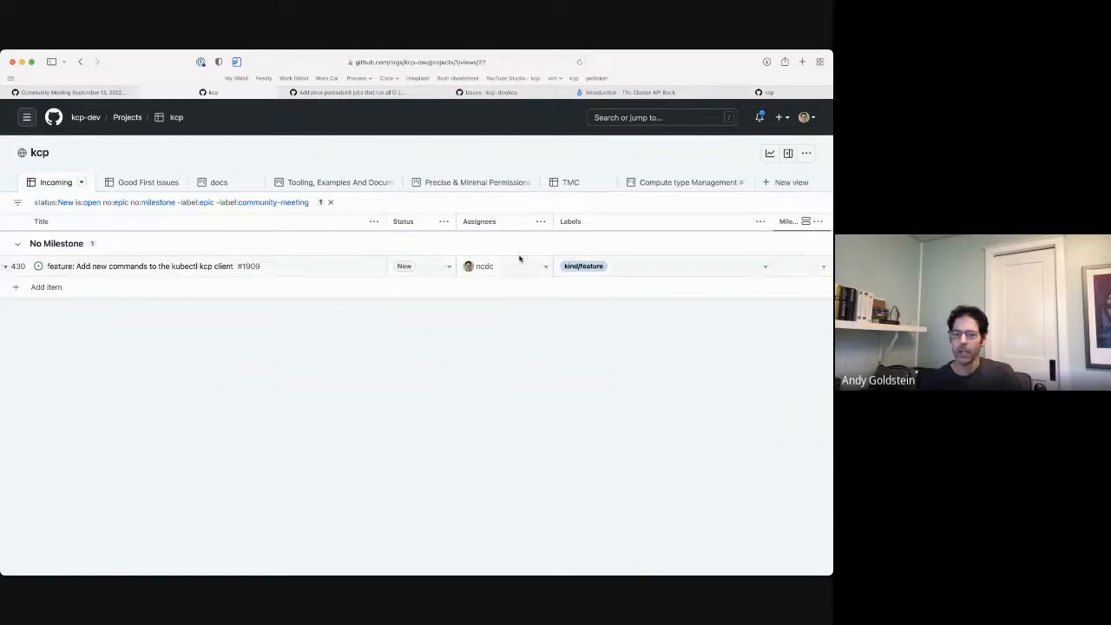
click(70, 92)
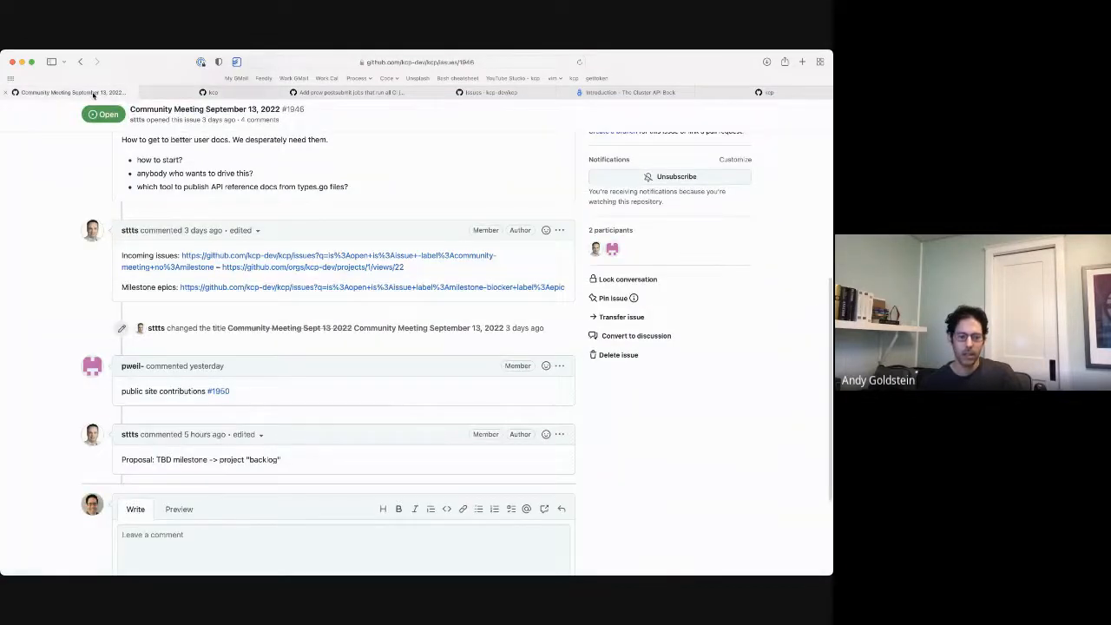
scroll(down, 3)
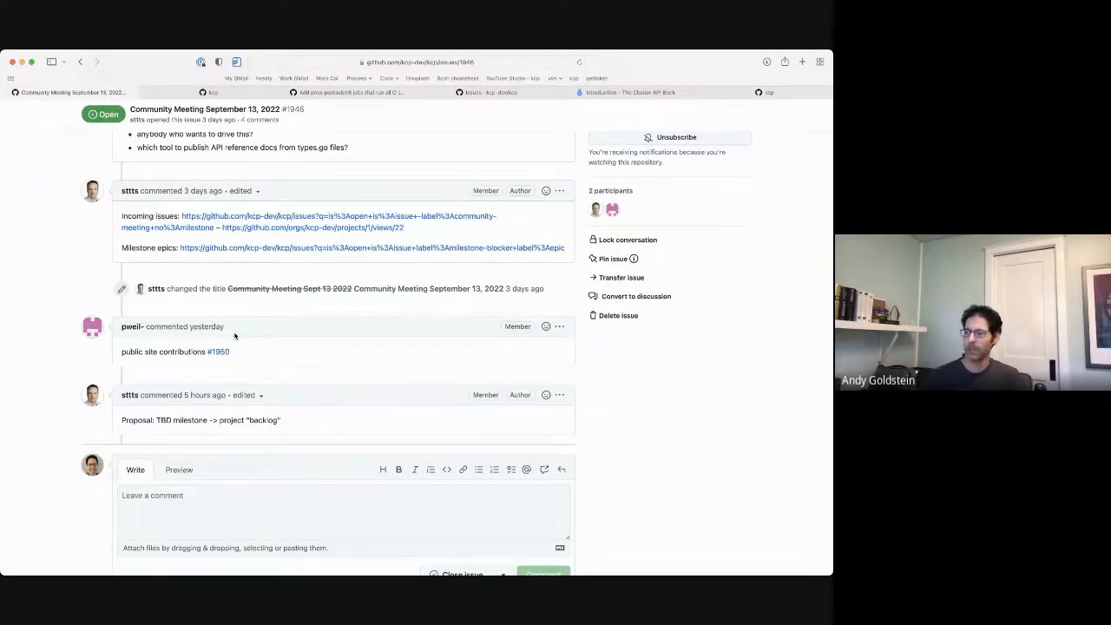